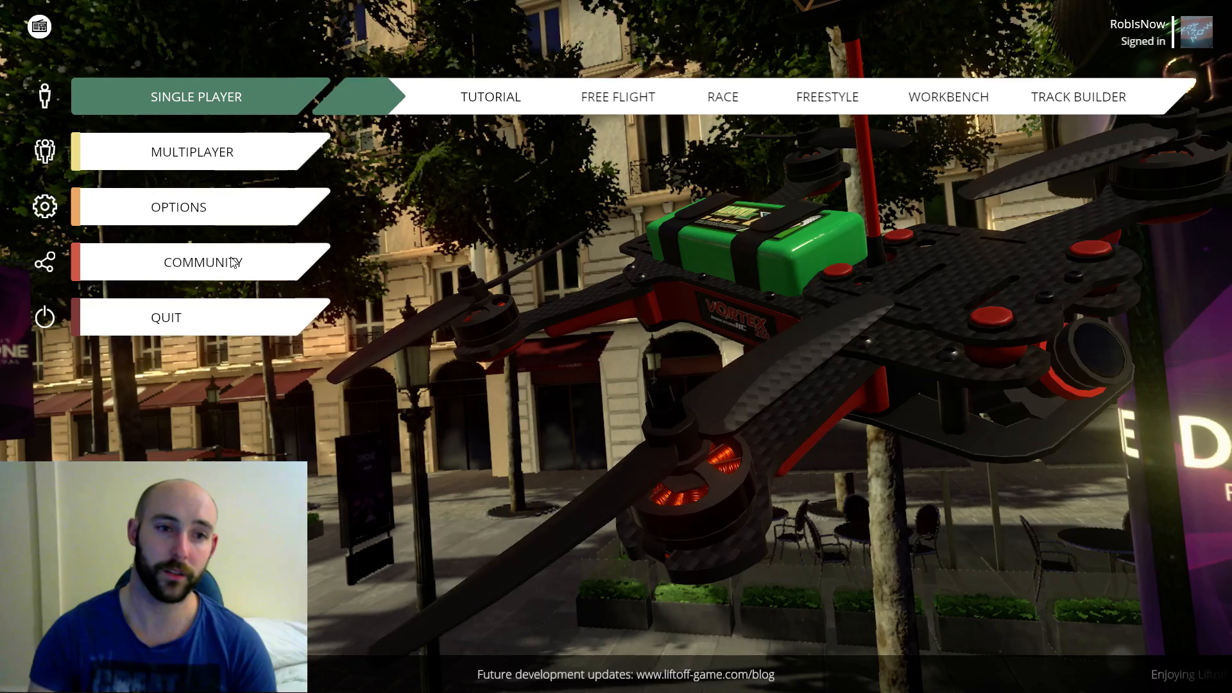
# - Go from the main menu through Options to the Controls settings page
pyautogui.click(179, 207)
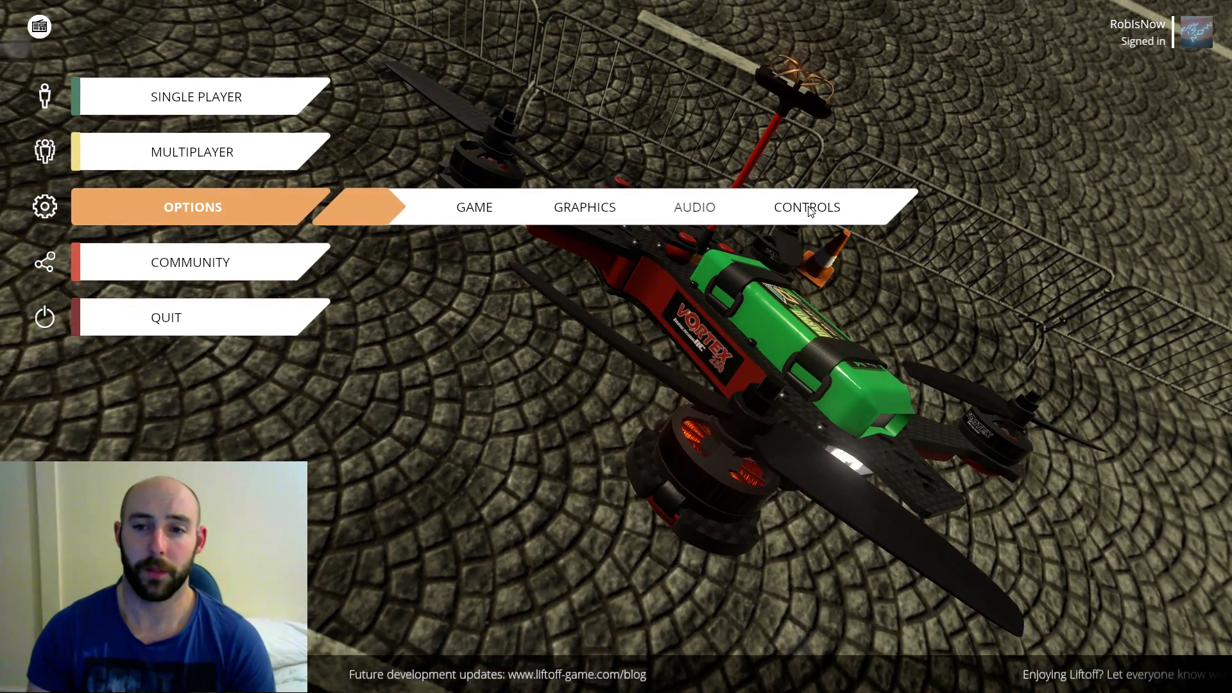
pyautogui.moveTo(787, 221)
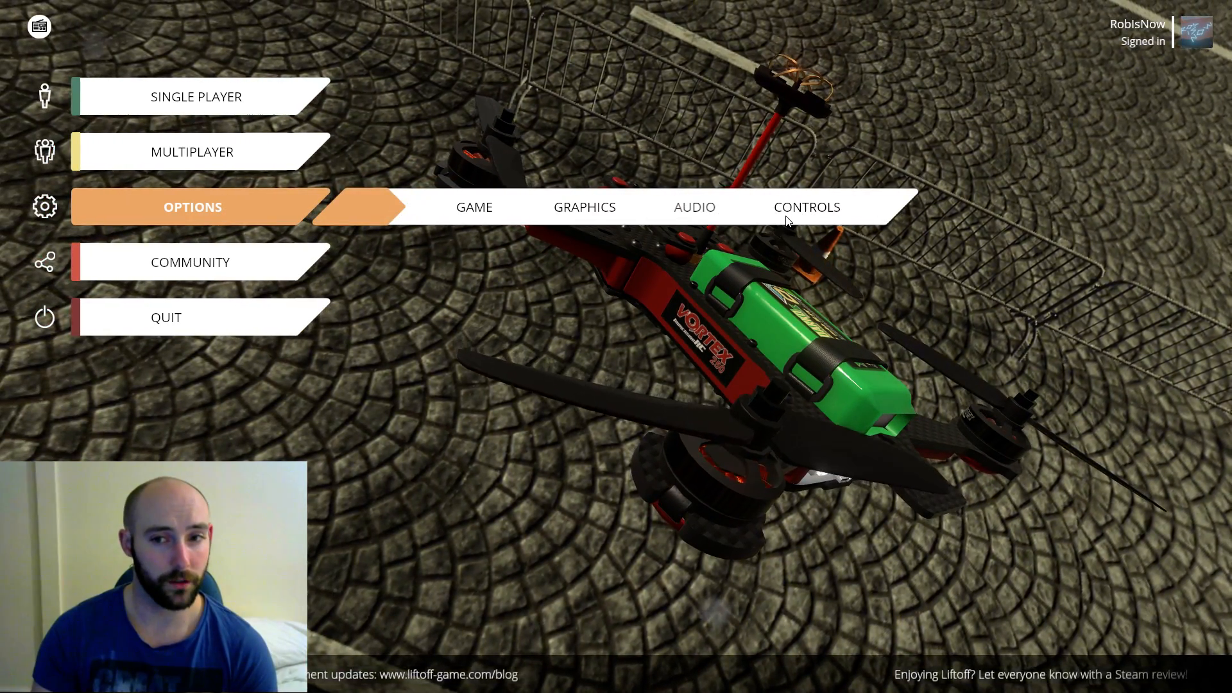
pyautogui.click(807, 207)
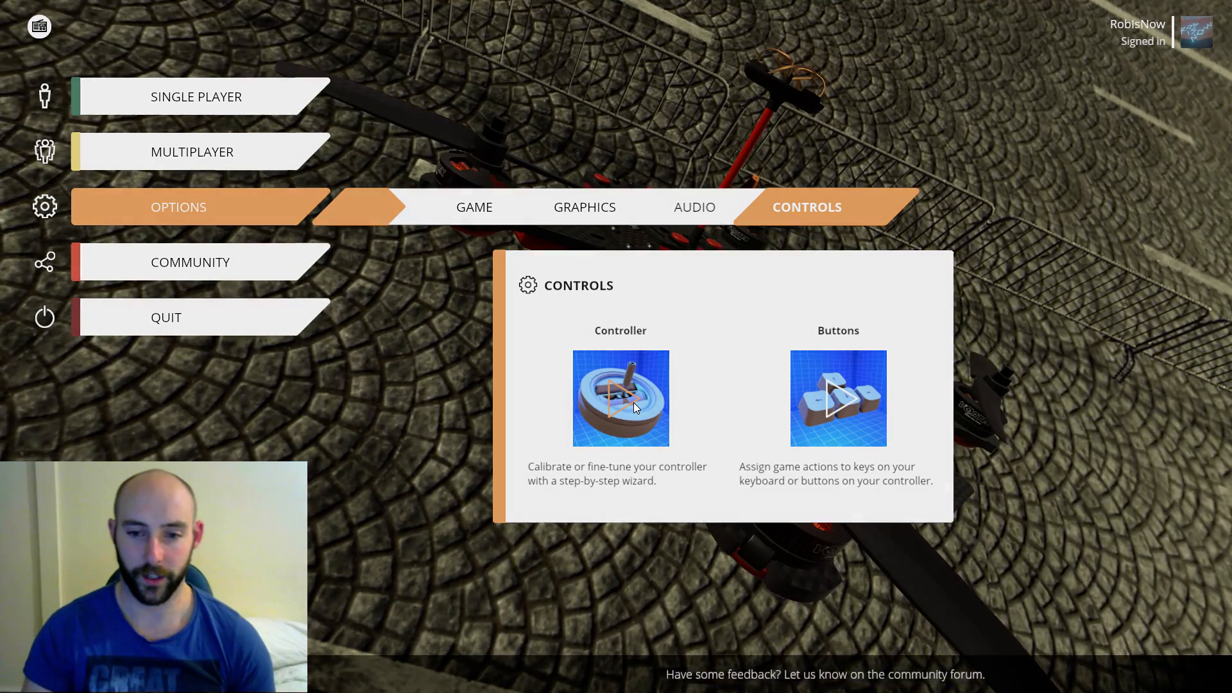
# - Start the calibration wizard with XInput Gamepad 1 active, checking the controller list
pyautogui.click(620, 398)
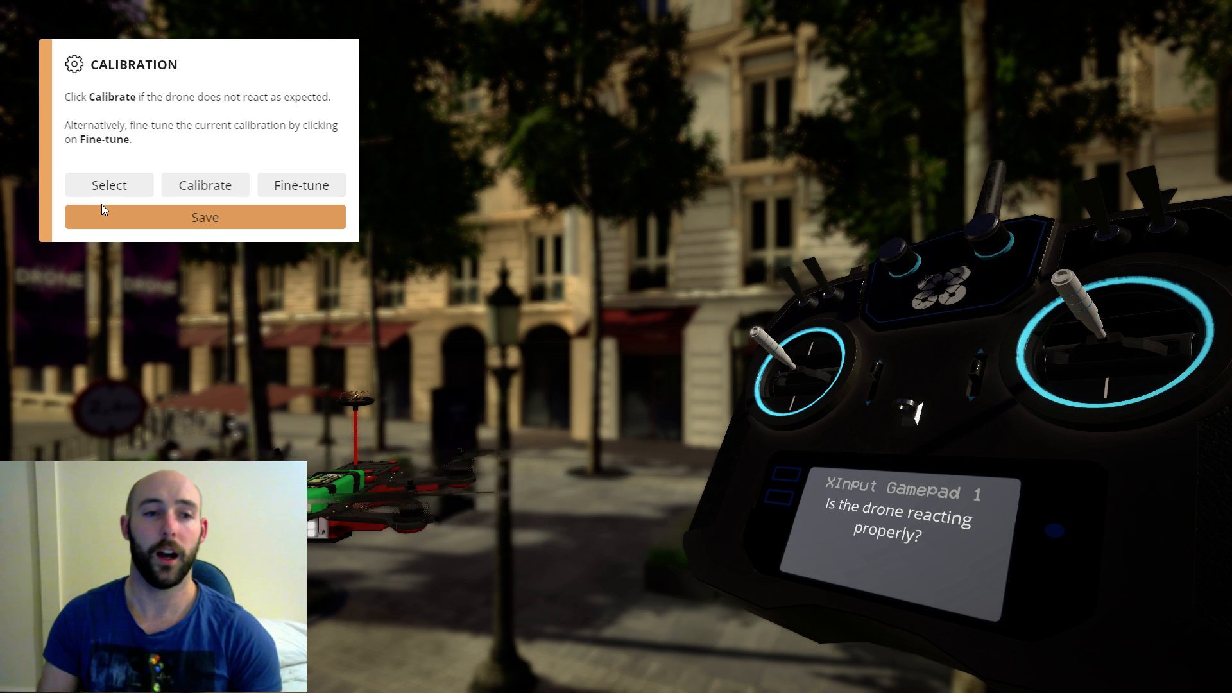
pyautogui.click(107, 184)
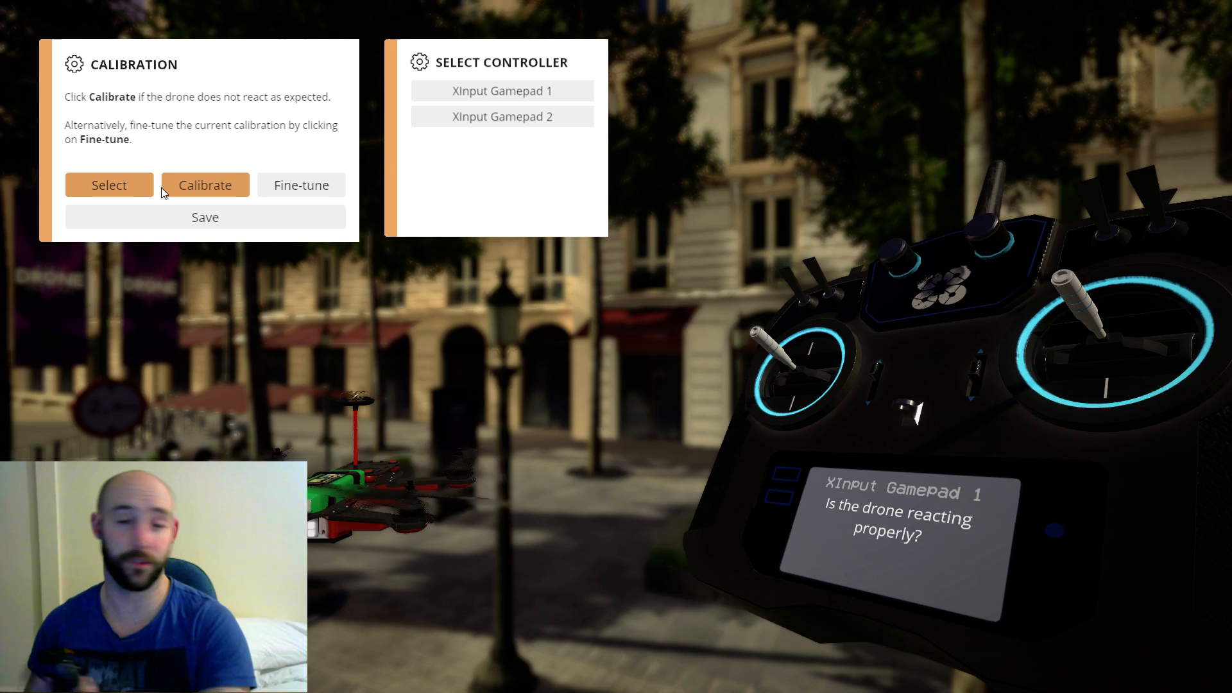
pyautogui.click(502, 90)
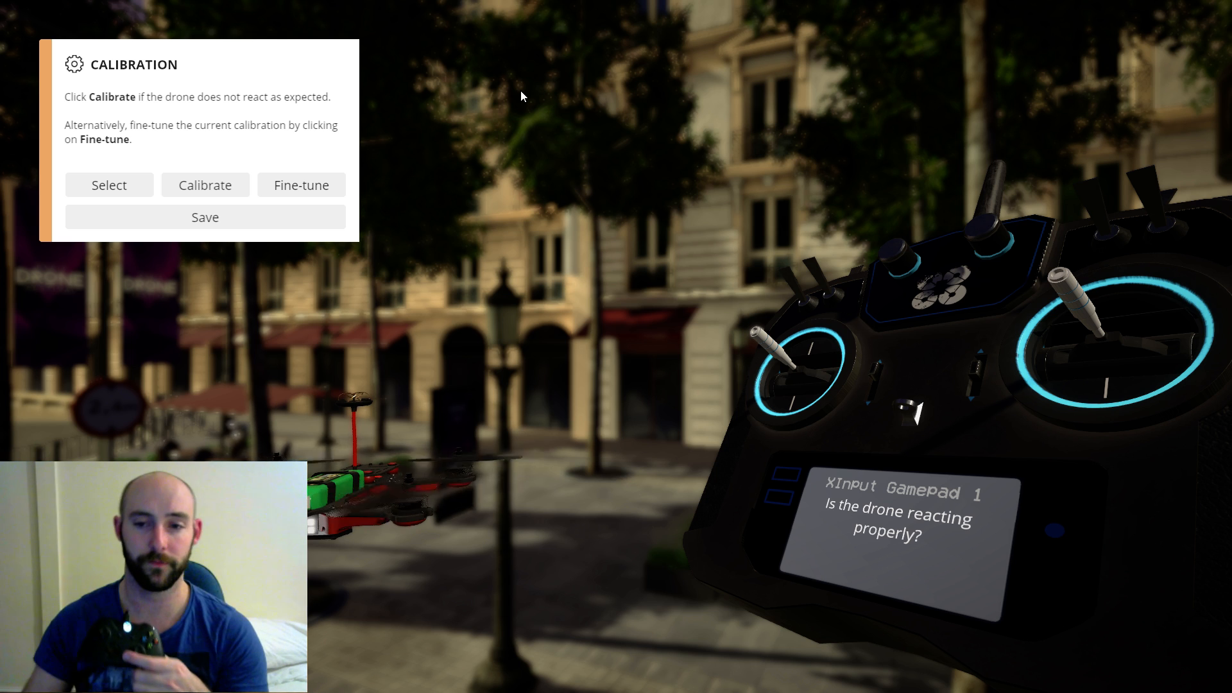
# - Make XInput Gamepad 2 the active controller from the Select Controller list
pyautogui.click(109, 185)
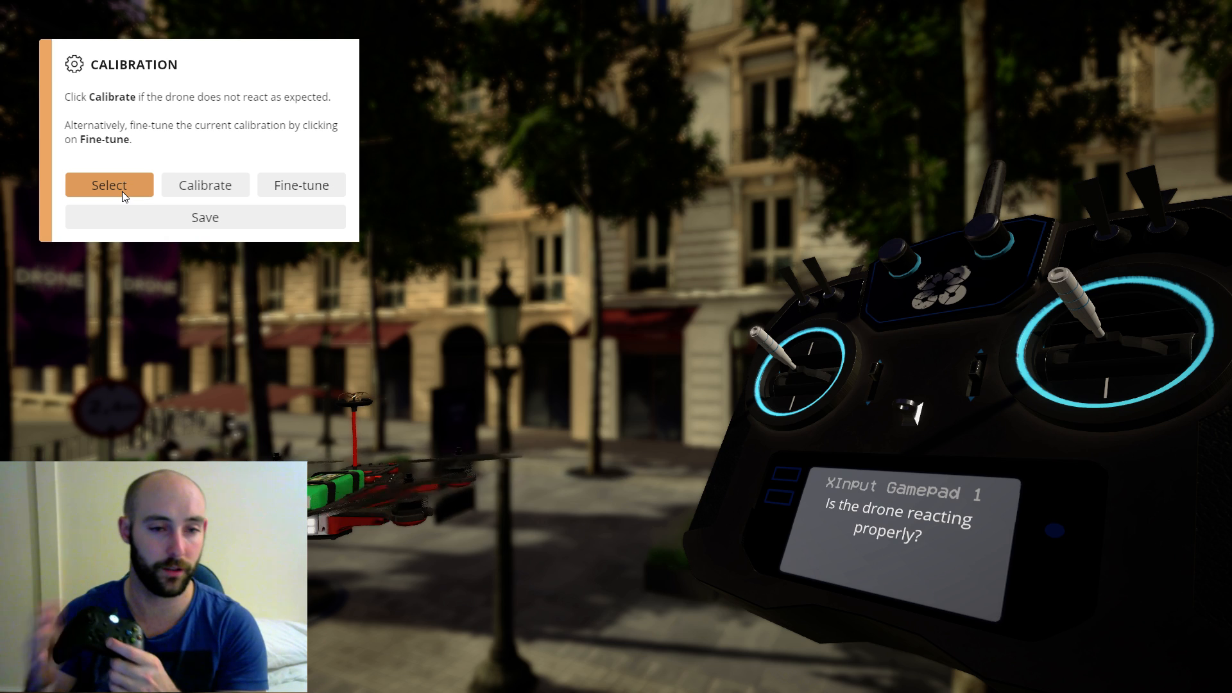
pyautogui.click(108, 185)
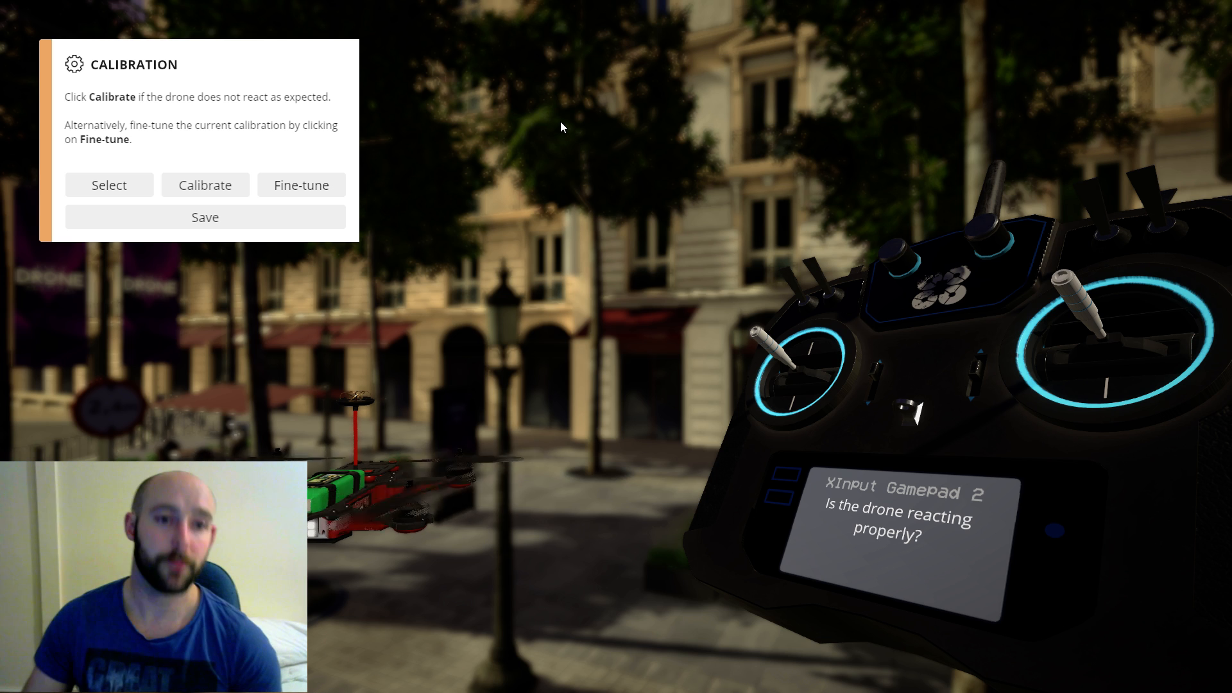
pyautogui.click(108, 185)
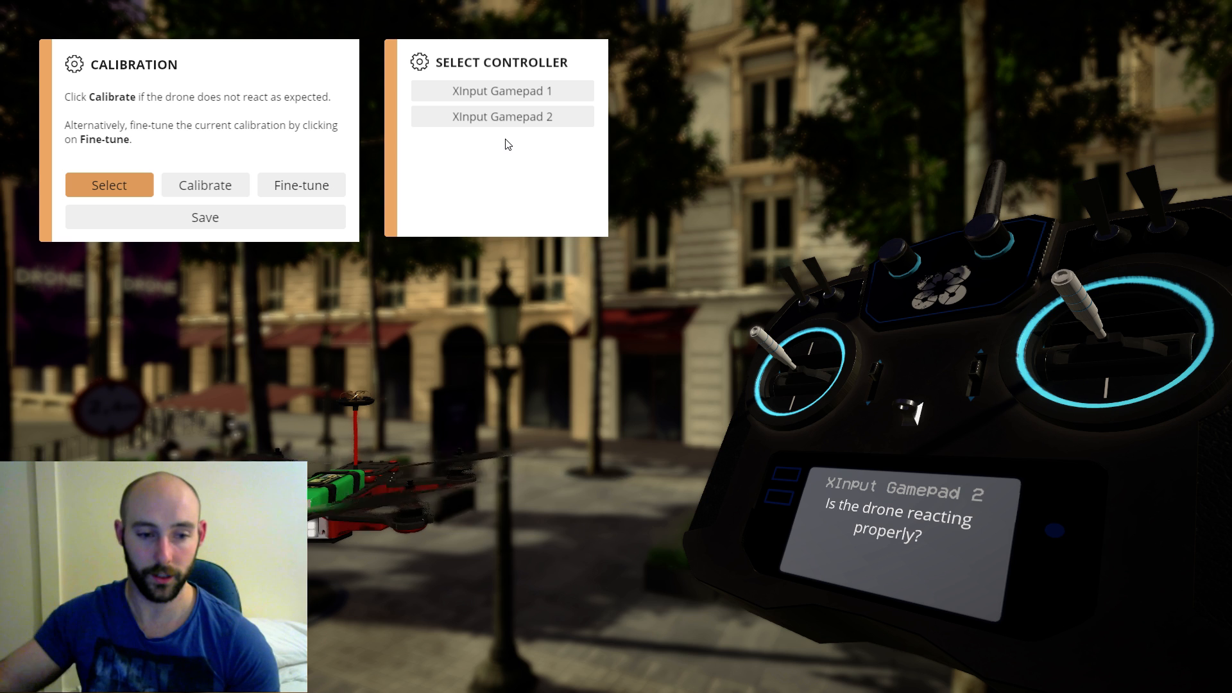
pyautogui.moveTo(300, 185)
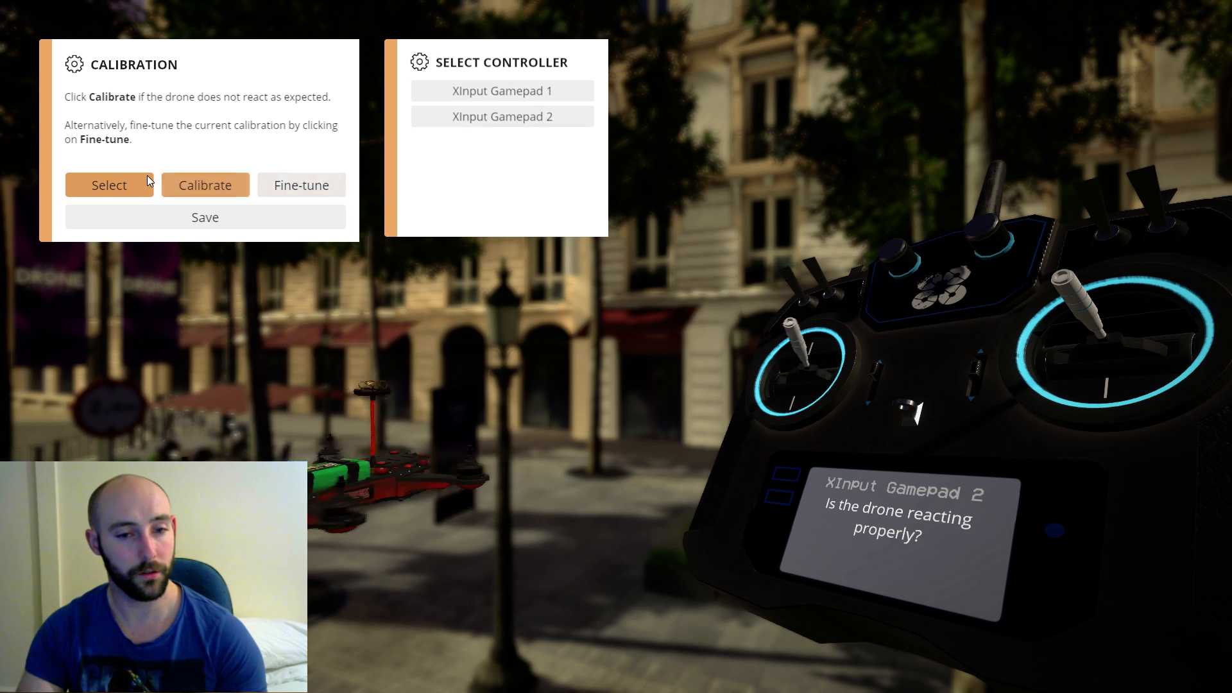
# - Run the step-by-step stick calibration for XInput Gamepad 2 until it reports Finished
pyautogui.click(204, 185)
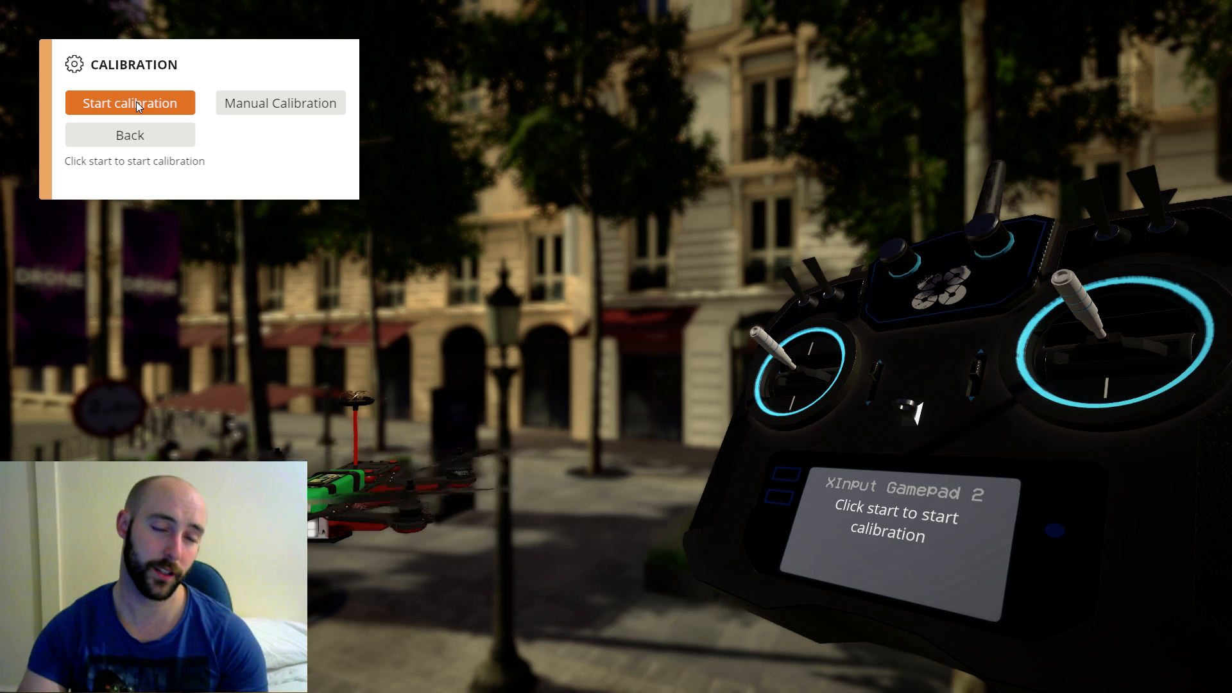
pyautogui.click(130, 103)
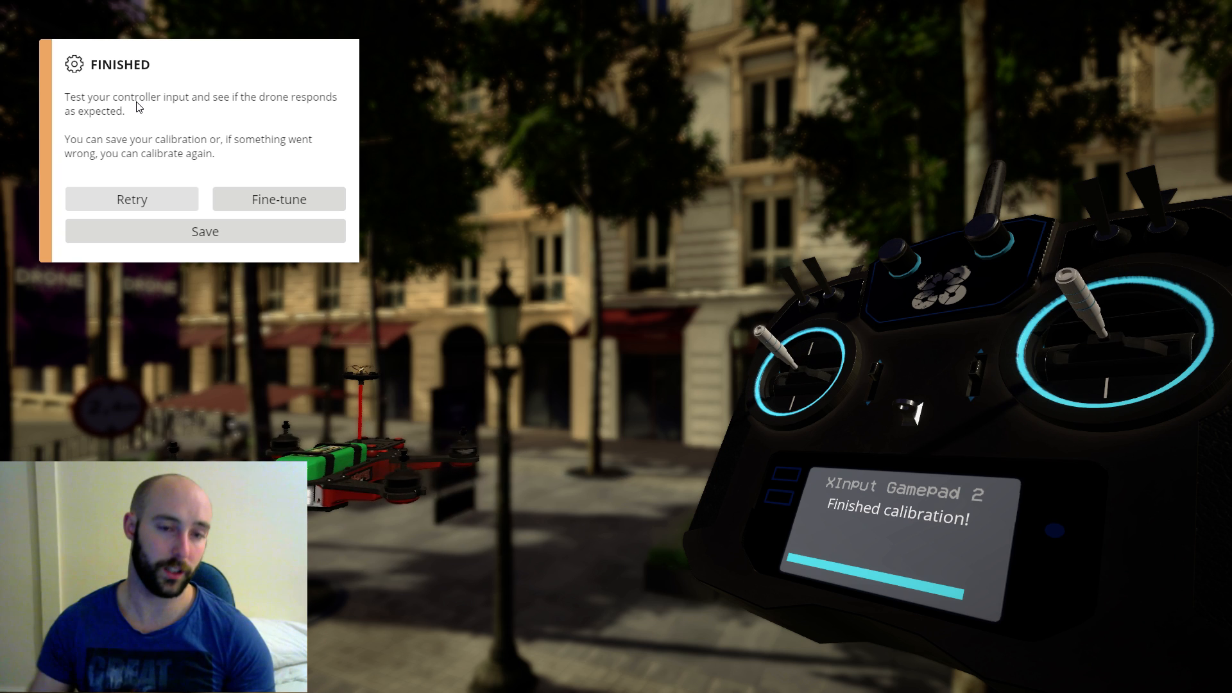
# - Bring up the Fine-tune panel with throttle, roll, pitch and yaw adjustments
pyautogui.click(278, 199)
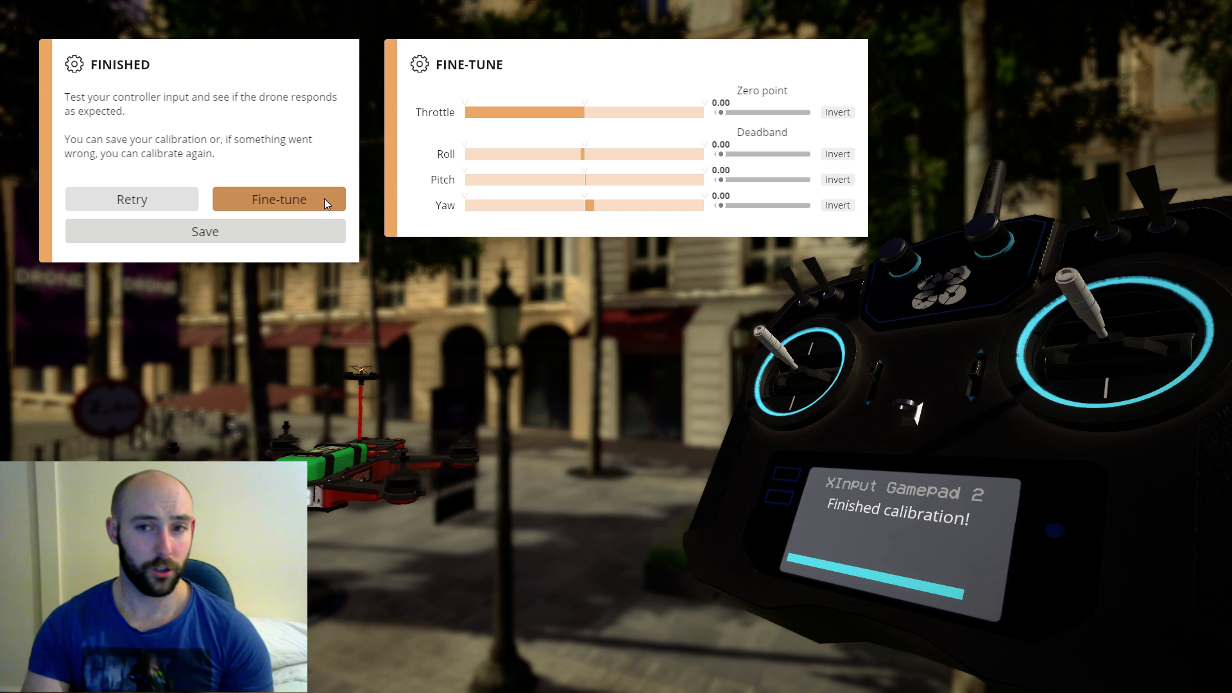
pyautogui.moveTo(511, 231)
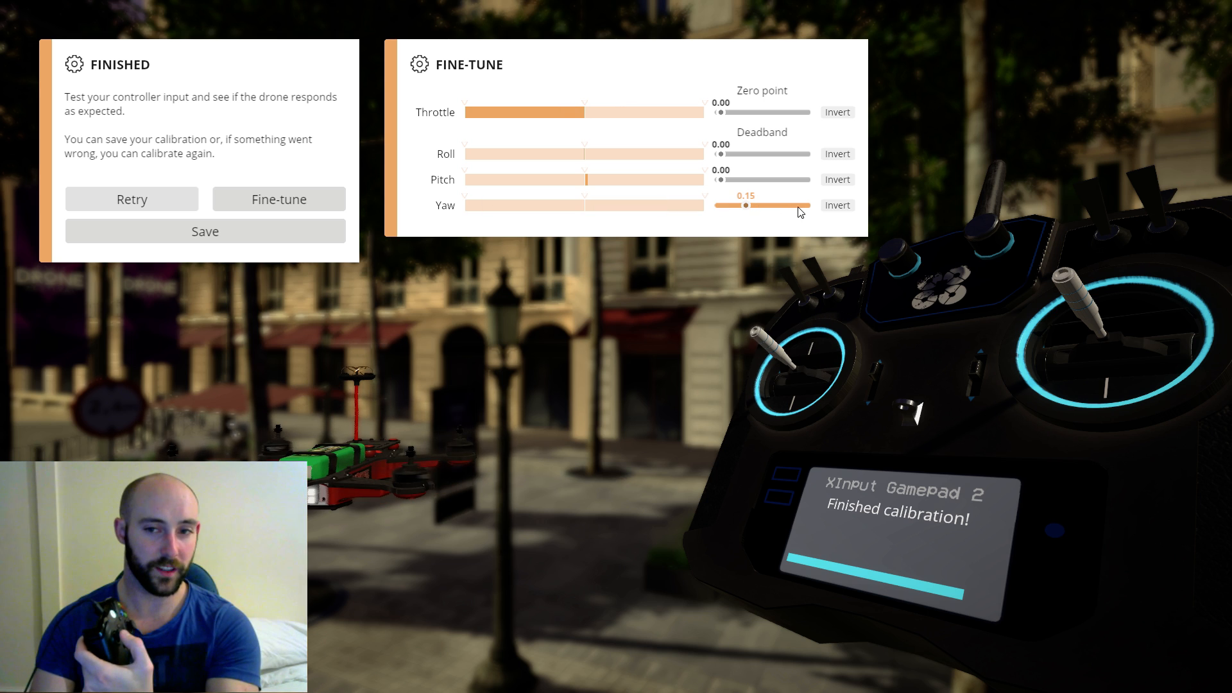
pyautogui.moveTo(762, 226)
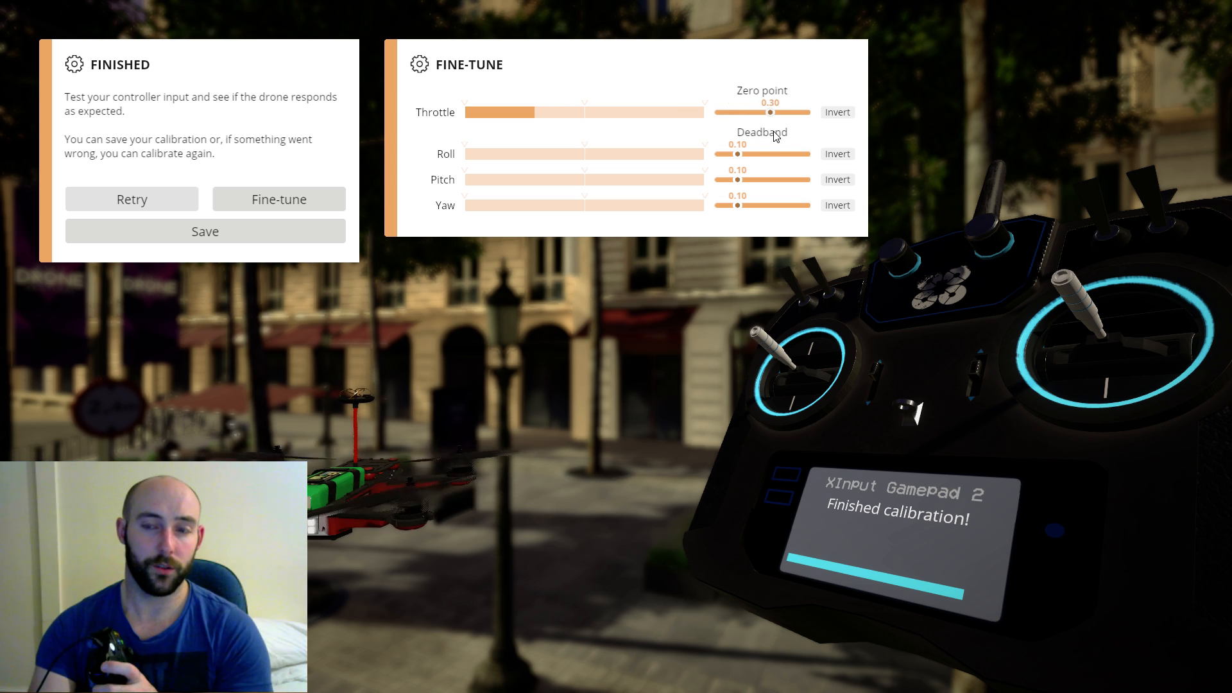
pyautogui.moveTo(766, 142)
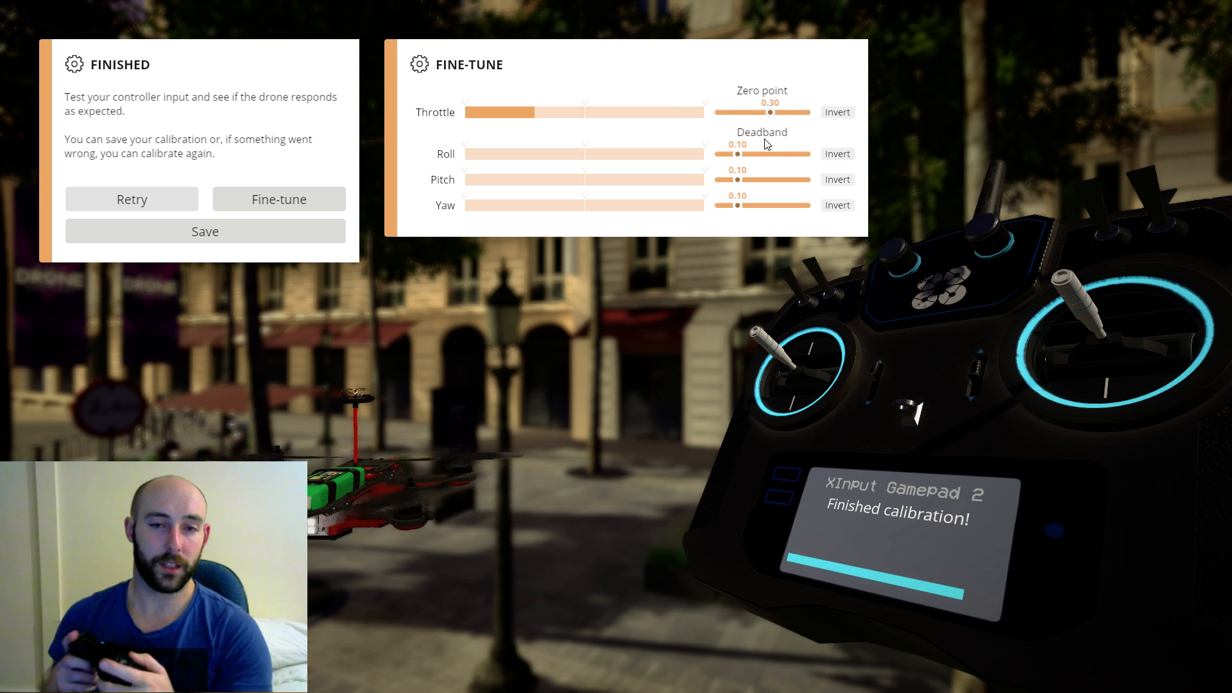
pyautogui.moveTo(773, 117)
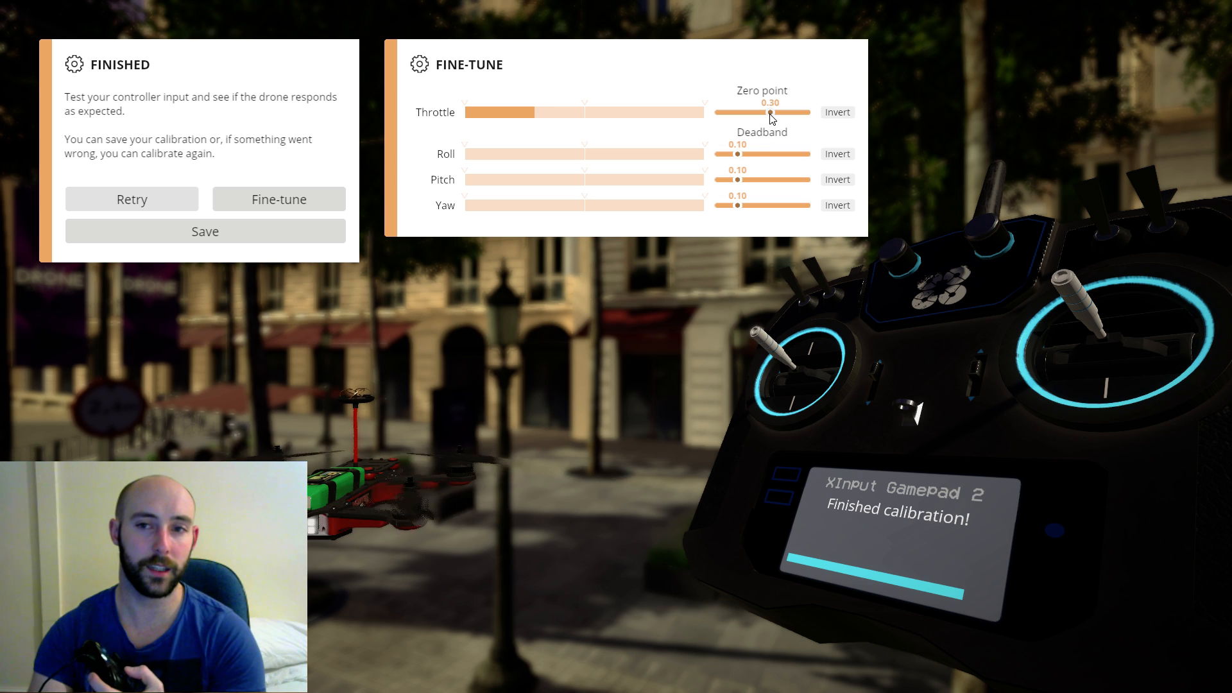
# - Lower the throttle zero point from 0.30 to 0.25, deadbands staying at 0.10
pyautogui.moveTo(739, 112); pyautogui.dragTo(737, 112)
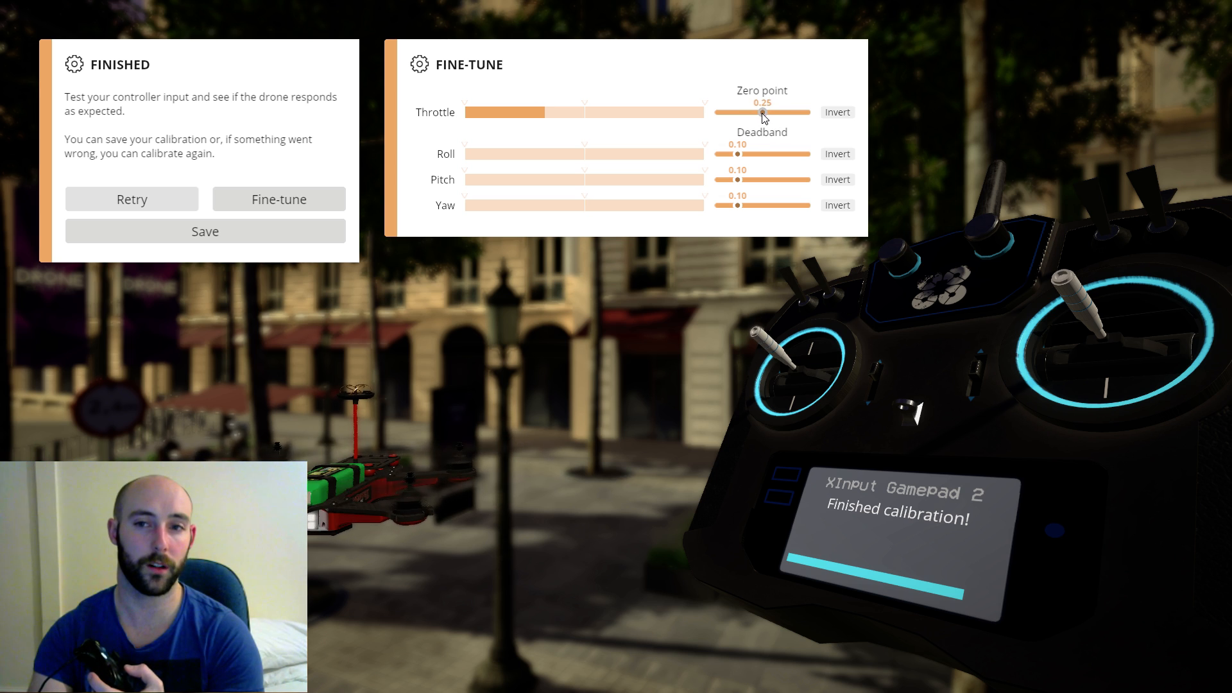
pyautogui.moveTo(421, 503)
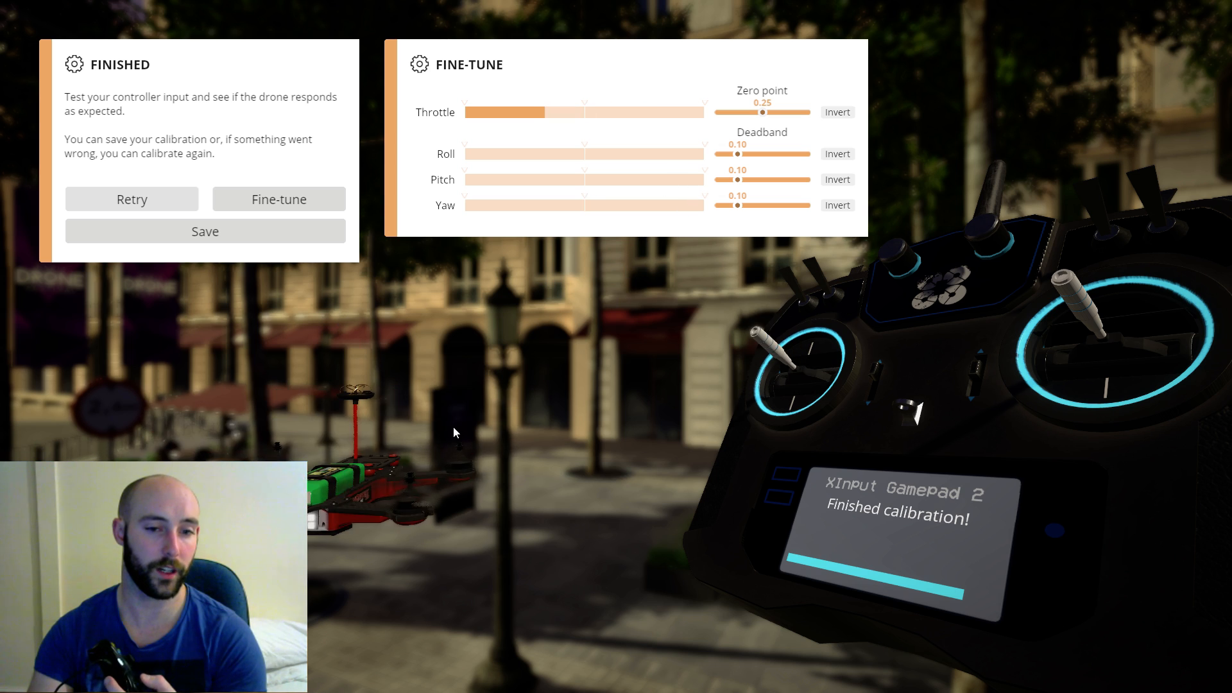
pyautogui.moveTo(430, 487)
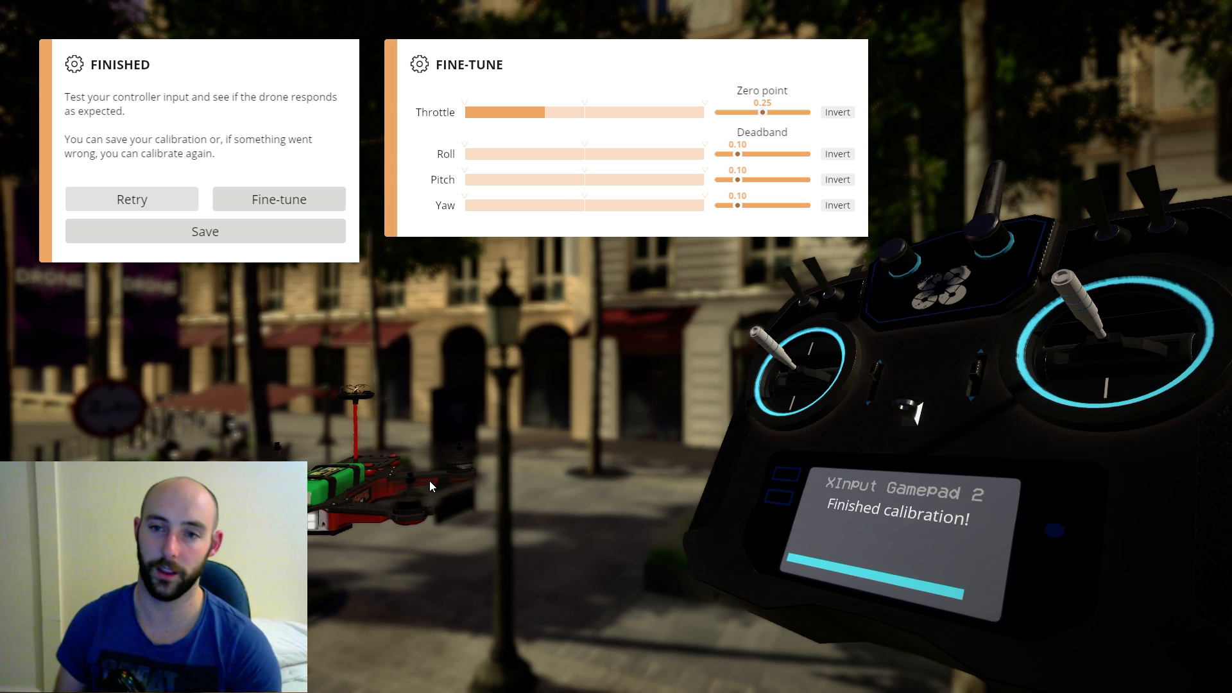
pyautogui.moveTo(206, 229)
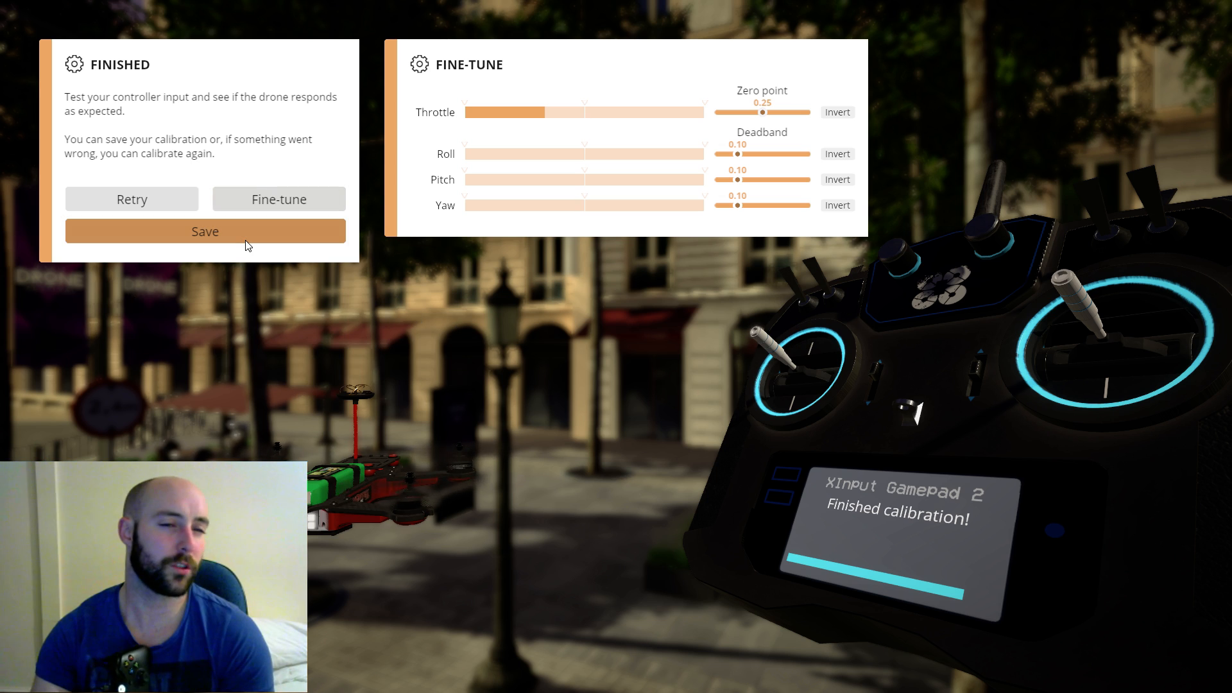
# - Save the Gamepad 2 calibration and acknowledge the Saved message
pyautogui.click(205, 231)
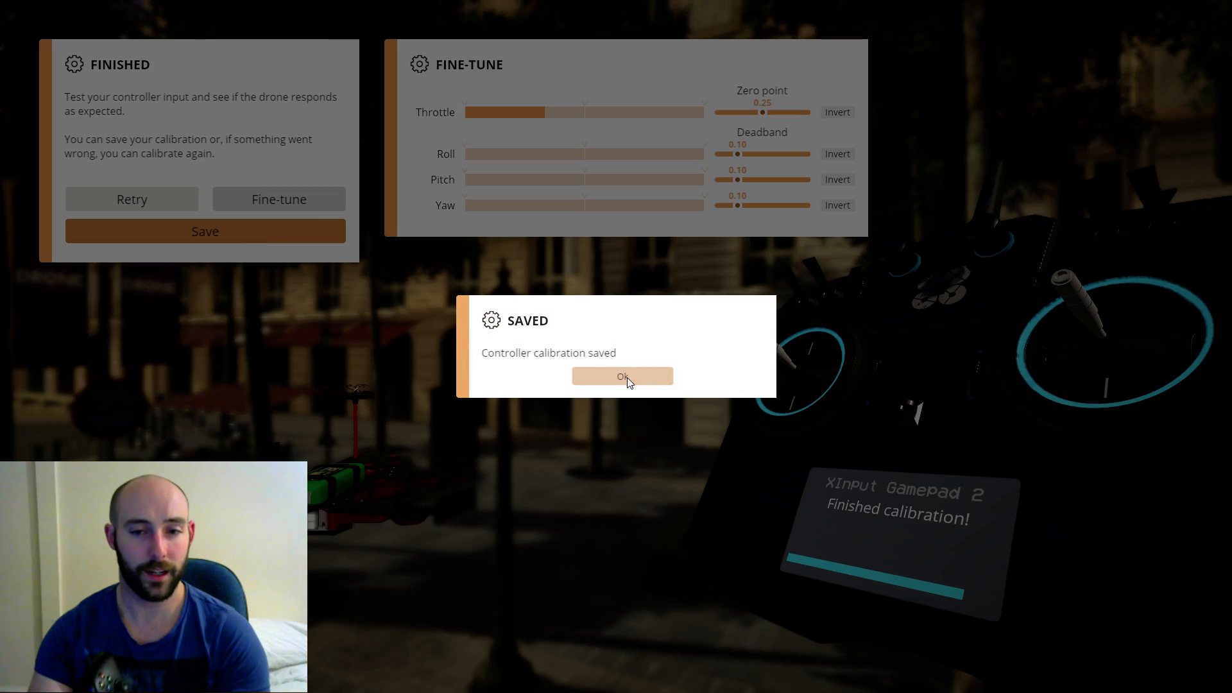
pyautogui.click(622, 376)
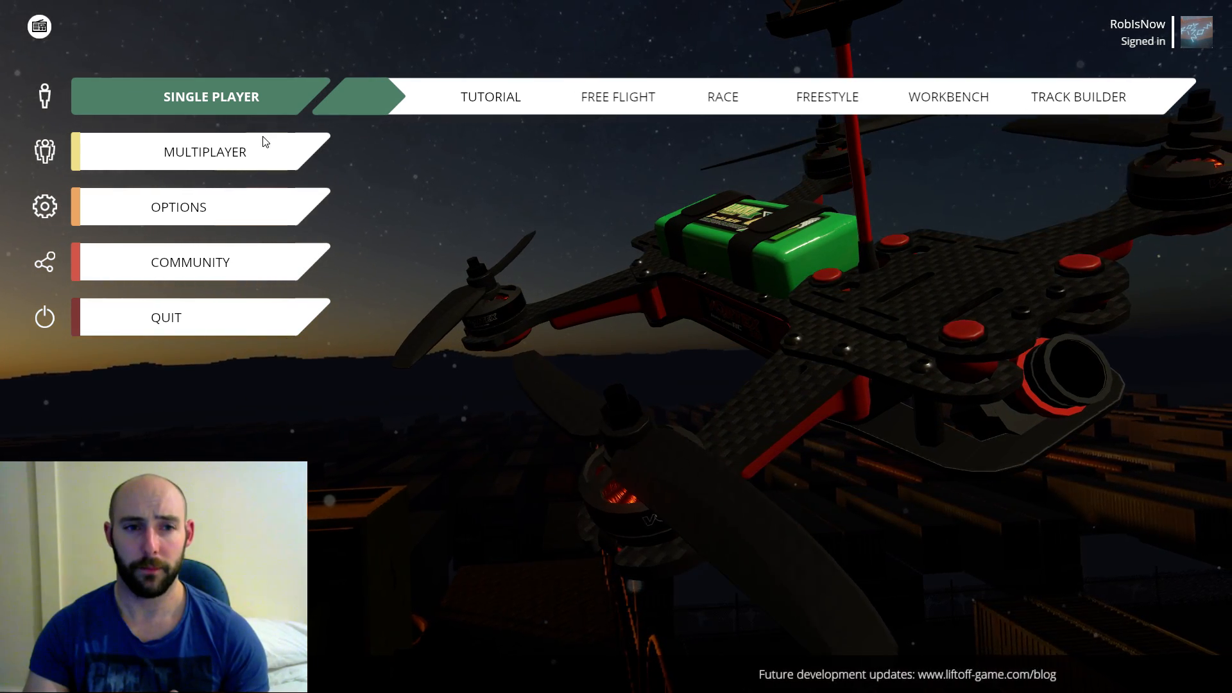
# - Start a single player free flight with No Track selected
pyautogui.click(618, 96)
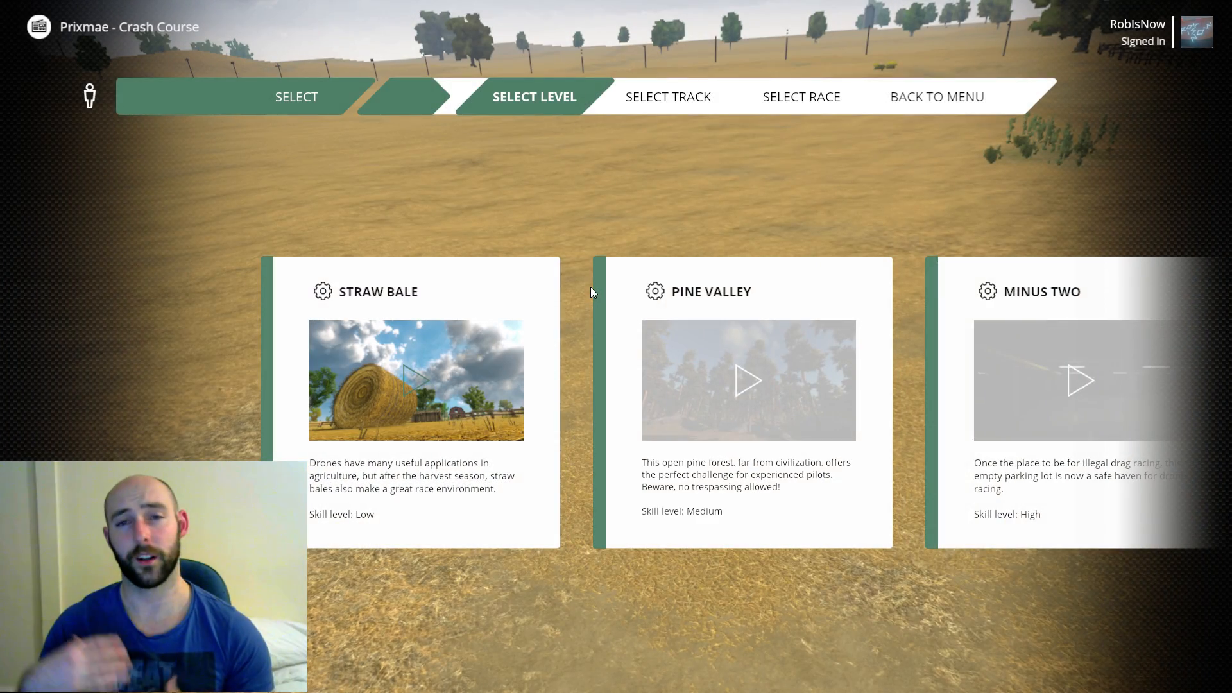
pyautogui.click(416, 380)
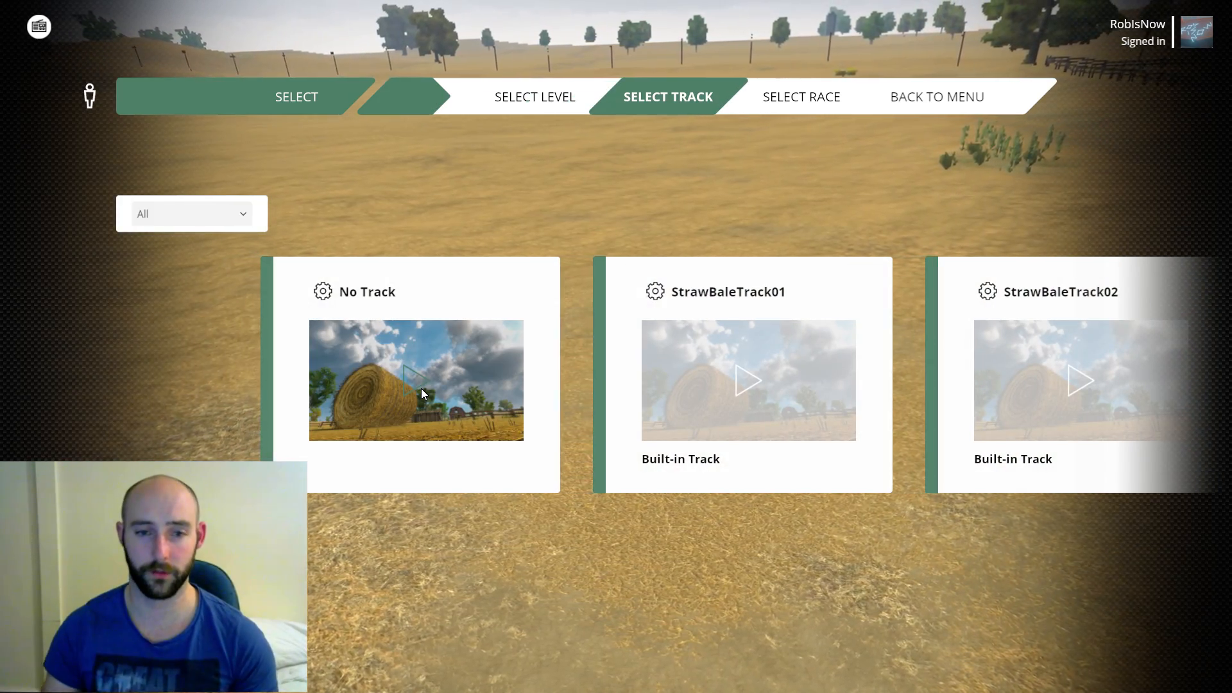
pyautogui.click(416, 380)
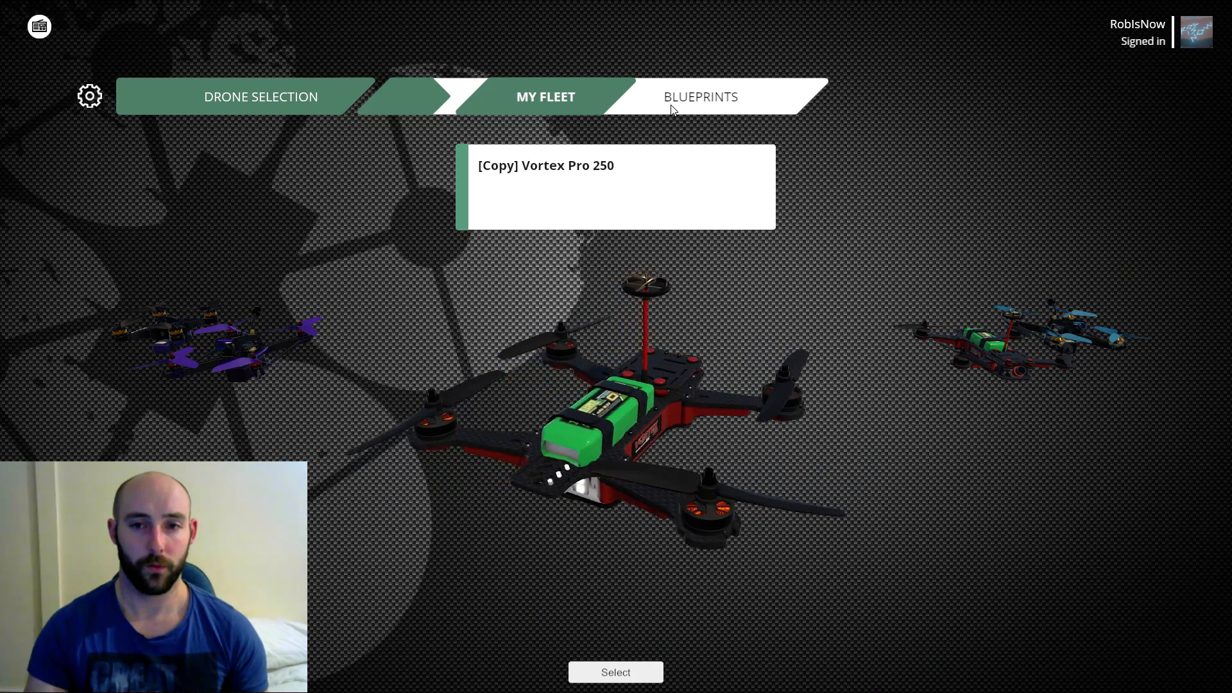
# - Choose the Vortex Pro 250 from the Blueprints drone list and select it to fly
pyautogui.click(700, 96)
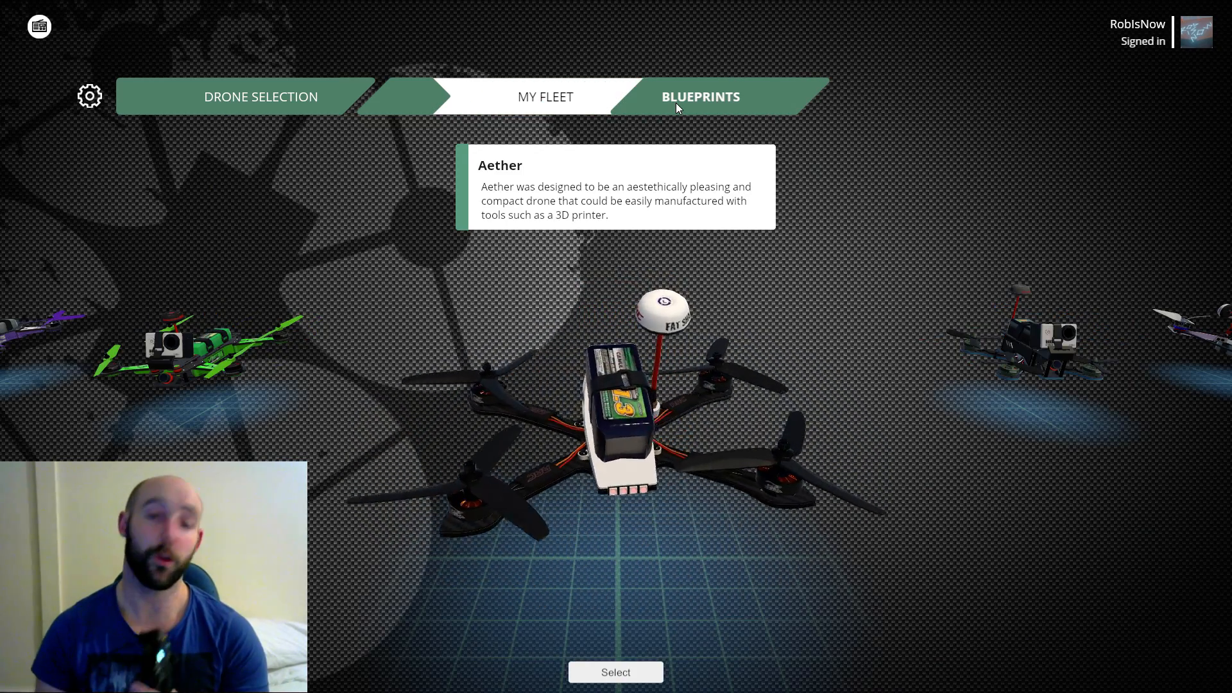
pyautogui.click(544, 96)
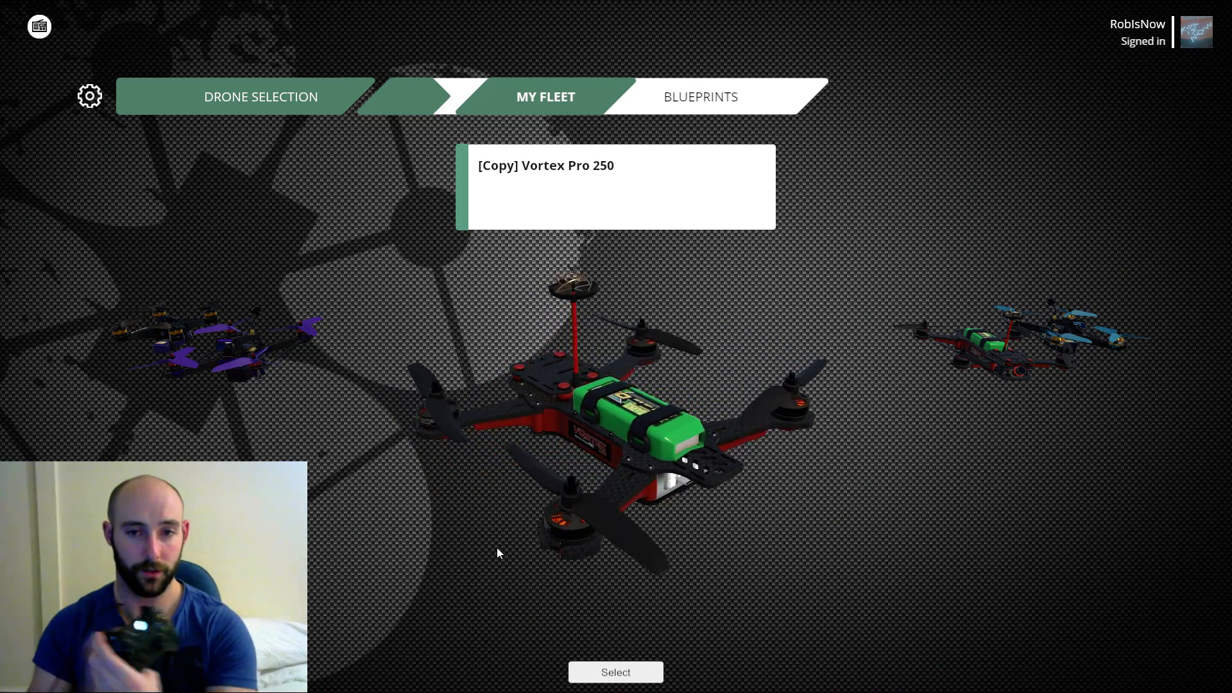
pyautogui.click(699, 96)
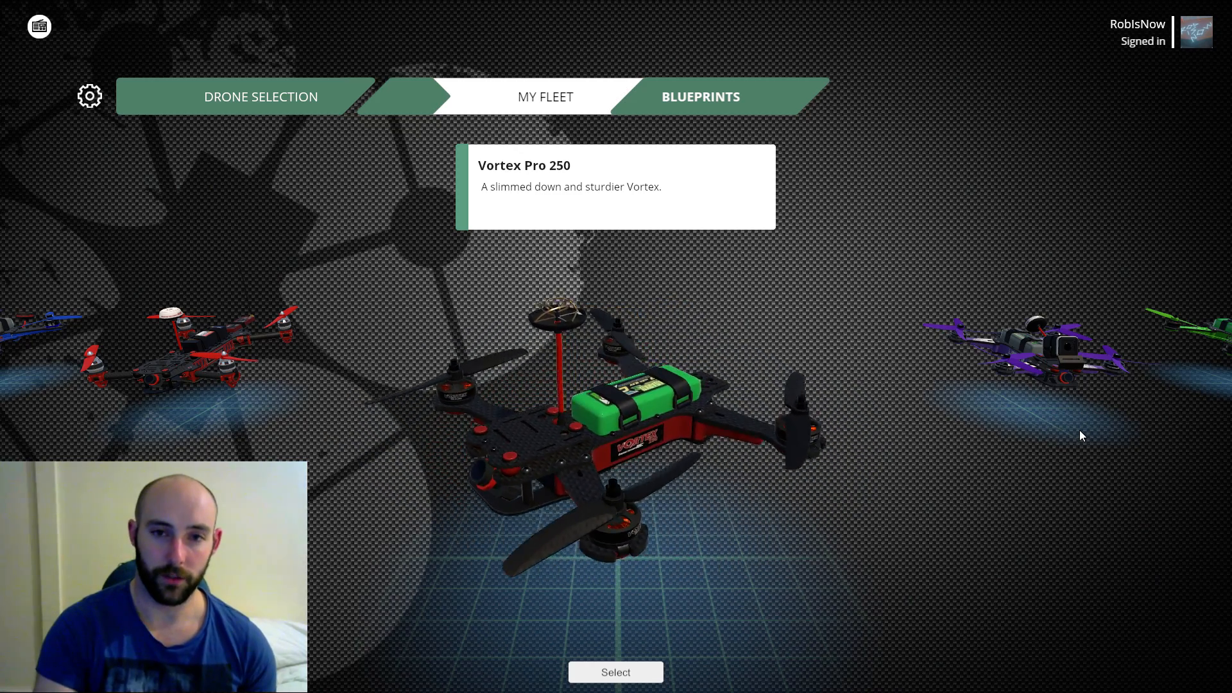
pyautogui.moveTo(615, 671)
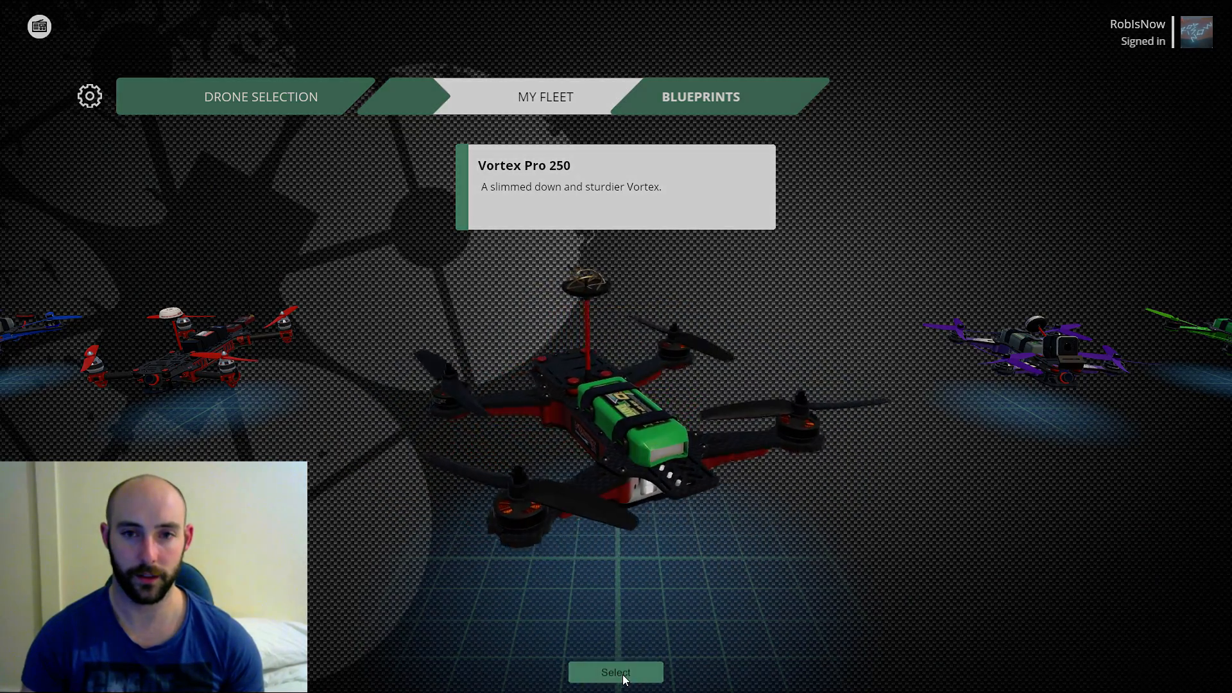
pyautogui.click(615, 672)
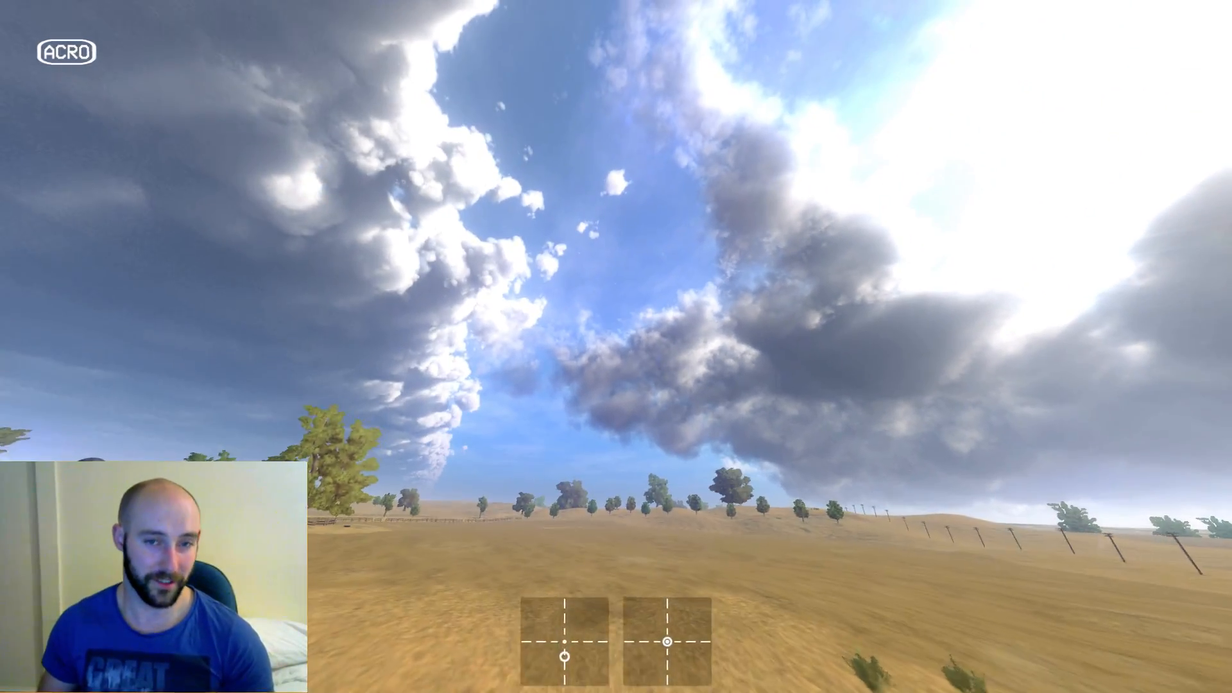
# - Request the Vortex Pro 250's flight settings from the loaded field, triggering the blueprint warning
pyautogui.press('Escape')
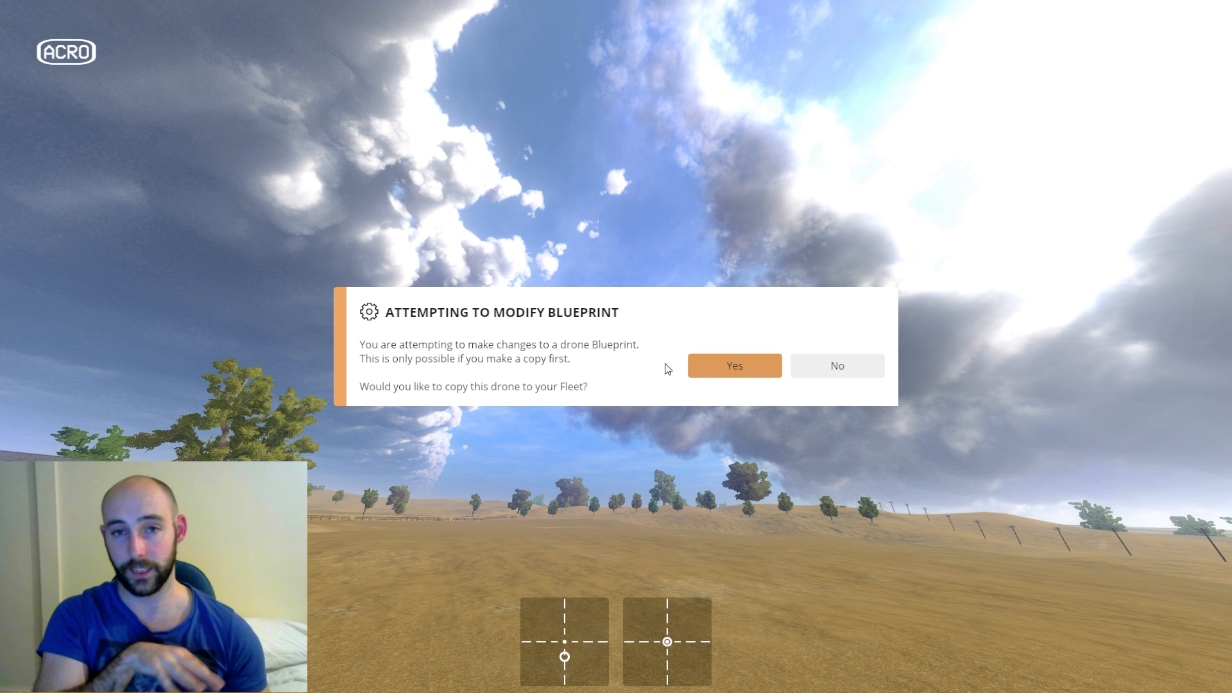
pyautogui.moveTo(678, 356)
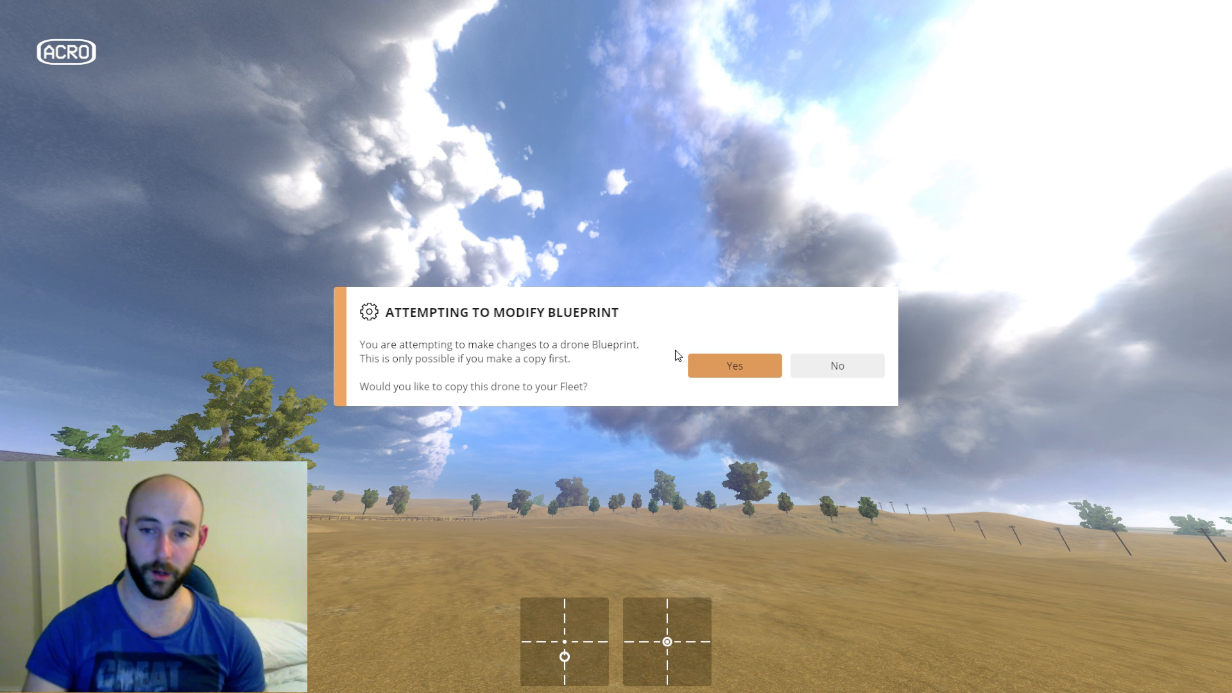
pyautogui.moveTo(710, 368)
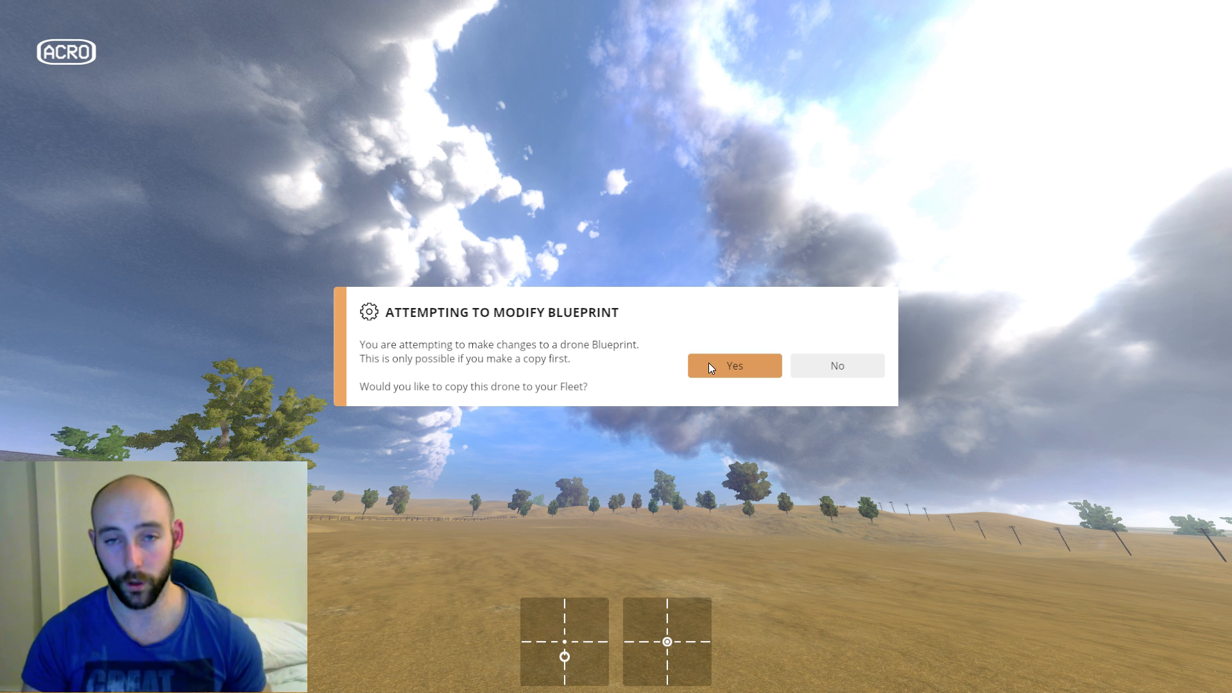
# - Confirm copying the Vortex Pro 250 into the Fleet, reaching its Betaflight tuning panel
pyautogui.click(733, 366)
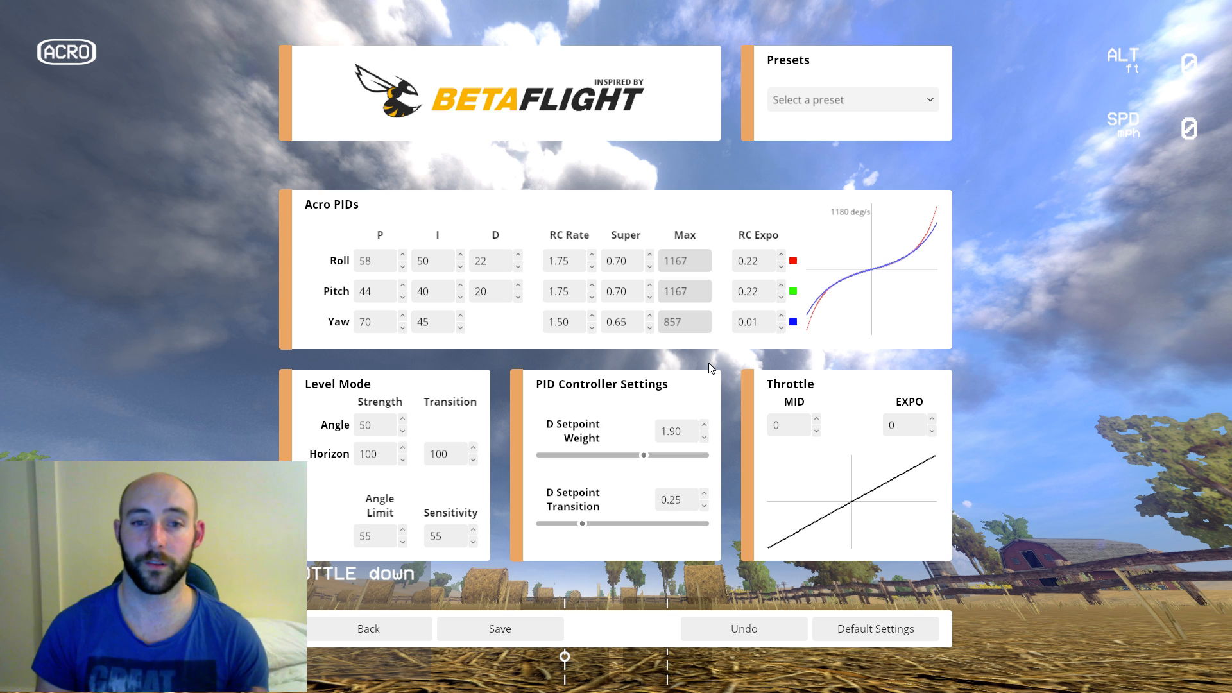
pyautogui.moveTo(432, 258)
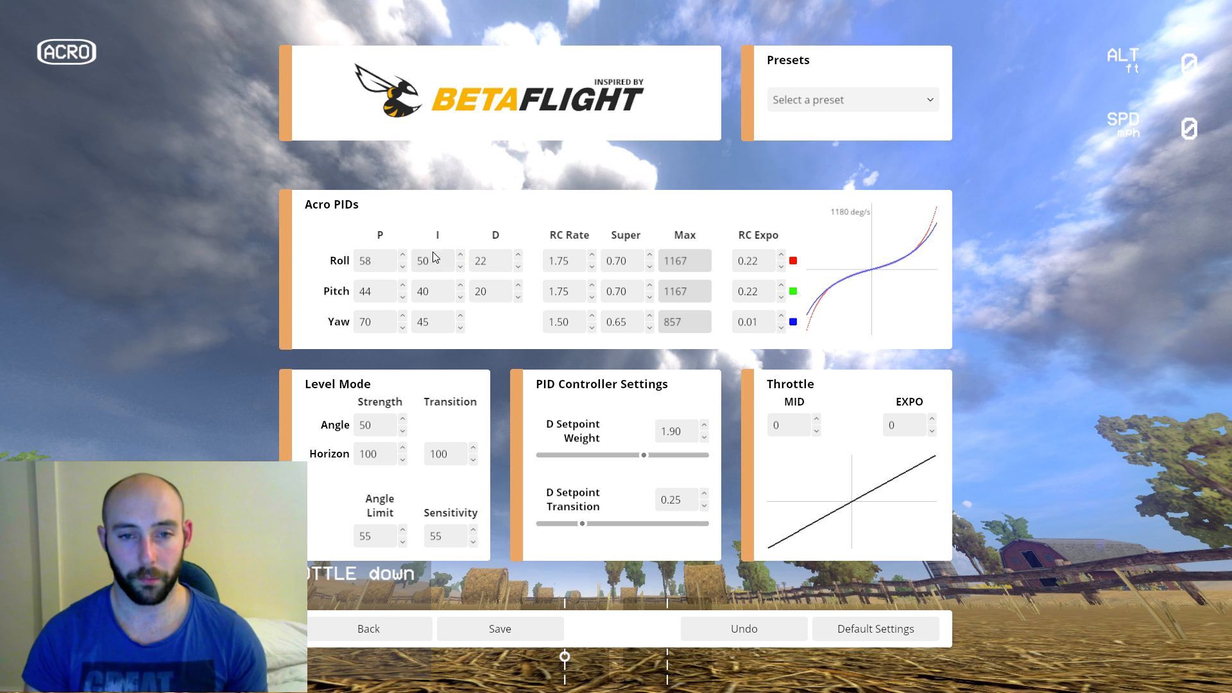
pyautogui.moveTo(408, 521)
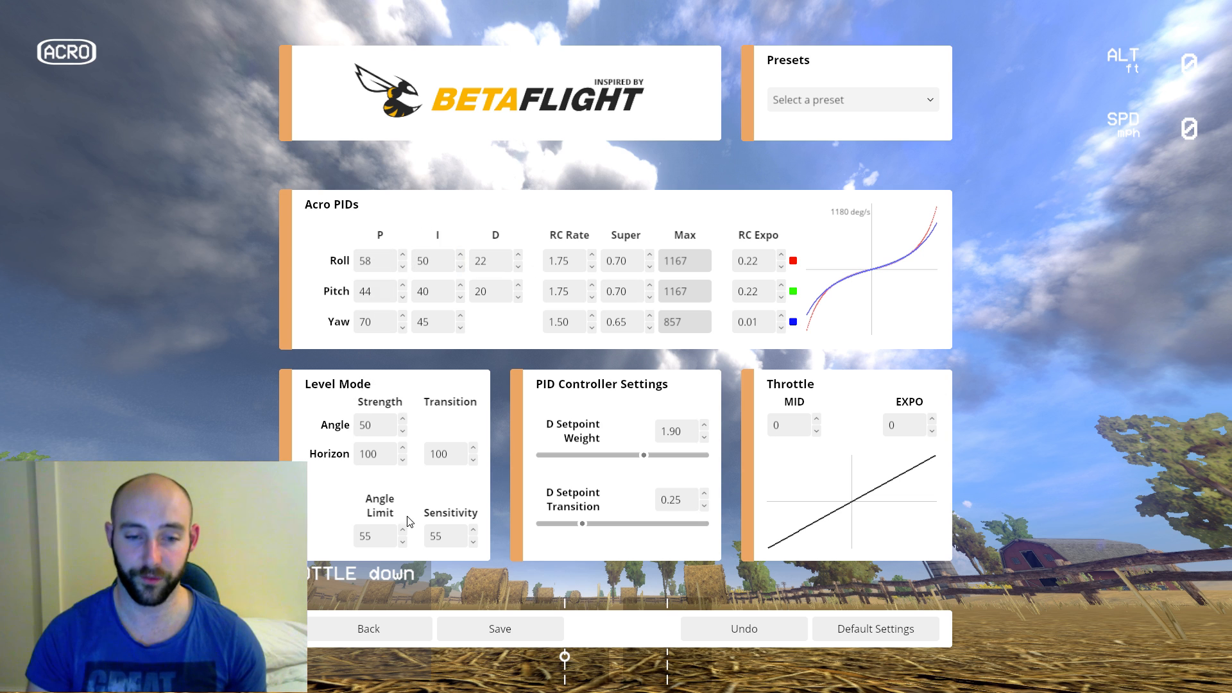
pyautogui.moveTo(342, 393)
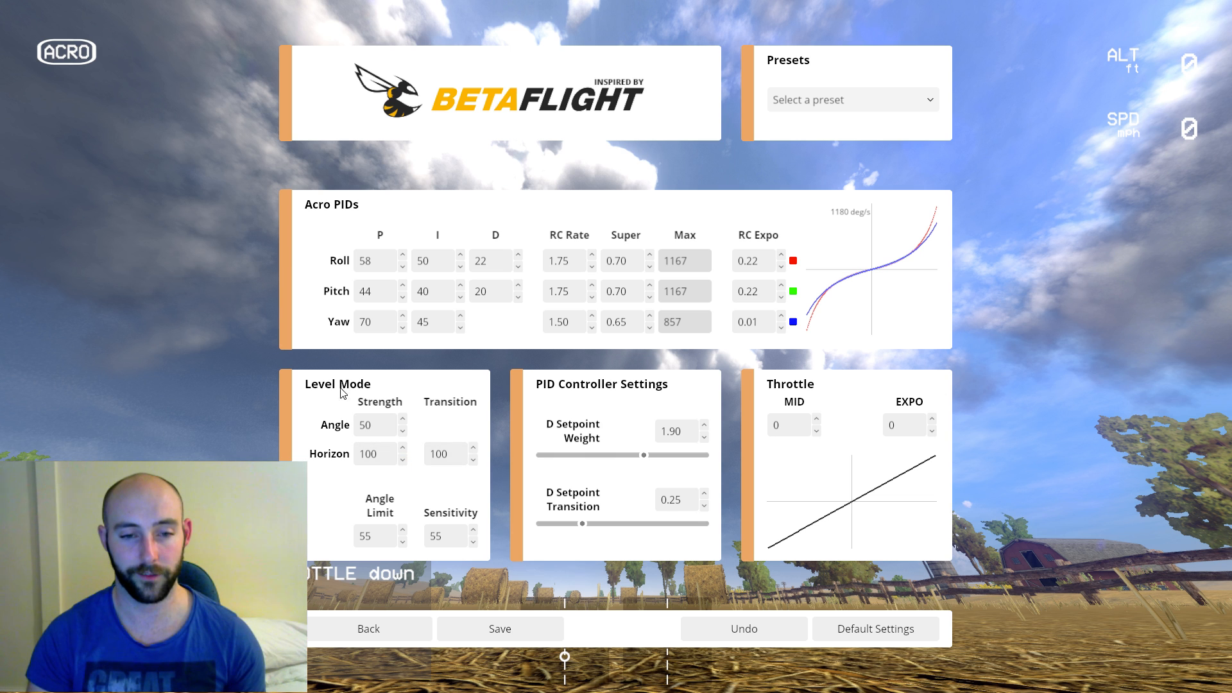
pyautogui.moveTo(601, 419)
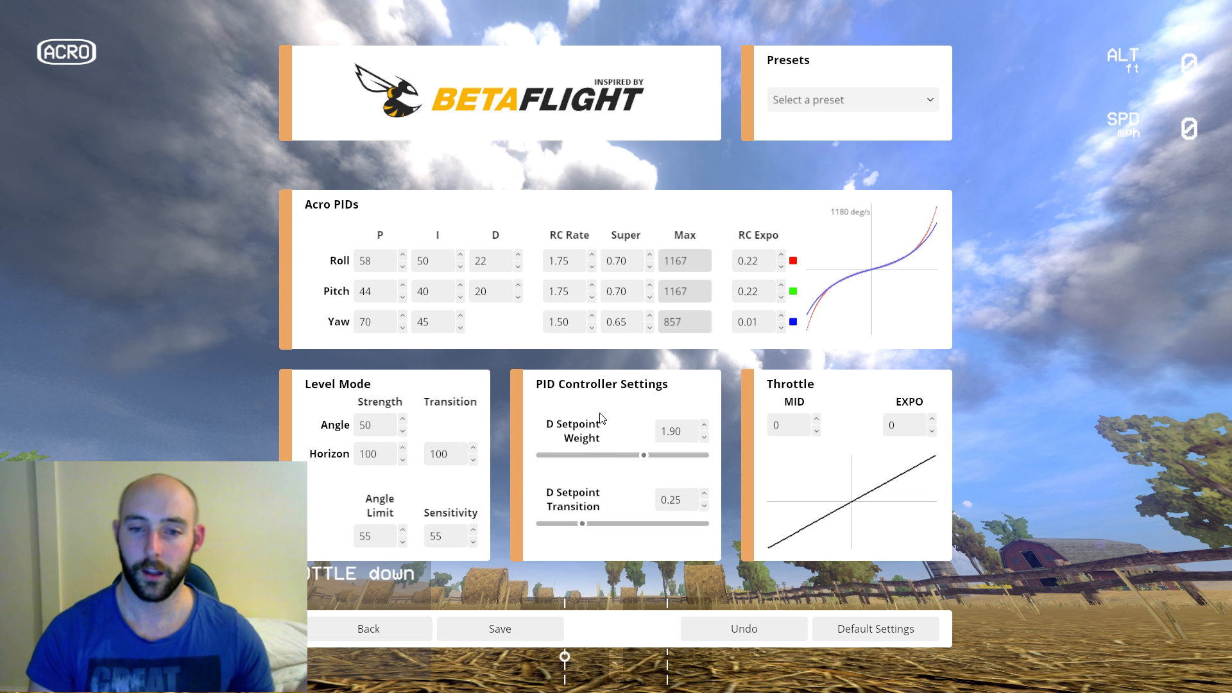
pyautogui.moveTo(929, 479)
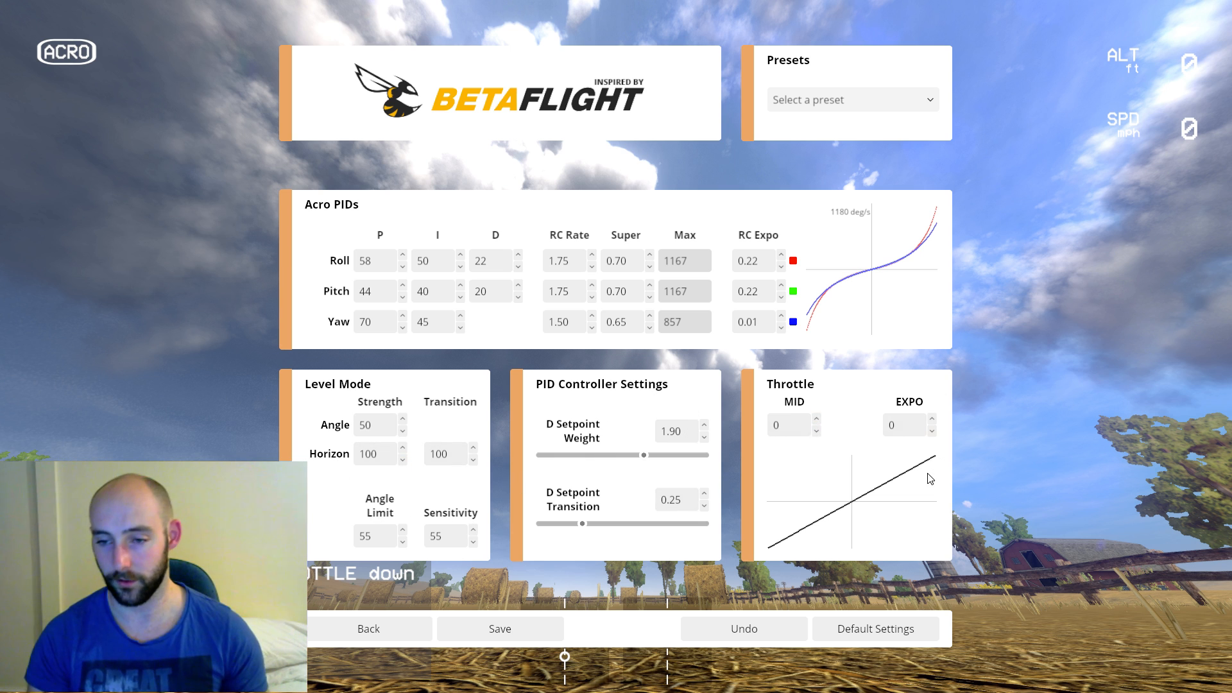
pyautogui.moveTo(926, 477)
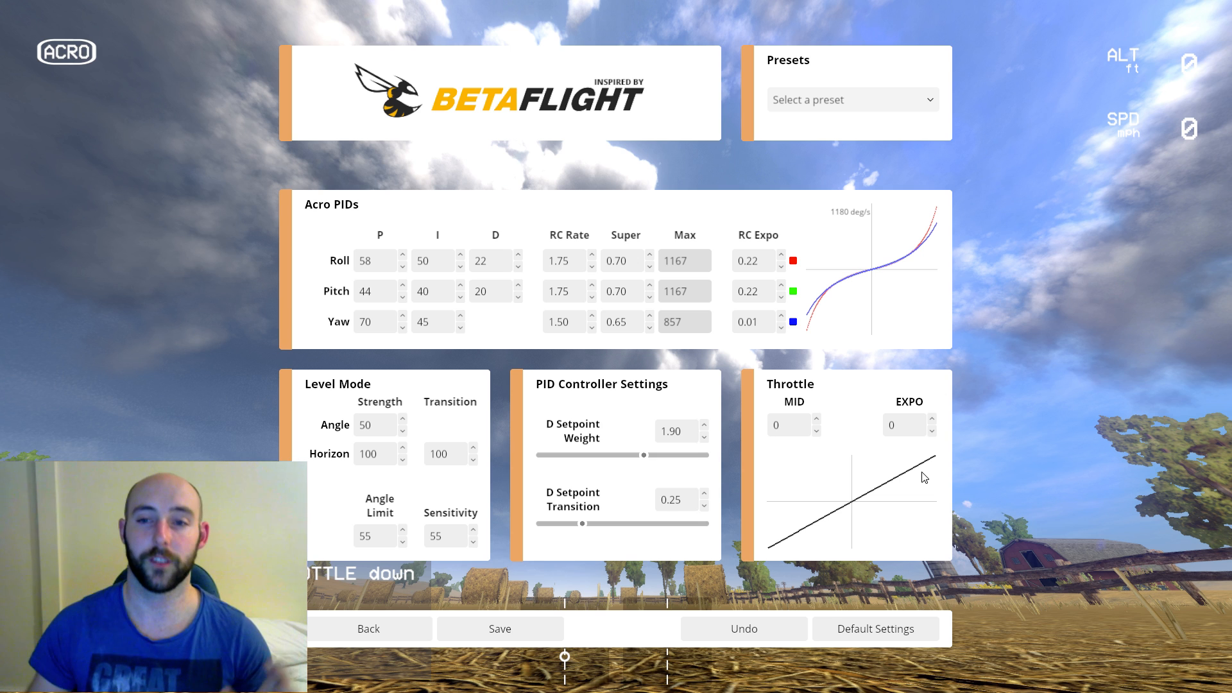
pyautogui.moveTo(617, 310)
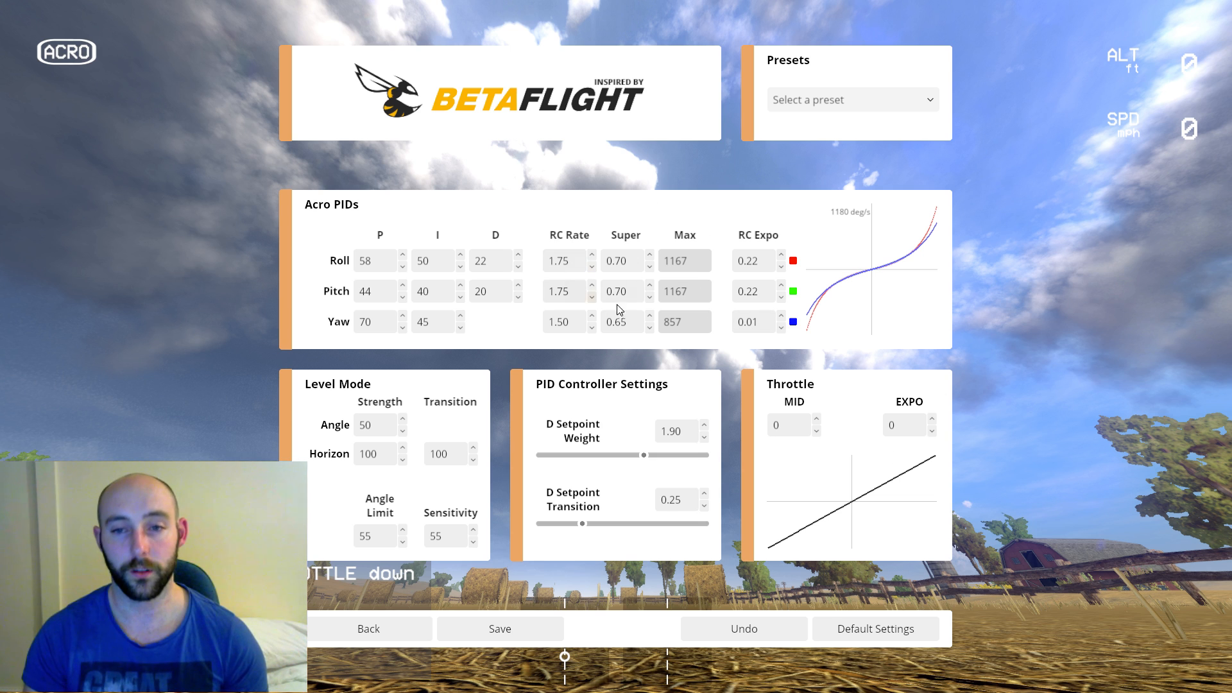
pyautogui.moveTo(583, 246)
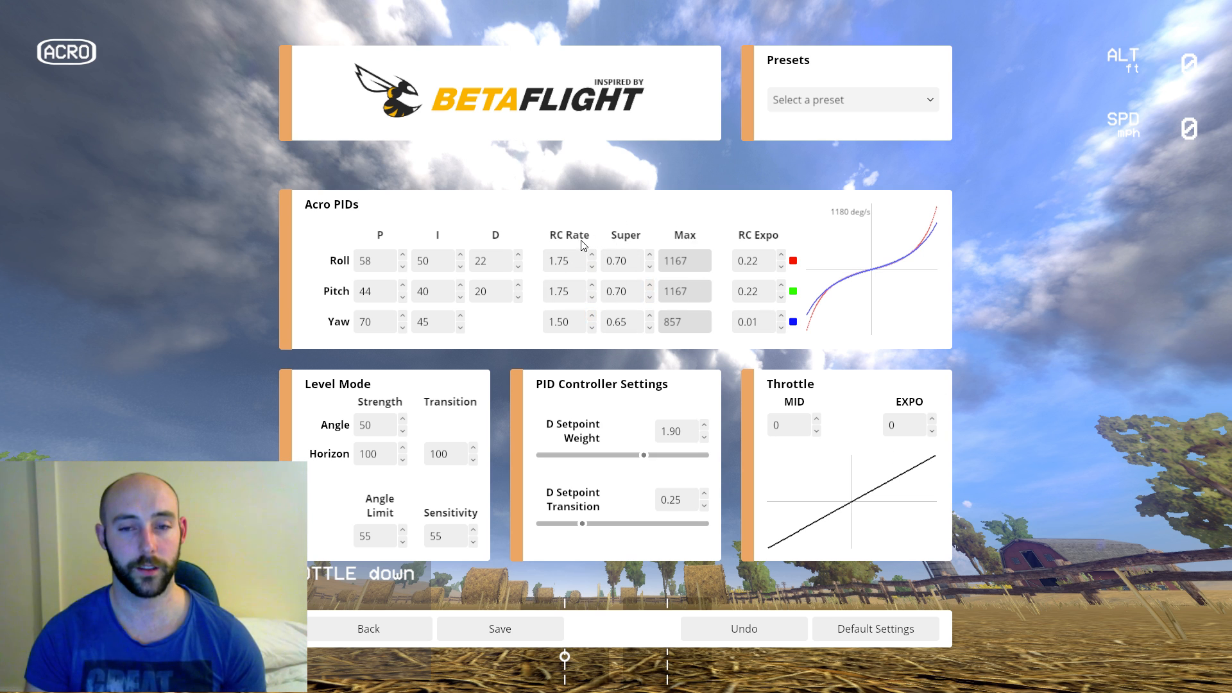
pyautogui.moveTo(777, 246)
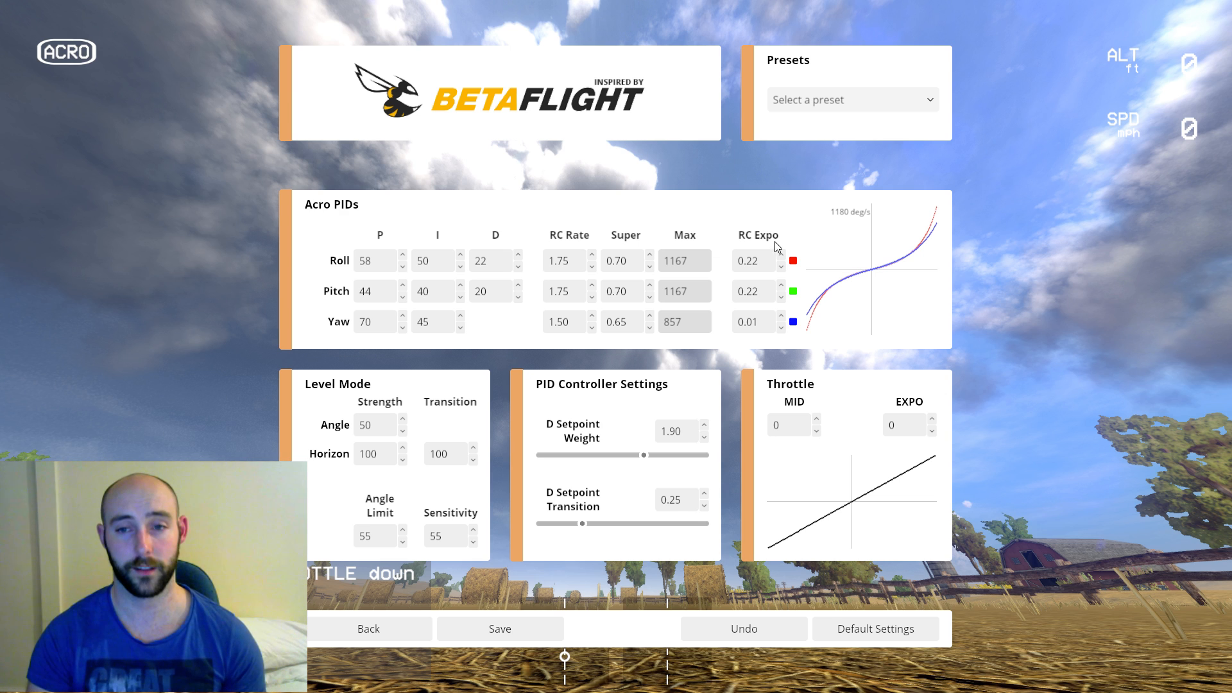
pyautogui.moveTo(772, 248)
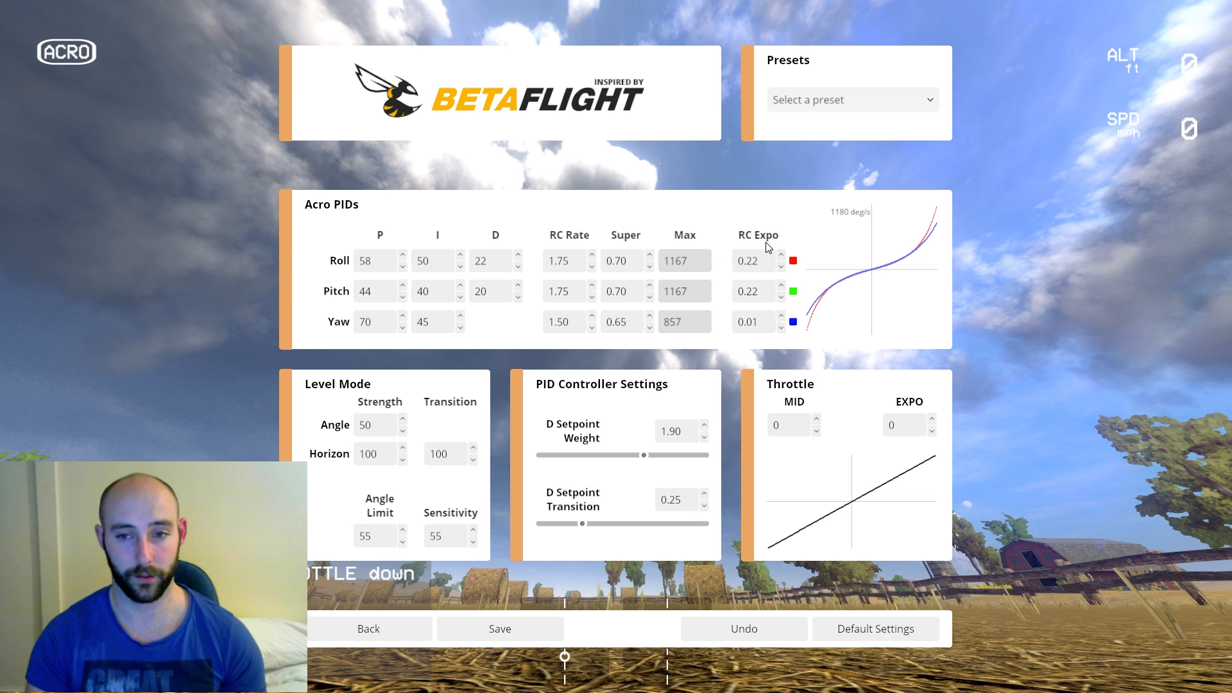
pyautogui.moveTo(911, 262)
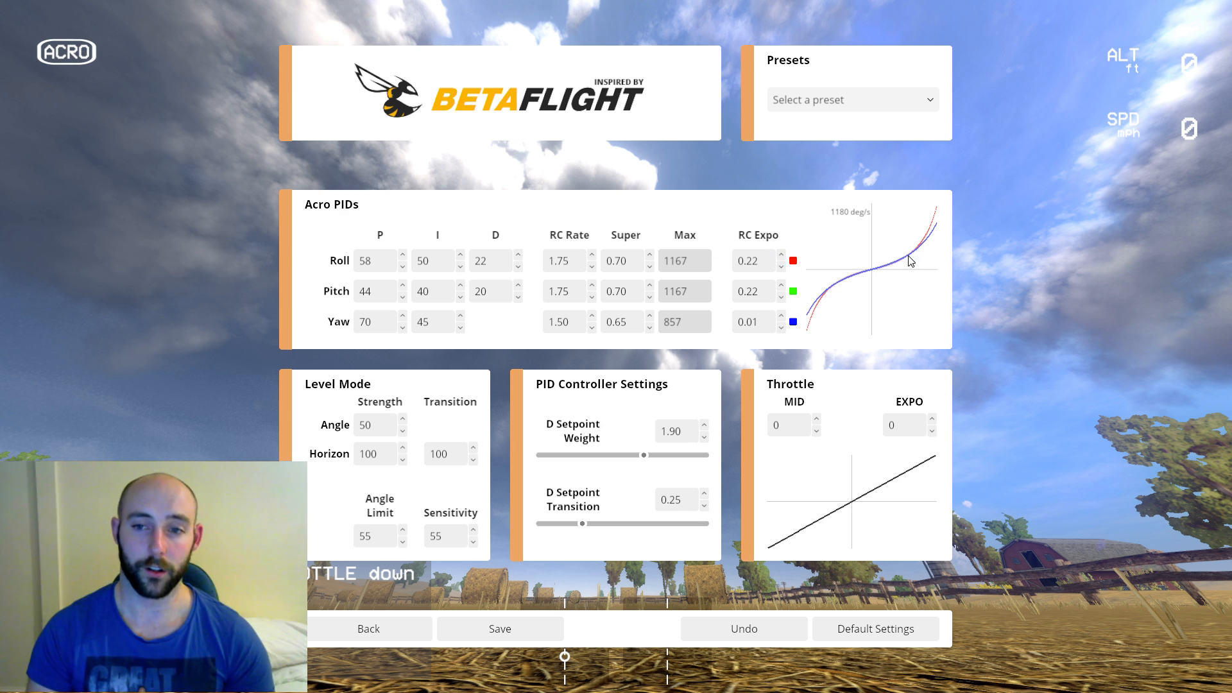
pyautogui.moveTo(878, 295)
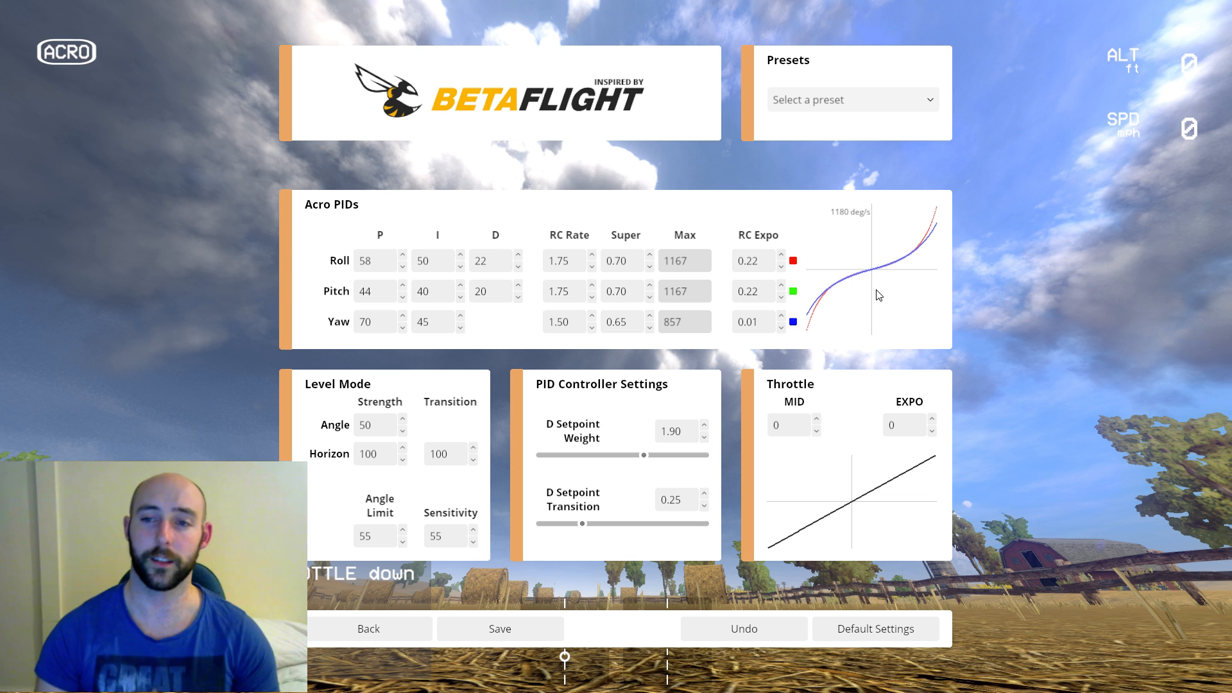
pyautogui.moveTo(877, 274)
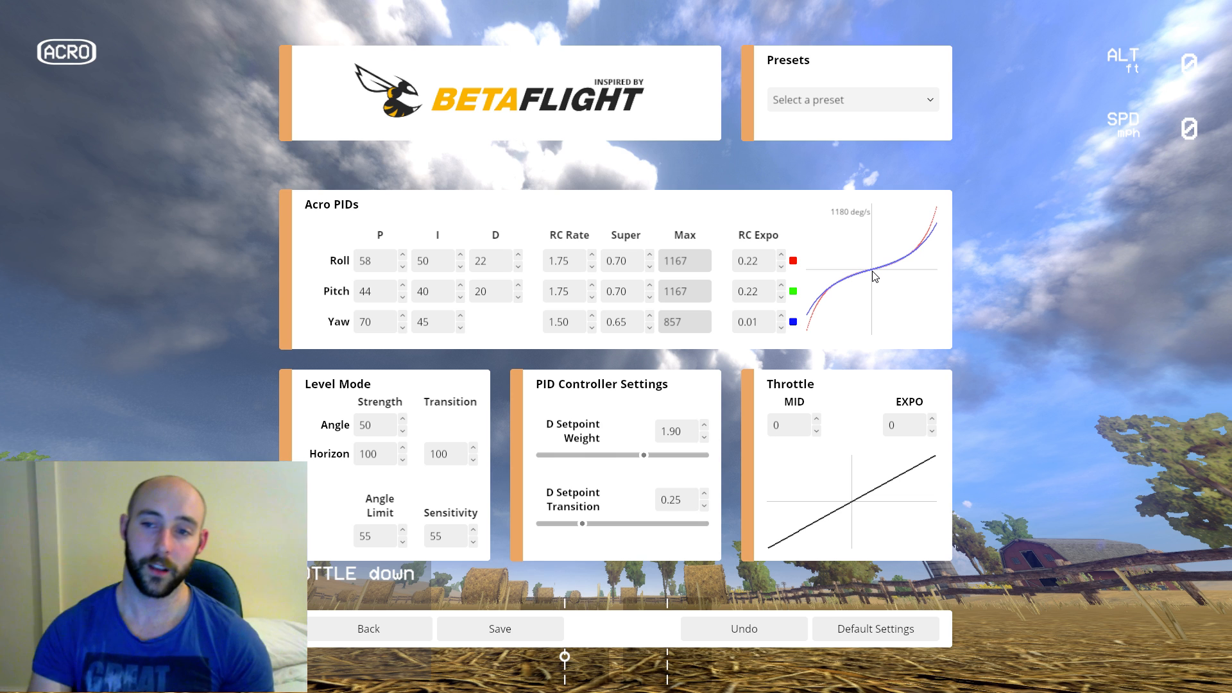
pyautogui.moveTo(874, 271)
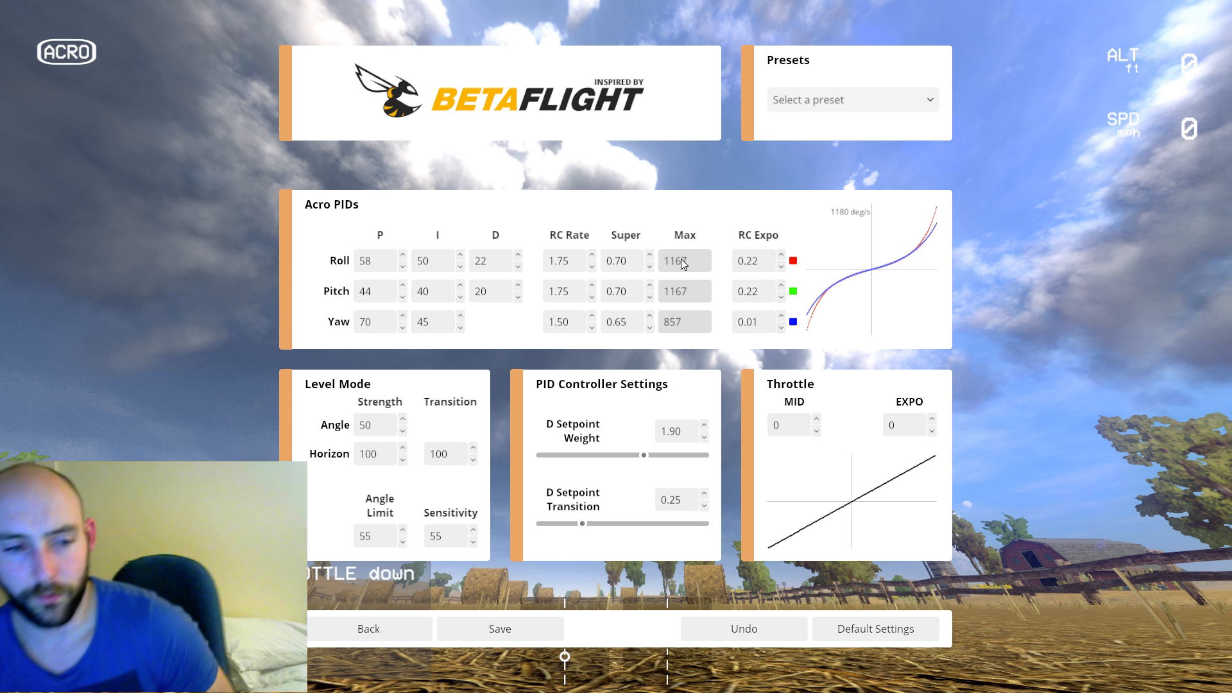
pyautogui.moveTo(702, 255)
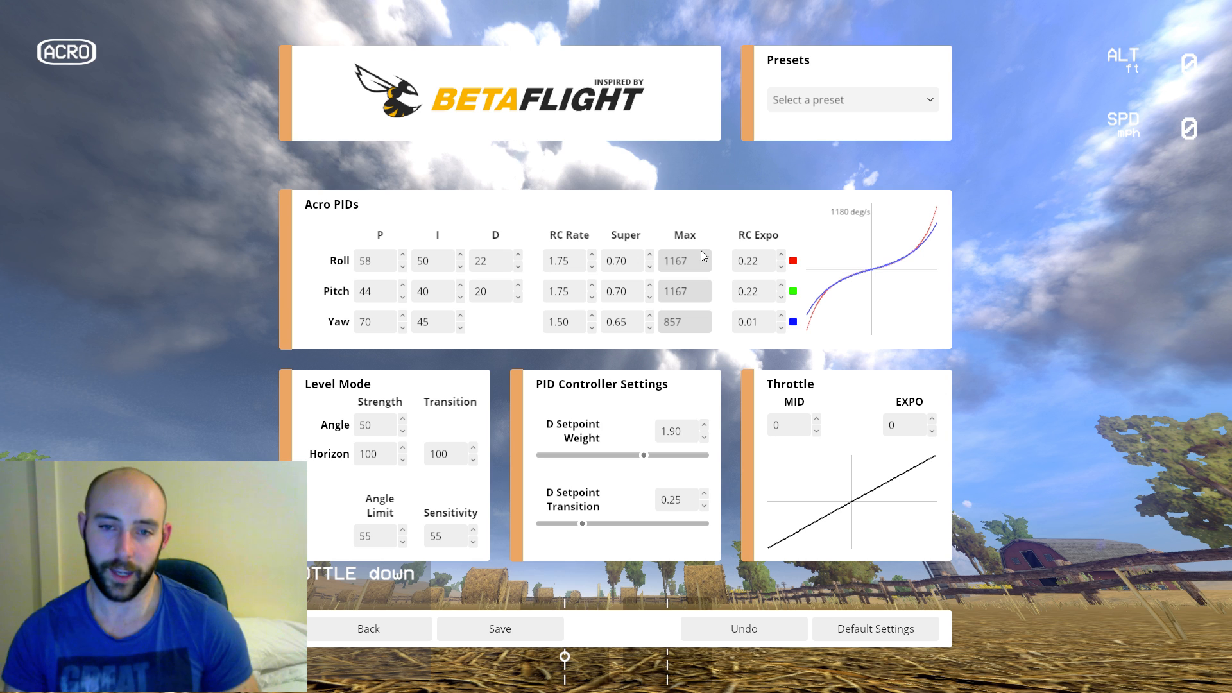
pyautogui.moveTo(671, 271)
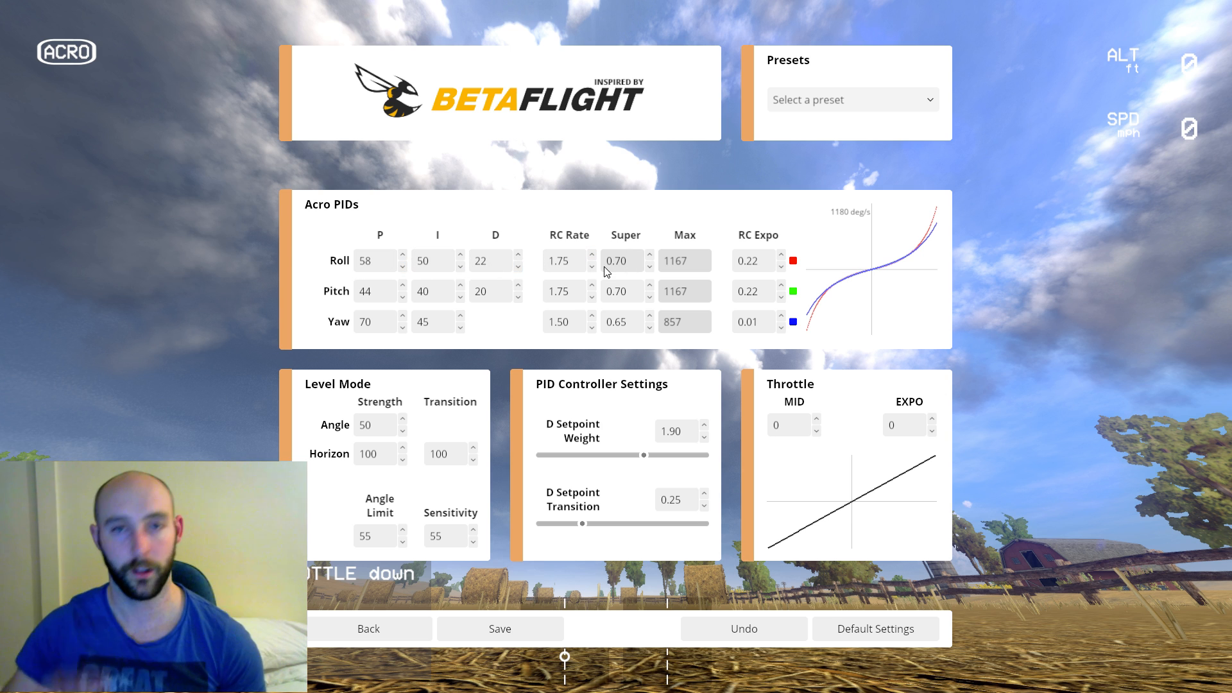
pyautogui.moveTo(617, 283)
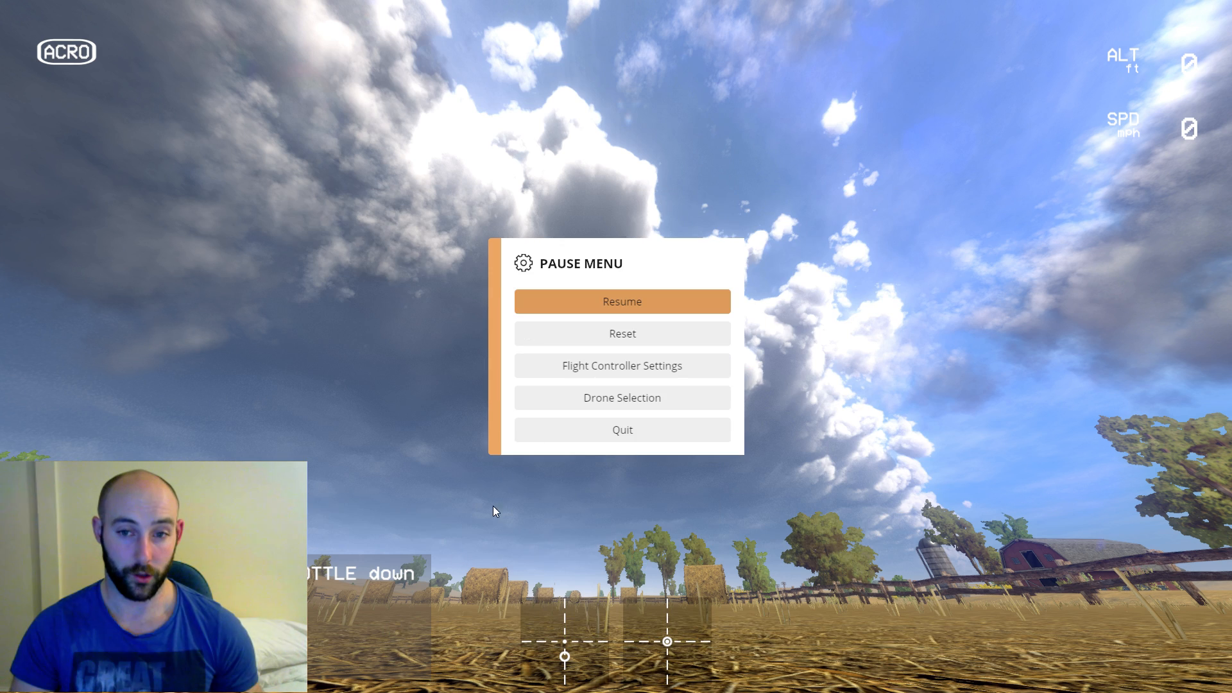
pyautogui.moveTo(640, 309)
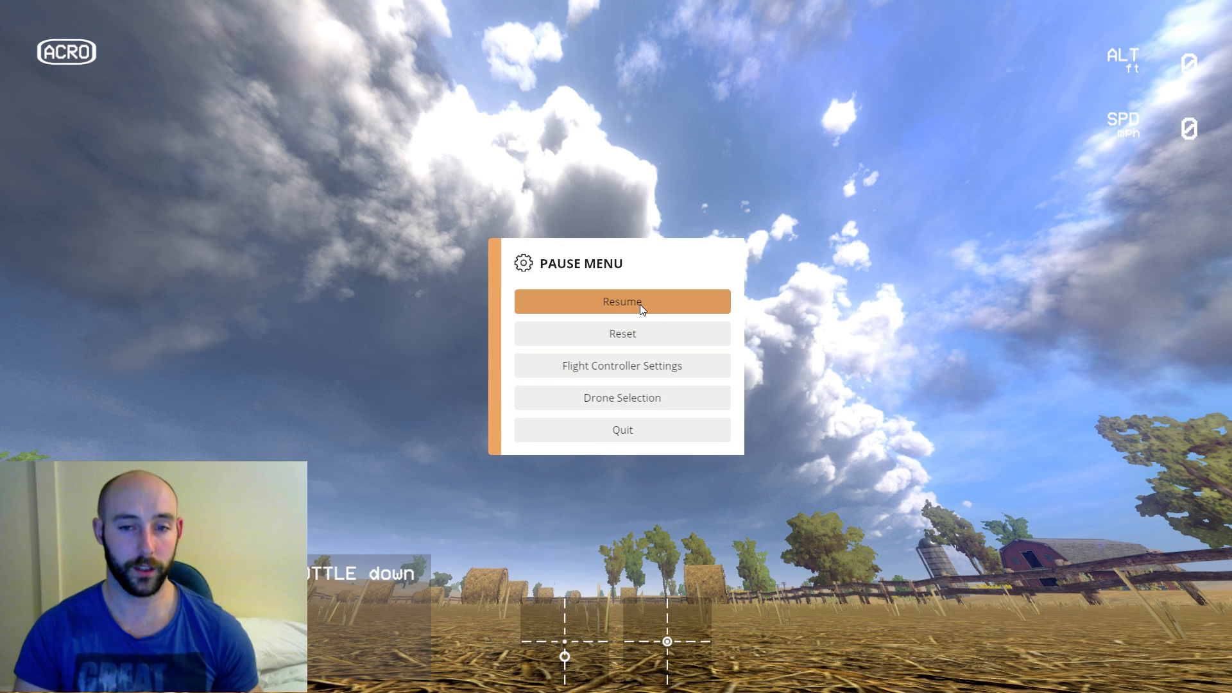
# - Resume the flight from the pause menu and keep flying the Vortex Pro 250 over the farm field
pyautogui.click(622, 301)
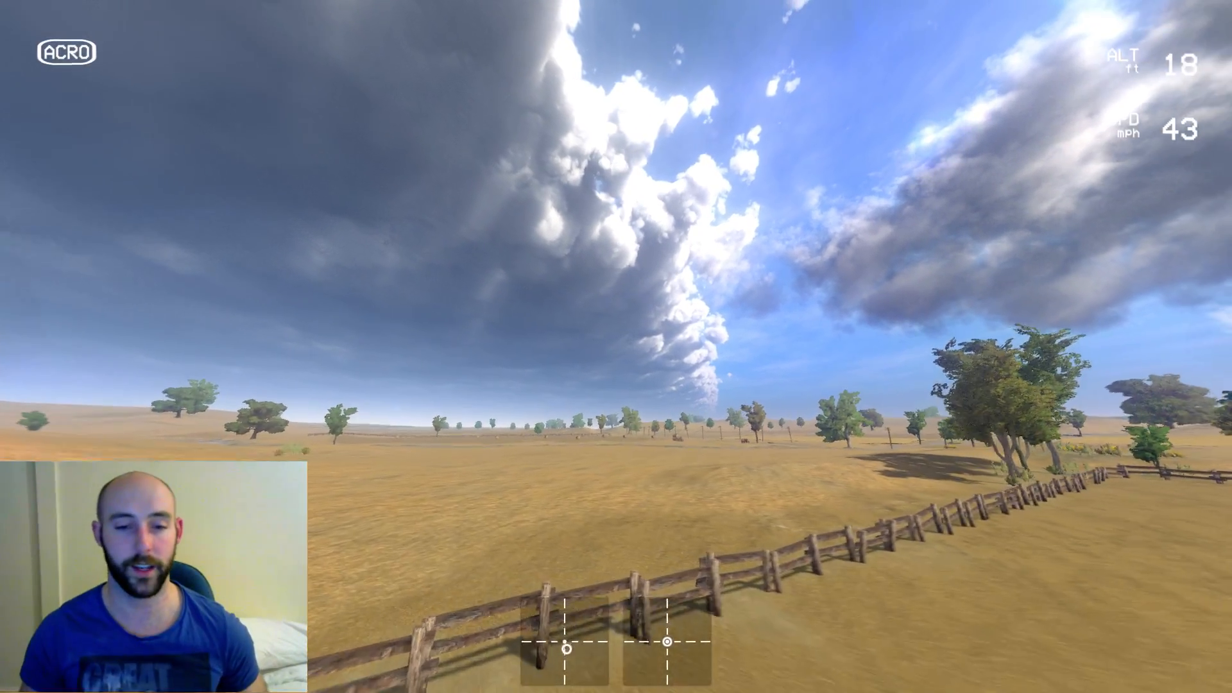
# - Pause, enter 0.60 rate and 0.70 super (400 max) for roll, pitch and yaw, and save the rates
pyautogui.press('Escape')
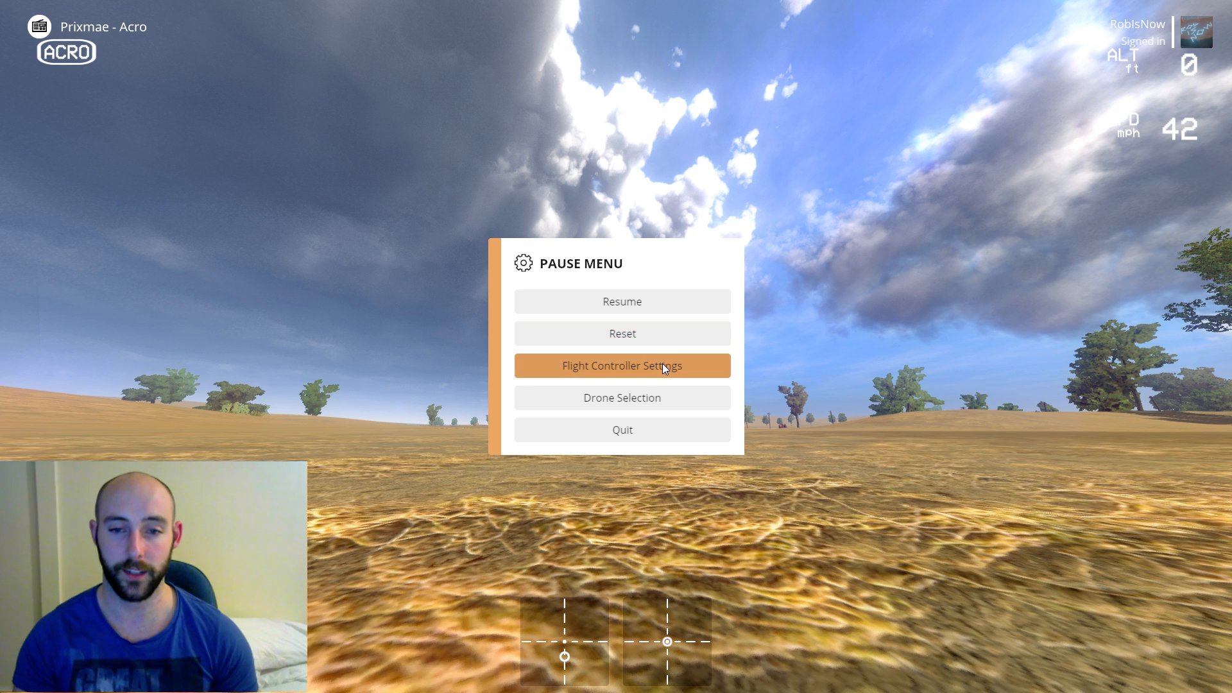
pyautogui.click(621, 366)
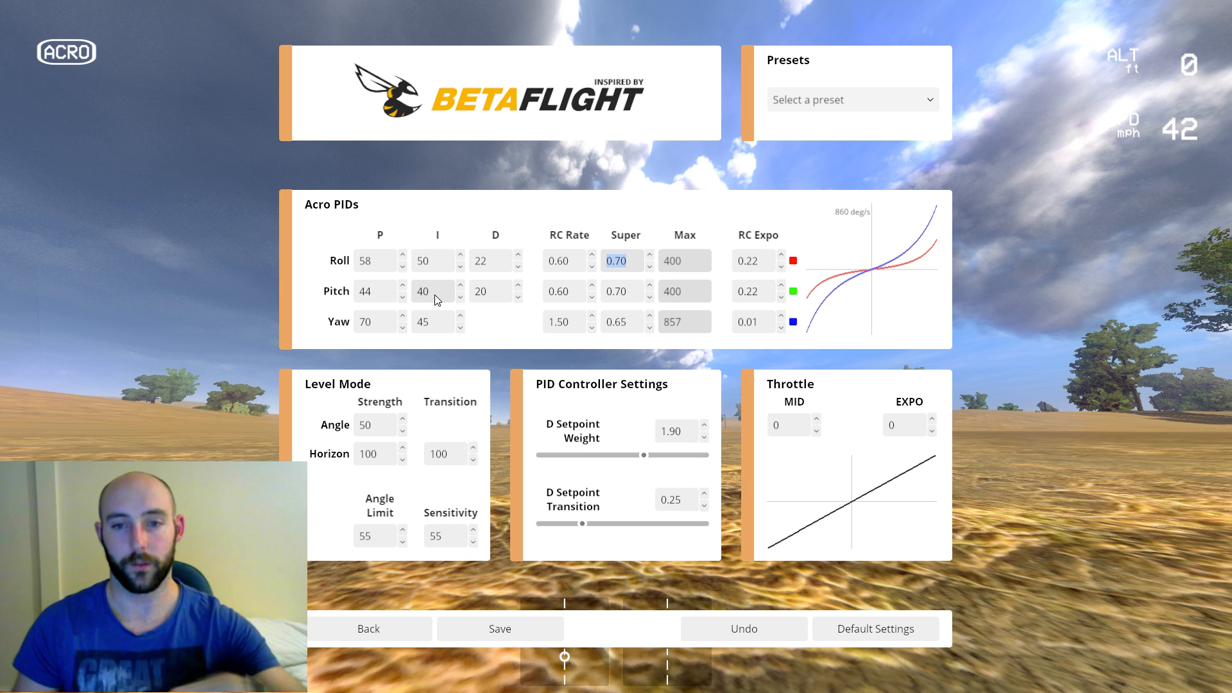
pyautogui.moveTo(677, 251)
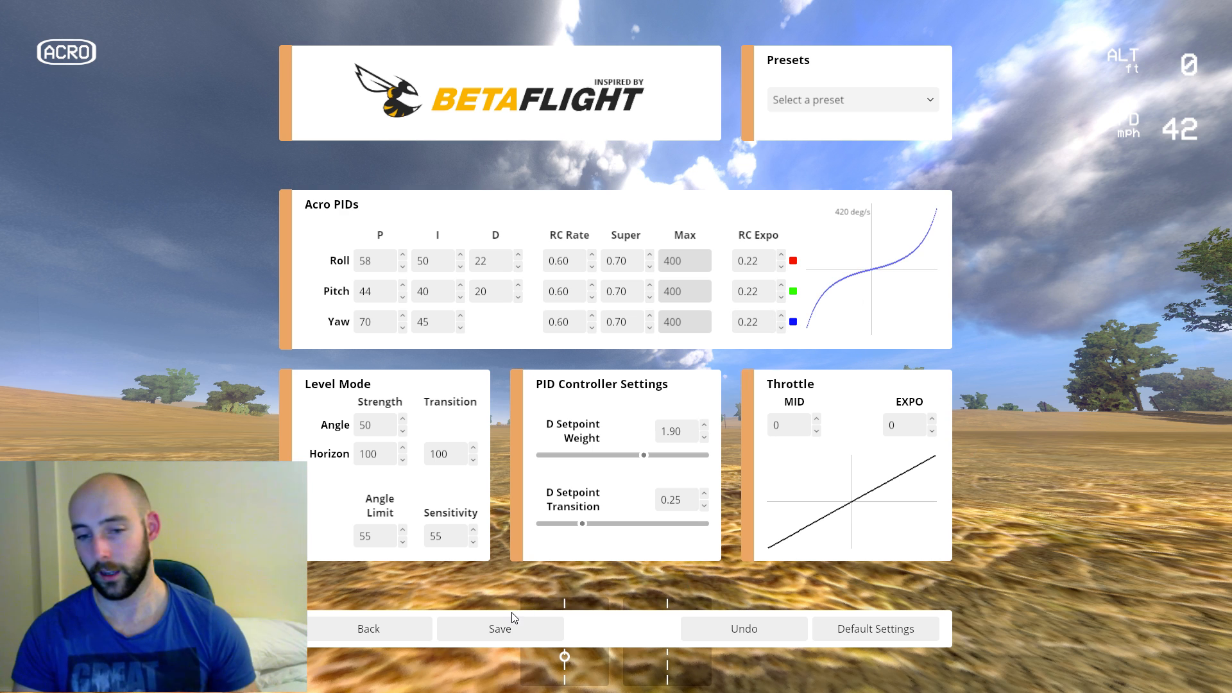
pyautogui.click(500, 627)
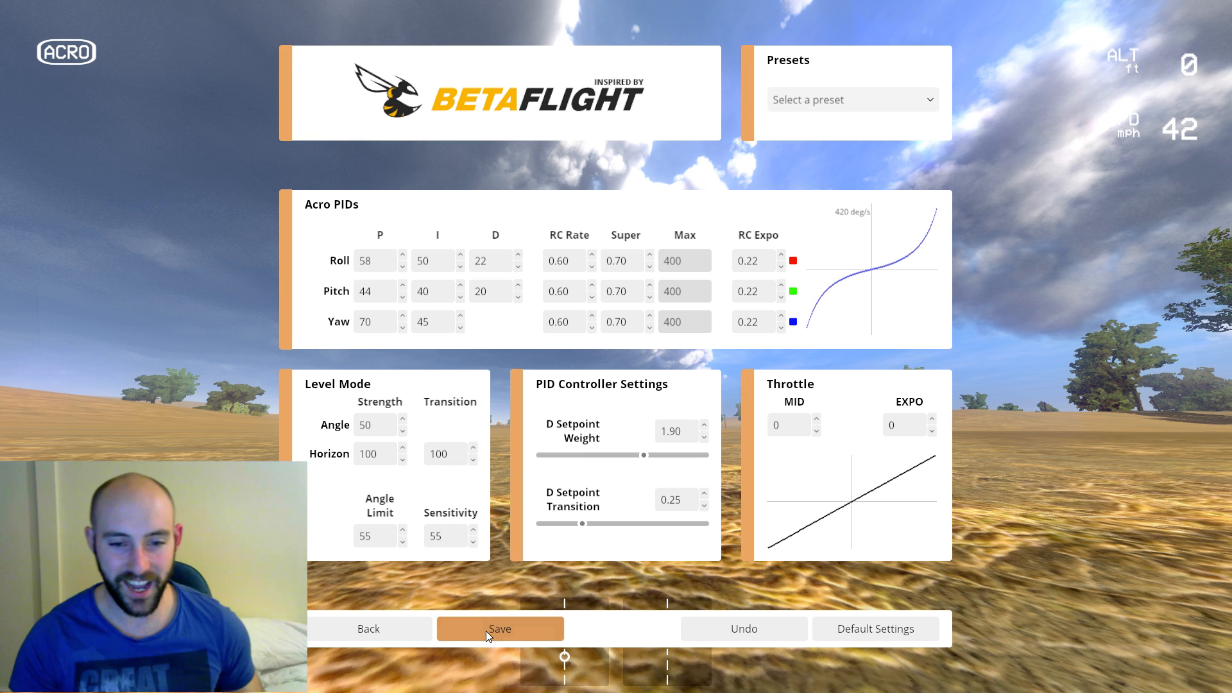
# - Confirm the save, then pause and resume to test-fly the new rates over the field
pyautogui.click(499, 629)
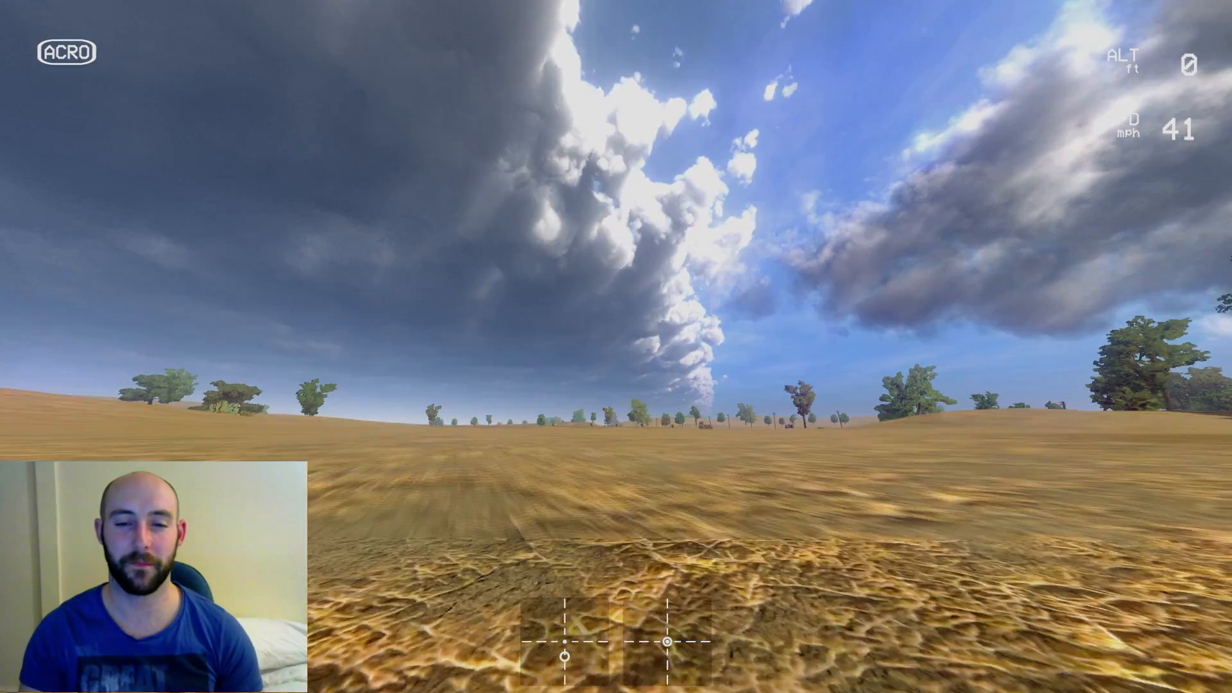
pyautogui.press('Escape')
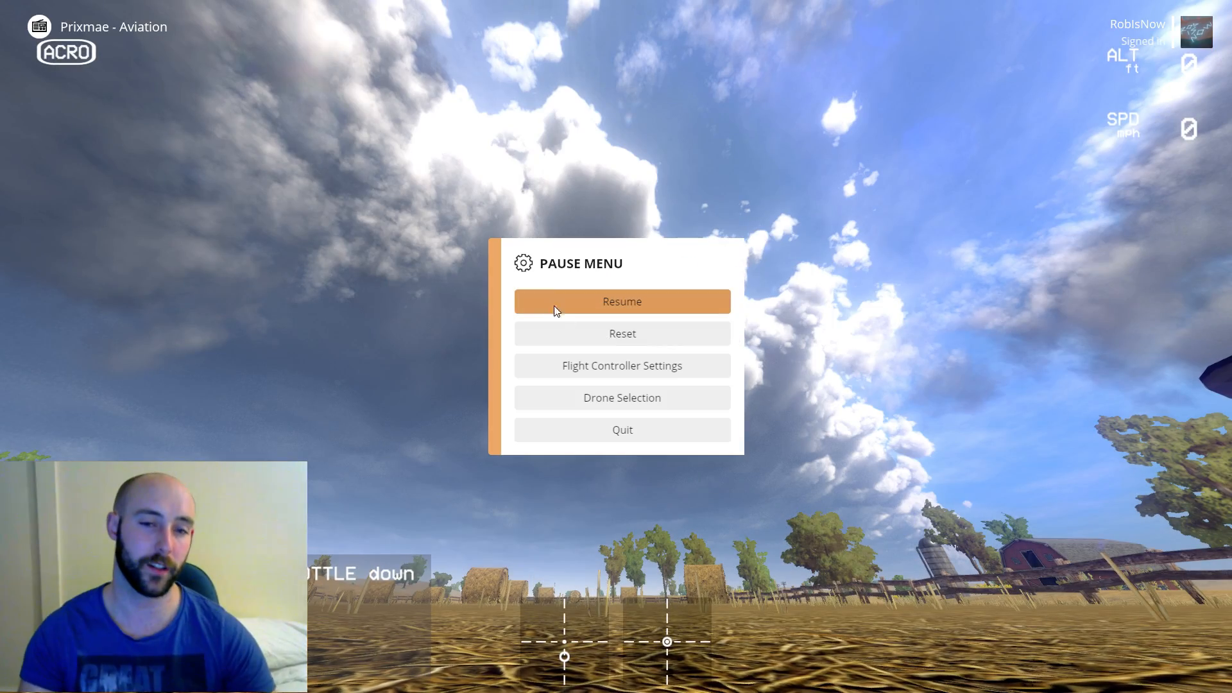
pyautogui.click(622, 301)
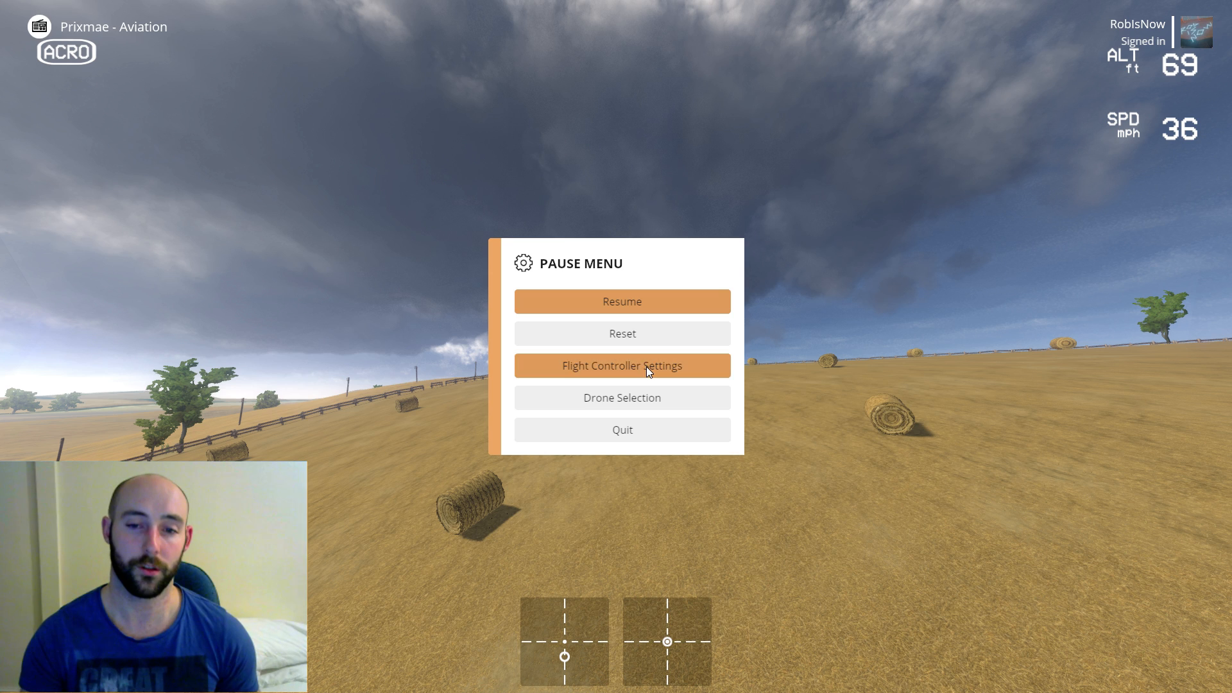
# - Reopen the rate settings, bring roll rate back to 0.60 and start editing the roll RC expo
pyautogui.click(622, 365)
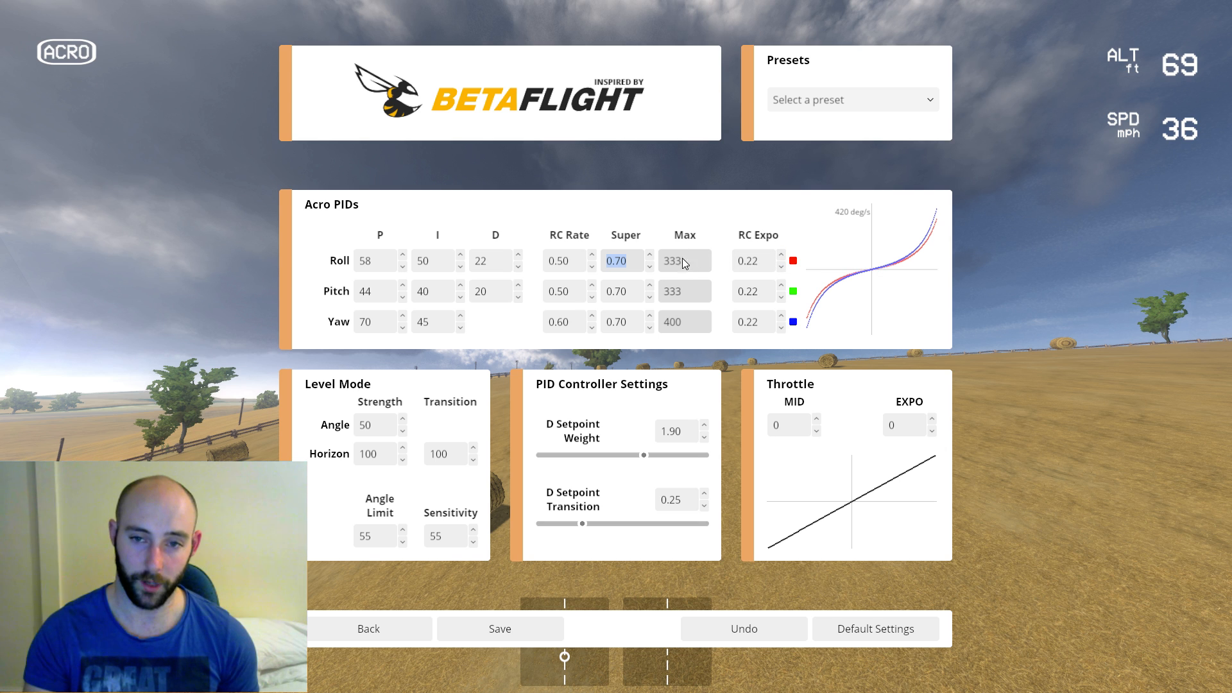
pyautogui.moveTo(680, 271)
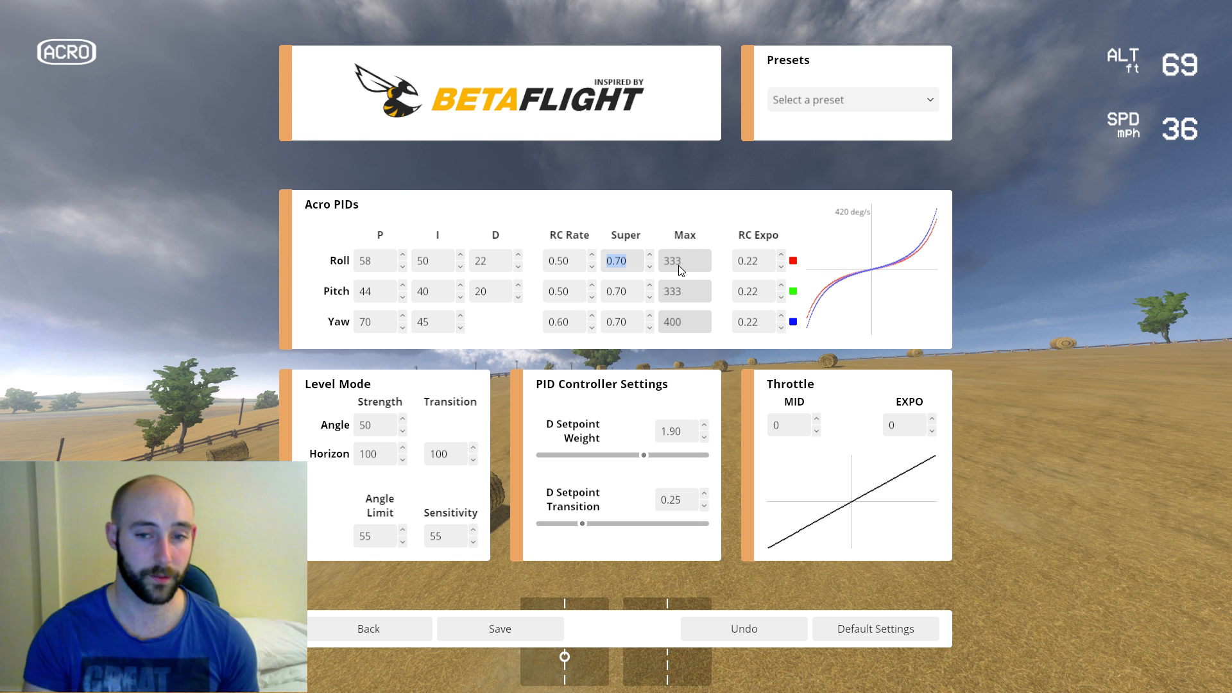
pyautogui.click(562, 261)
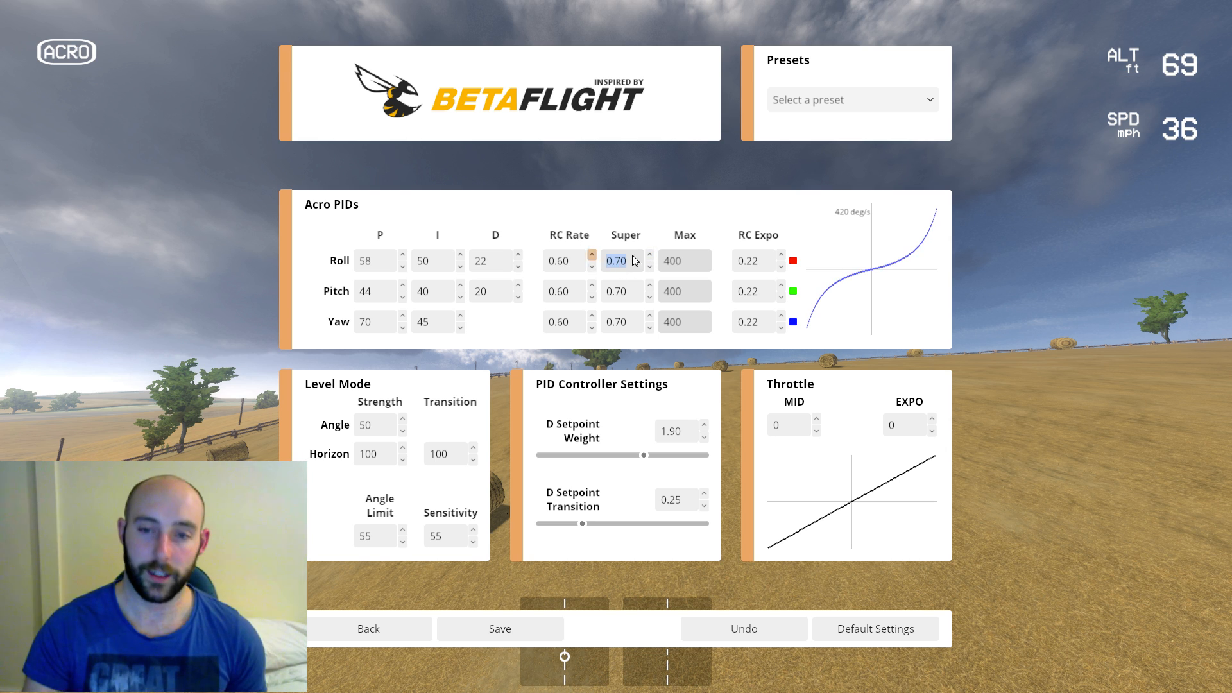
pyautogui.moveTo(806, 320)
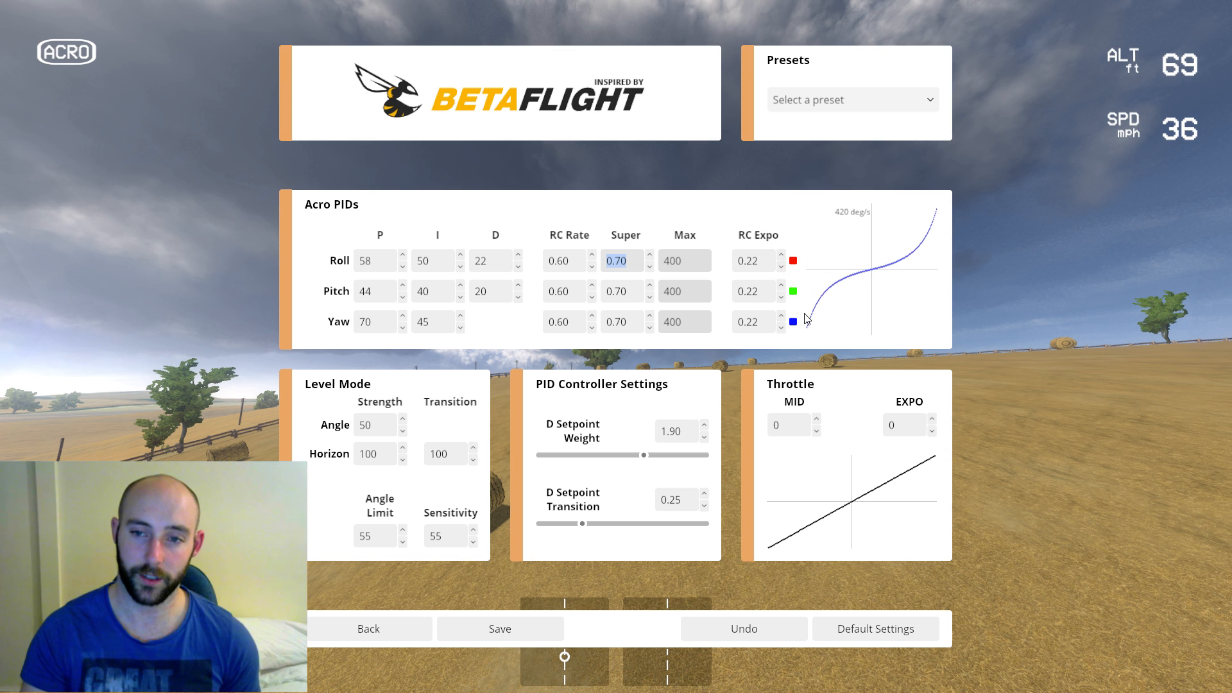
pyautogui.click(754, 261)
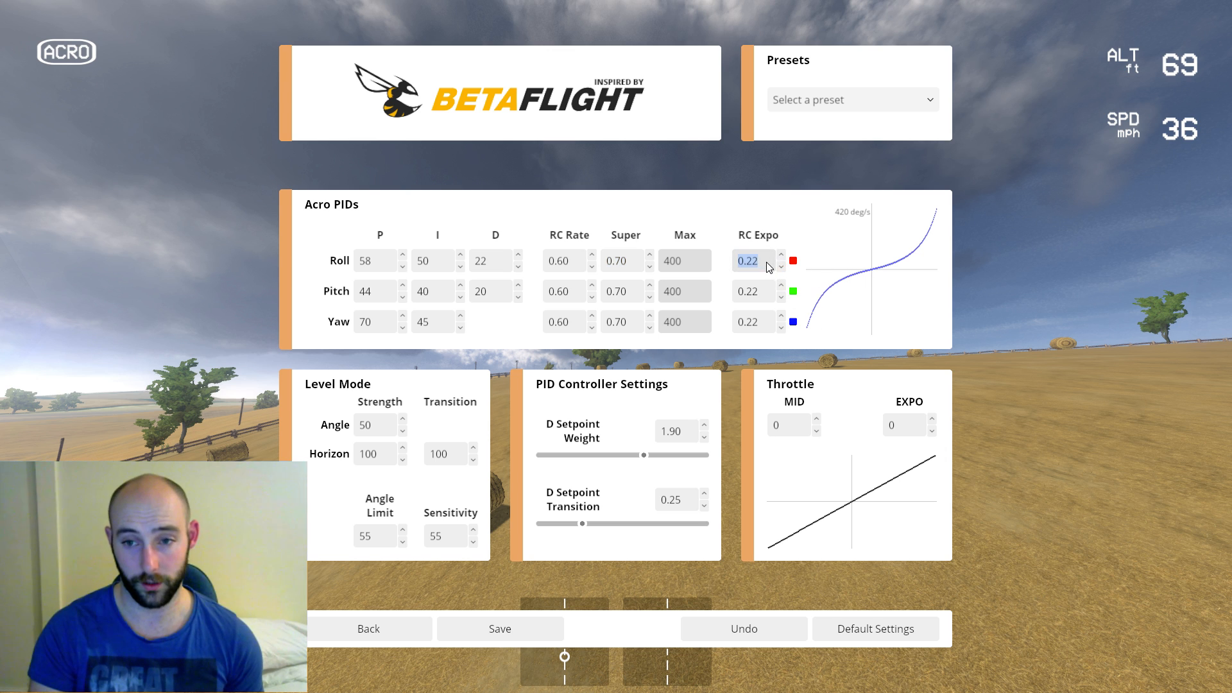
pyautogui.click(782, 266)
pyautogui.write('0.5')
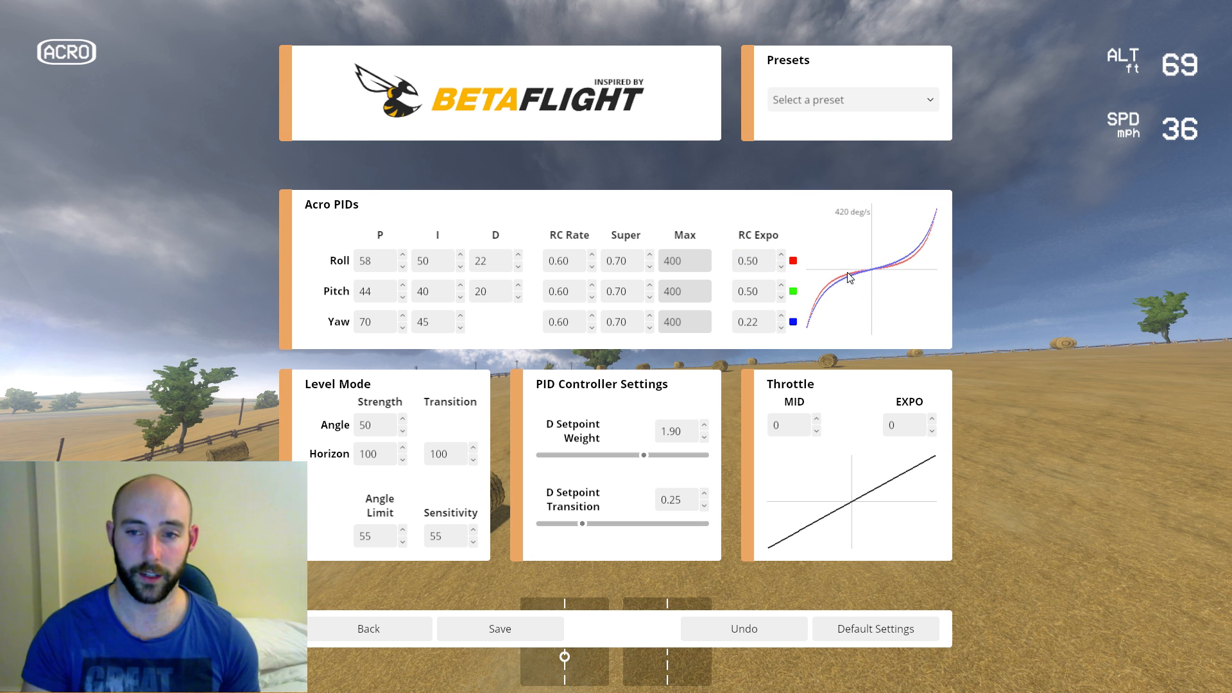
pyautogui.moveTo(841, 280)
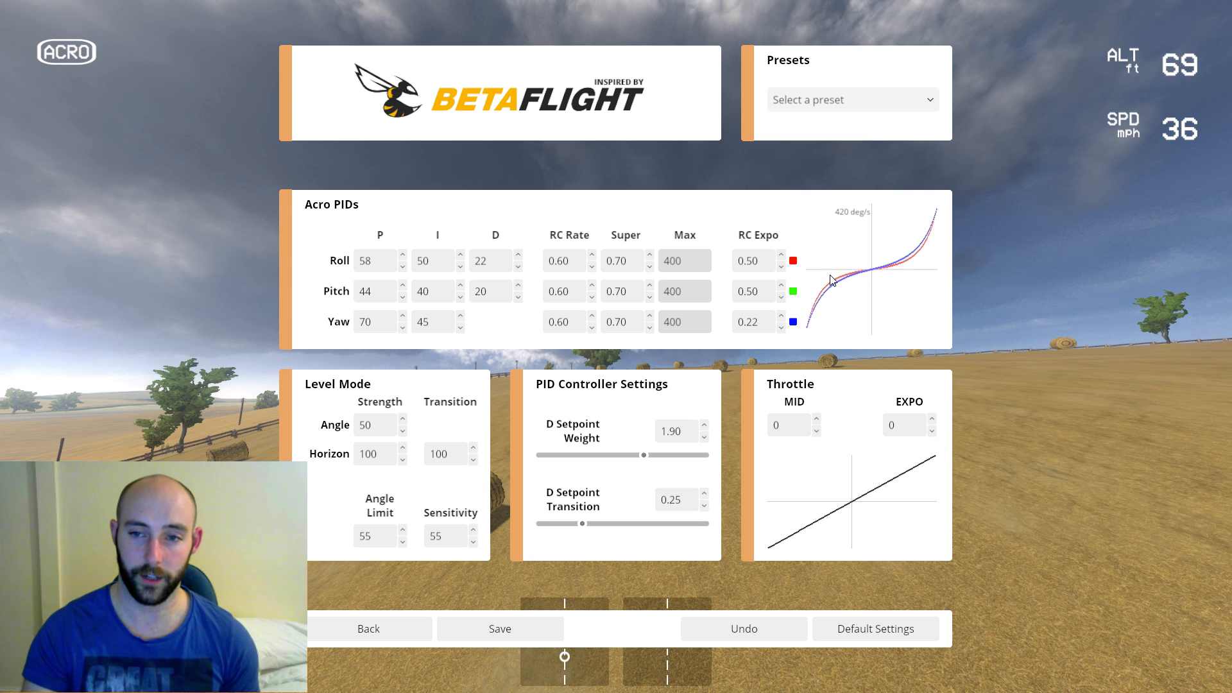
pyautogui.moveTo(807, 330)
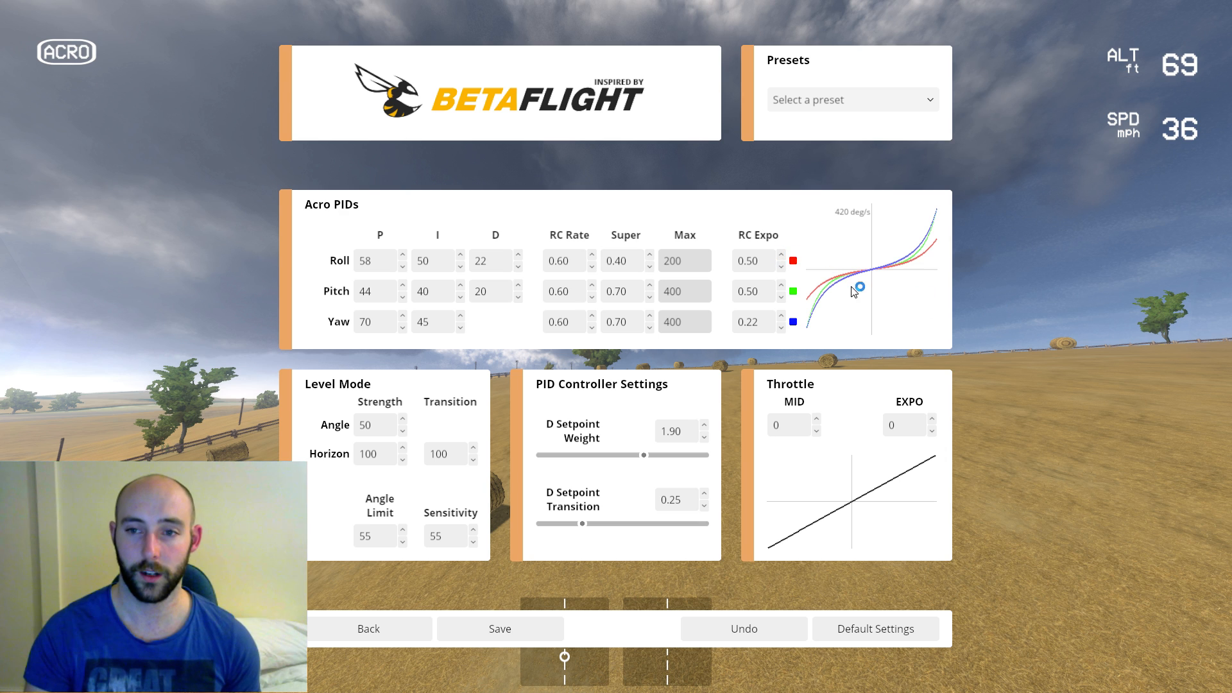
pyautogui.moveTo(674, 271)
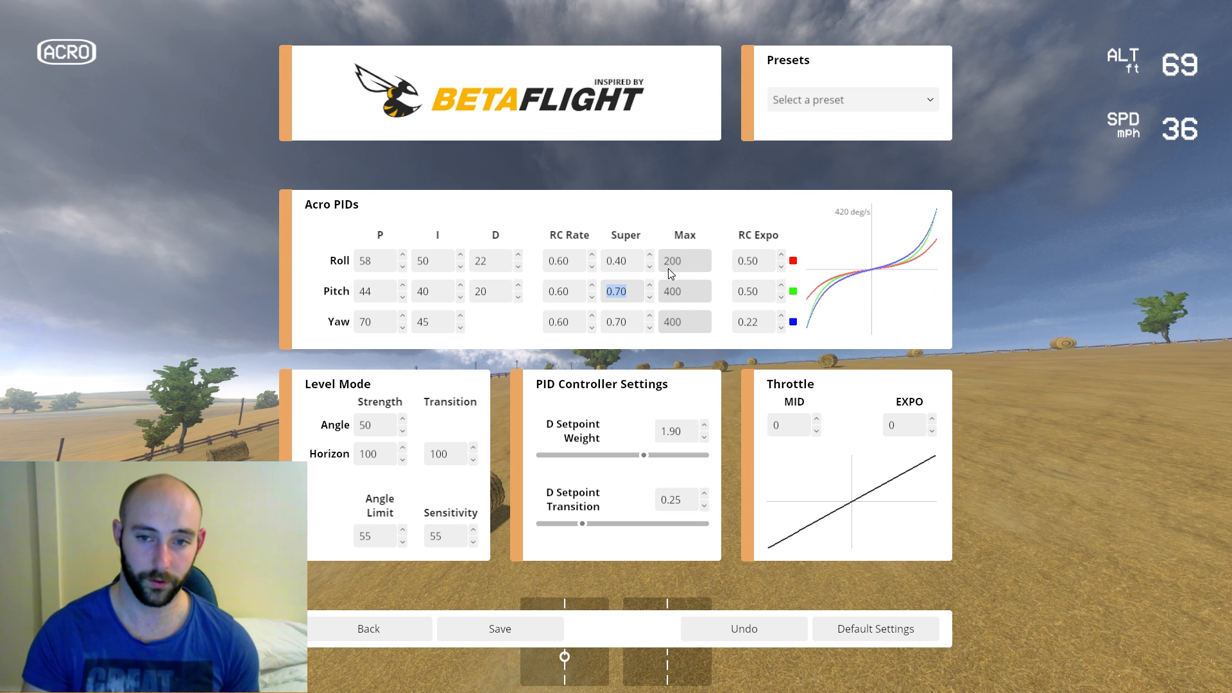
pyautogui.moveTo(730, 262)
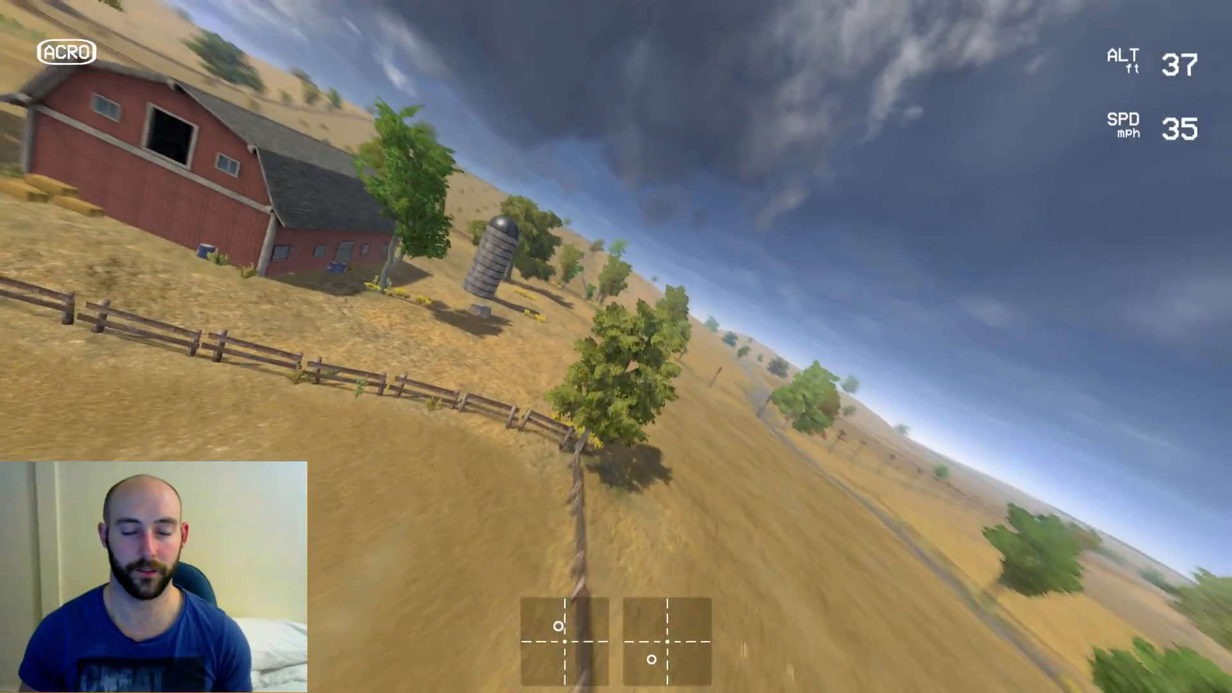
# - Pause, check roll/pitch/yaw at 0.60 rate, 0.70 super, 0.22 expo, save and return to flying
pyautogui.press('Escape')
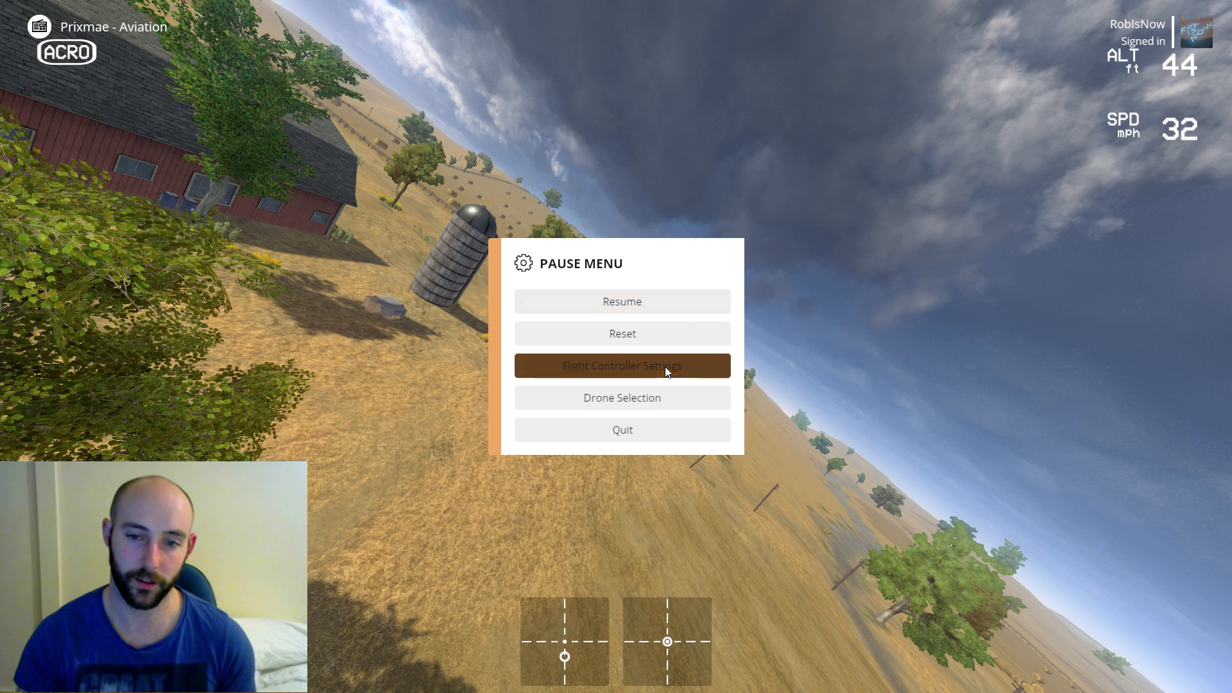
pyautogui.click(621, 364)
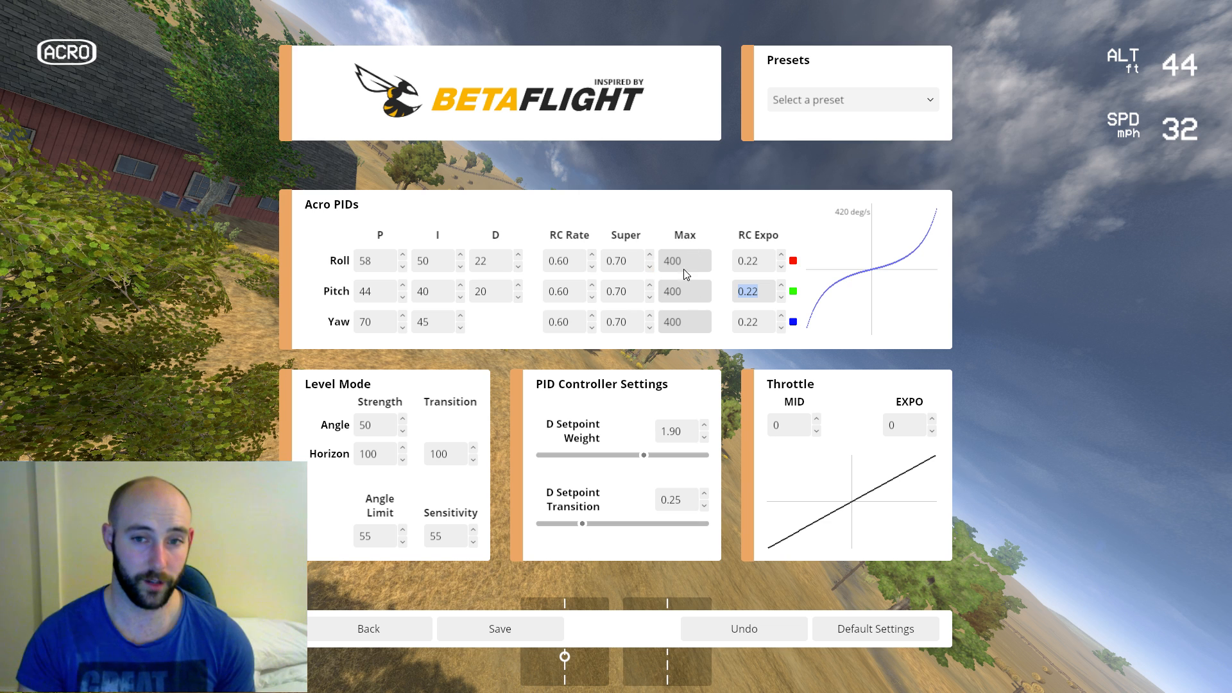
pyautogui.moveTo(680, 318)
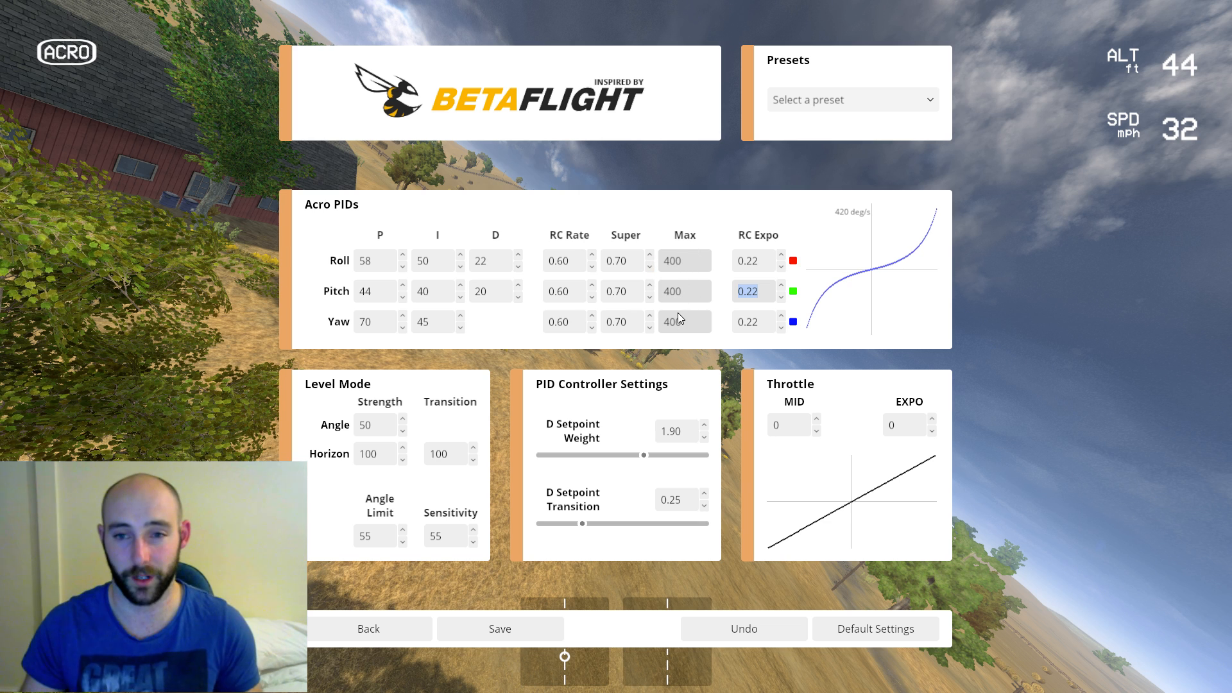
pyautogui.click(500, 628)
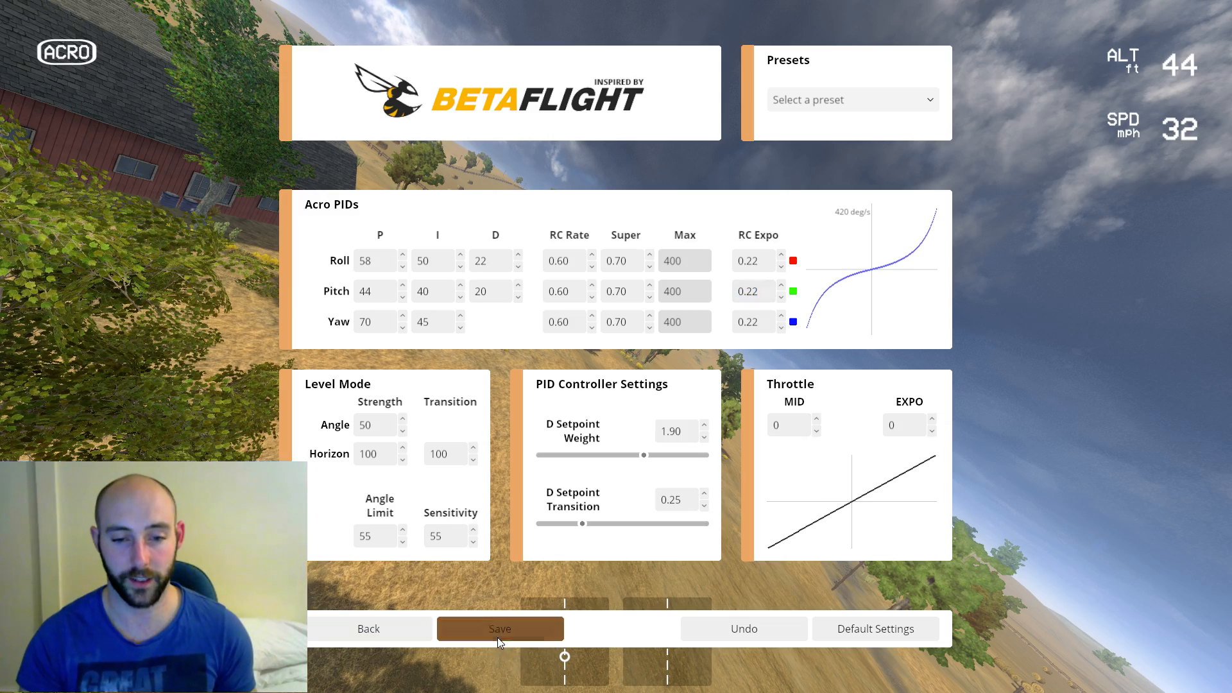
pyautogui.click(500, 629)
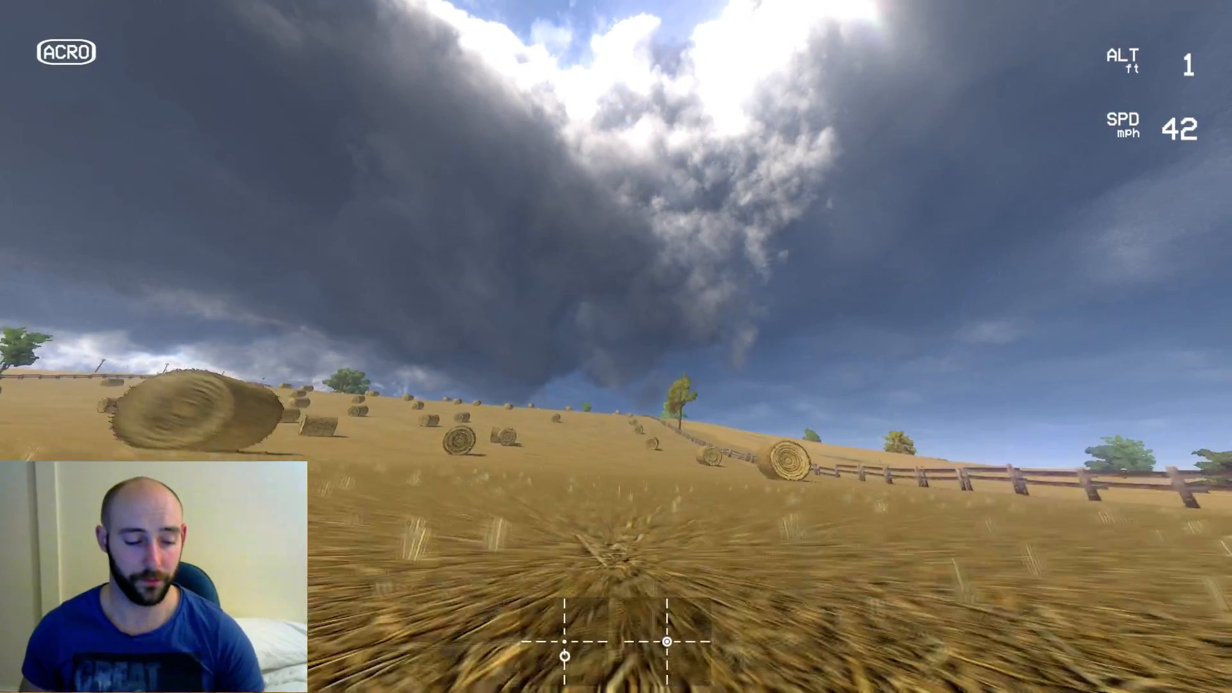
# - Fly another short test, then pause and reopen the flight controller settings to check the rates
pyautogui.press('Escape')
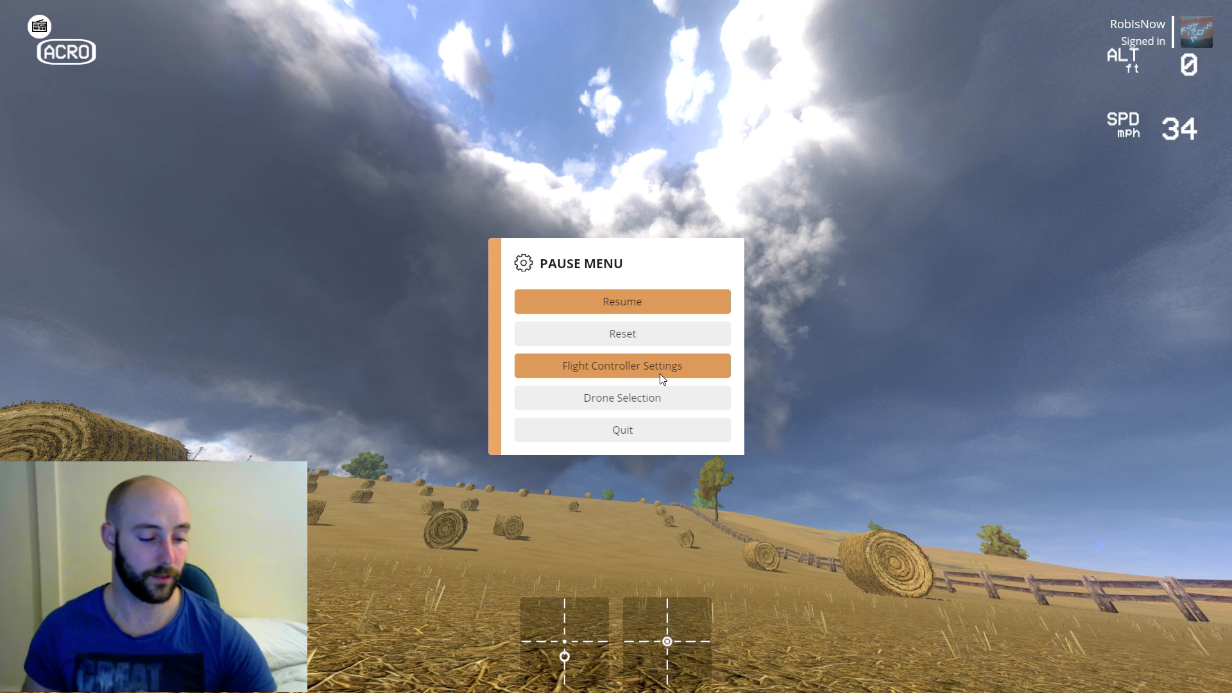
pyautogui.click(622, 301)
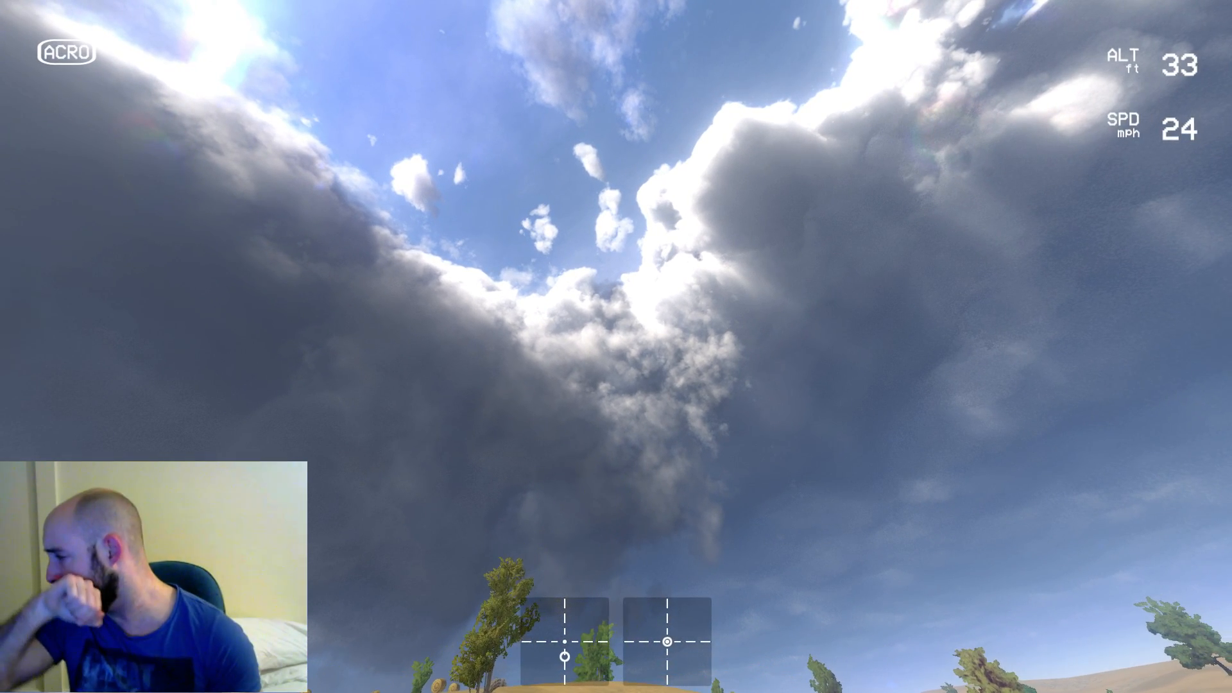
pyautogui.press('Escape')
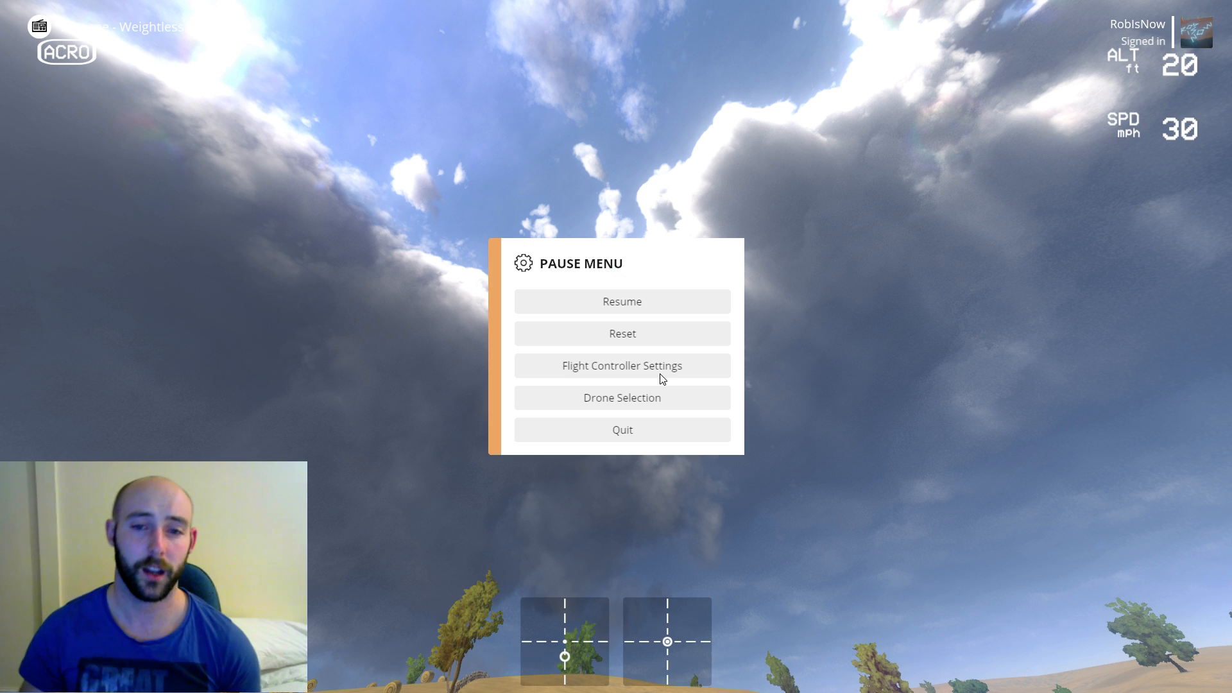
pyautogui.click(621, 366)
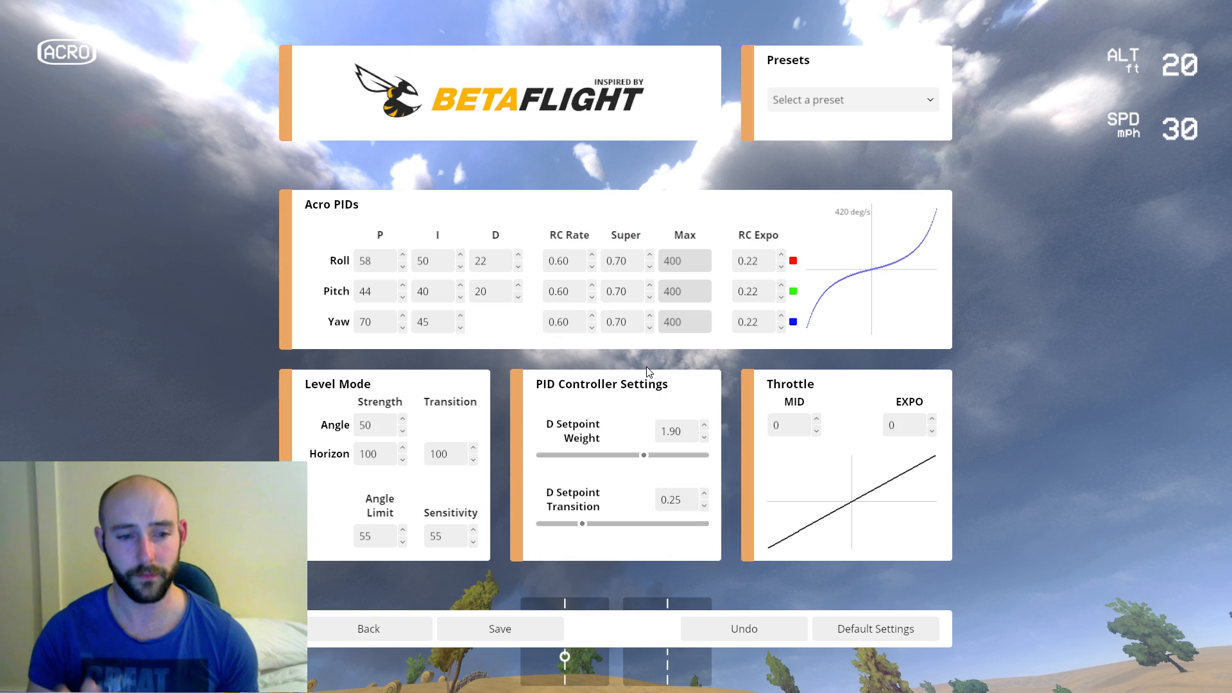
pyautogui.moveTo(592, 254)
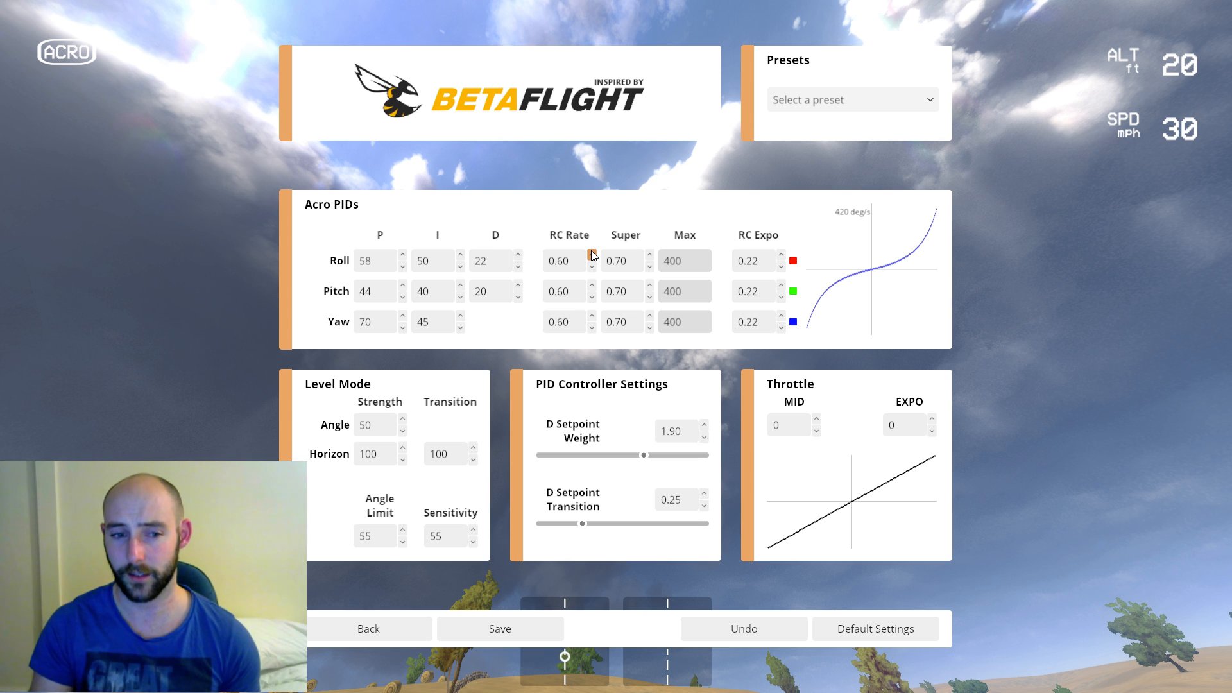
pyautogui.moveTo(559, 449)
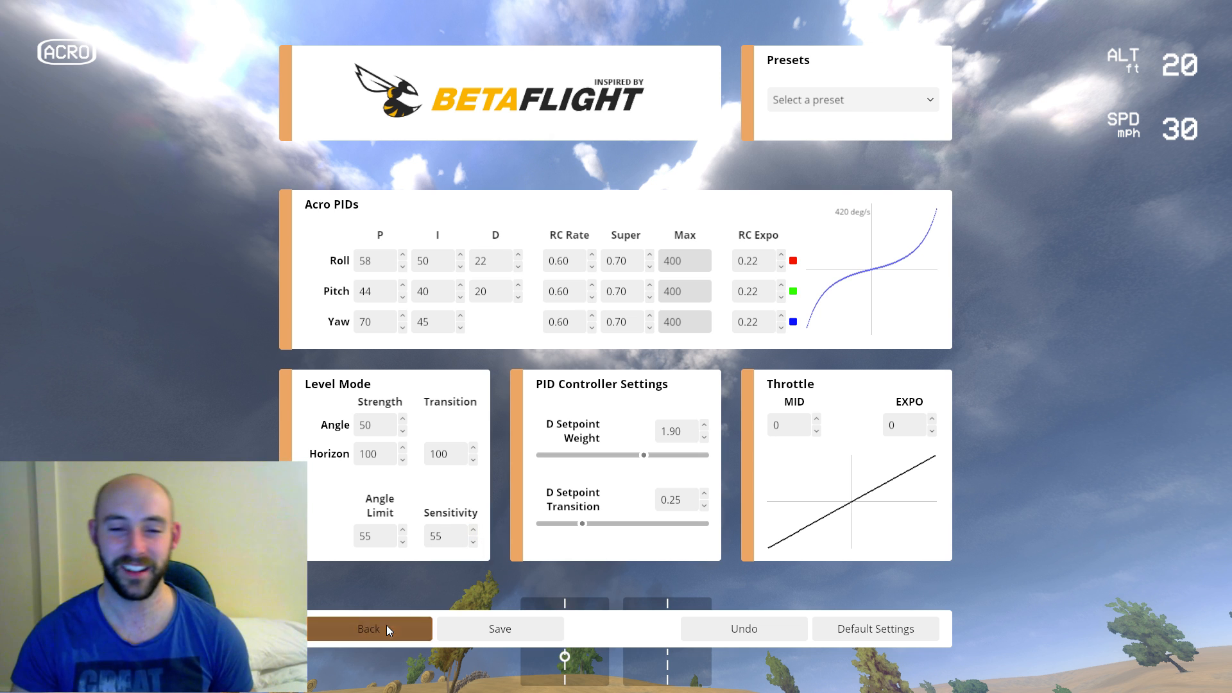
# - Leave the settings, quit to the main menu and enter the Single Player workbench
pyautogui.click(368, 629)
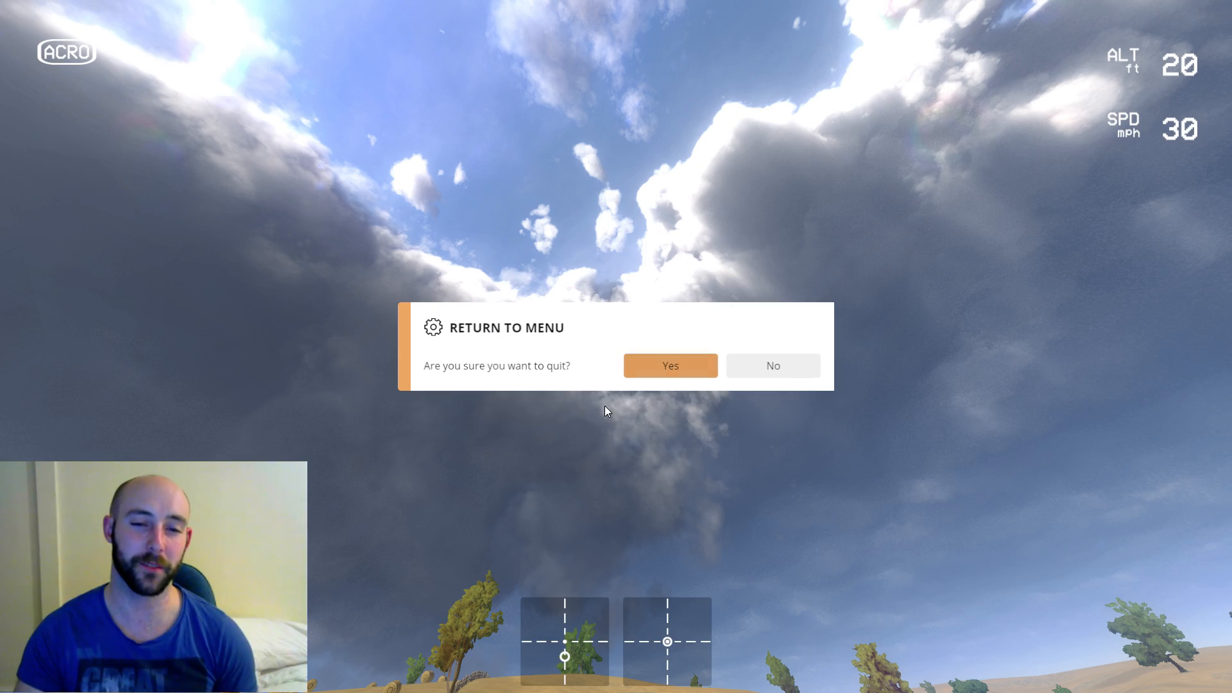
pyautogui.click(670, 366)
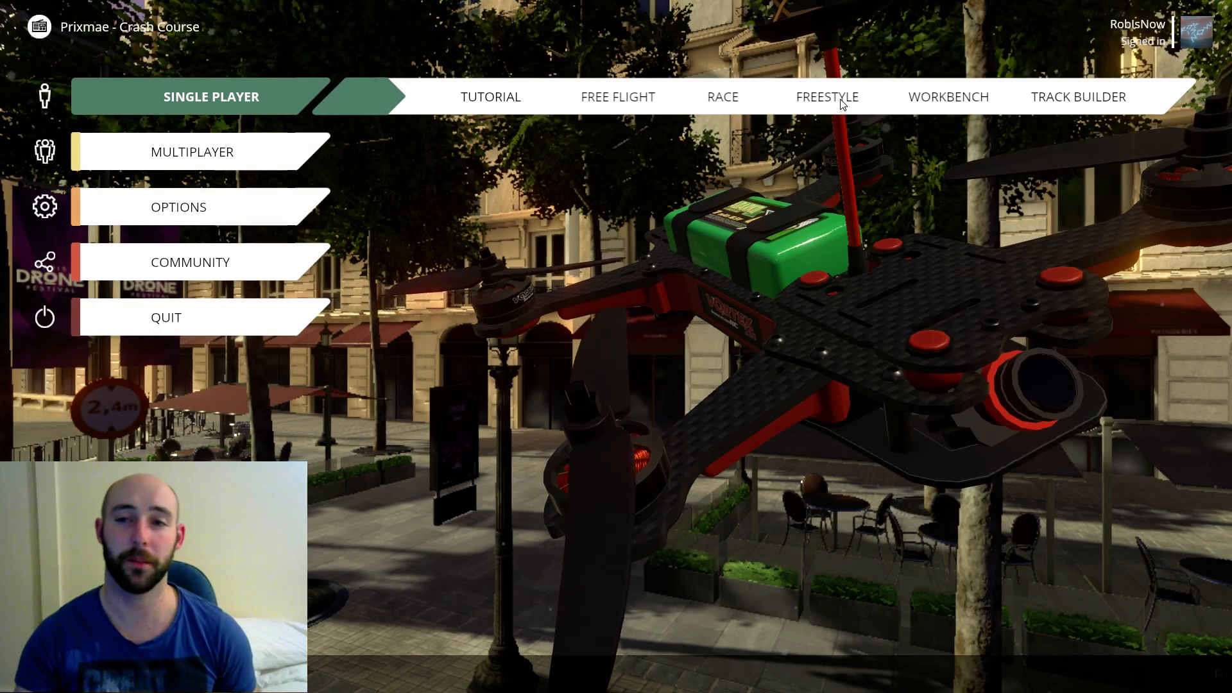
pyautogui.click(947, 96)
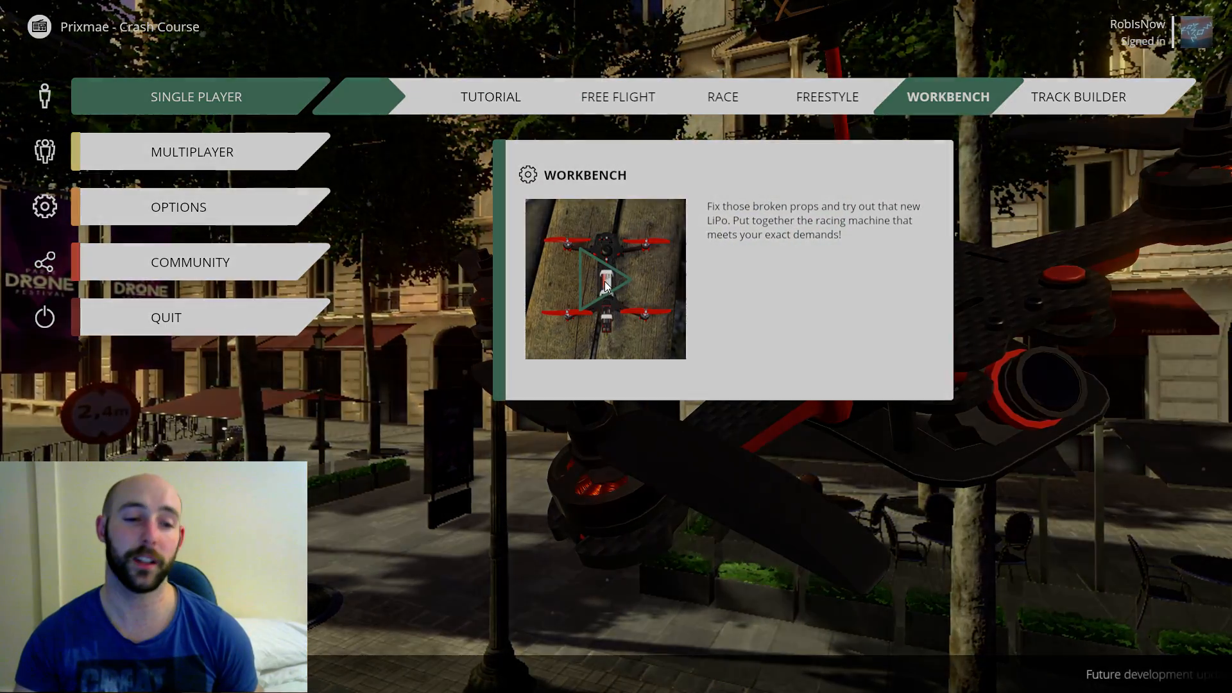
pyautogui.click(604, 278)
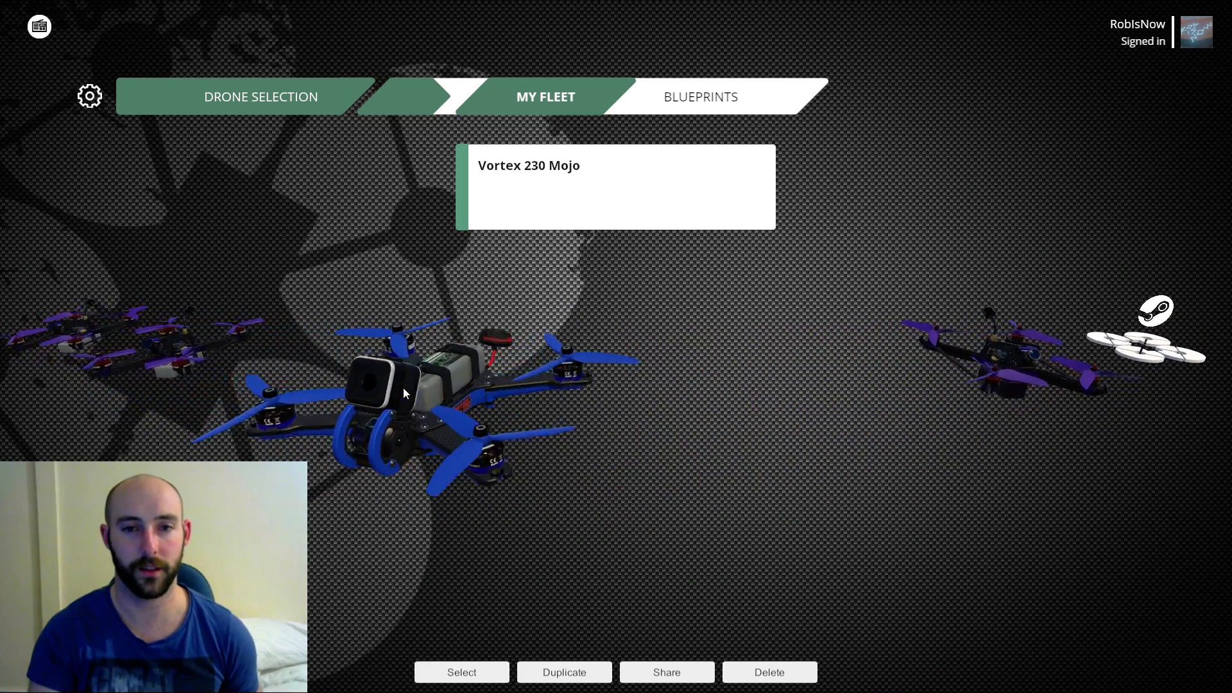
# - Browse My Fleet to [Copy] Vortex Pro 250_1 and load it into the drone editor
pyautogui.click(563, 671)
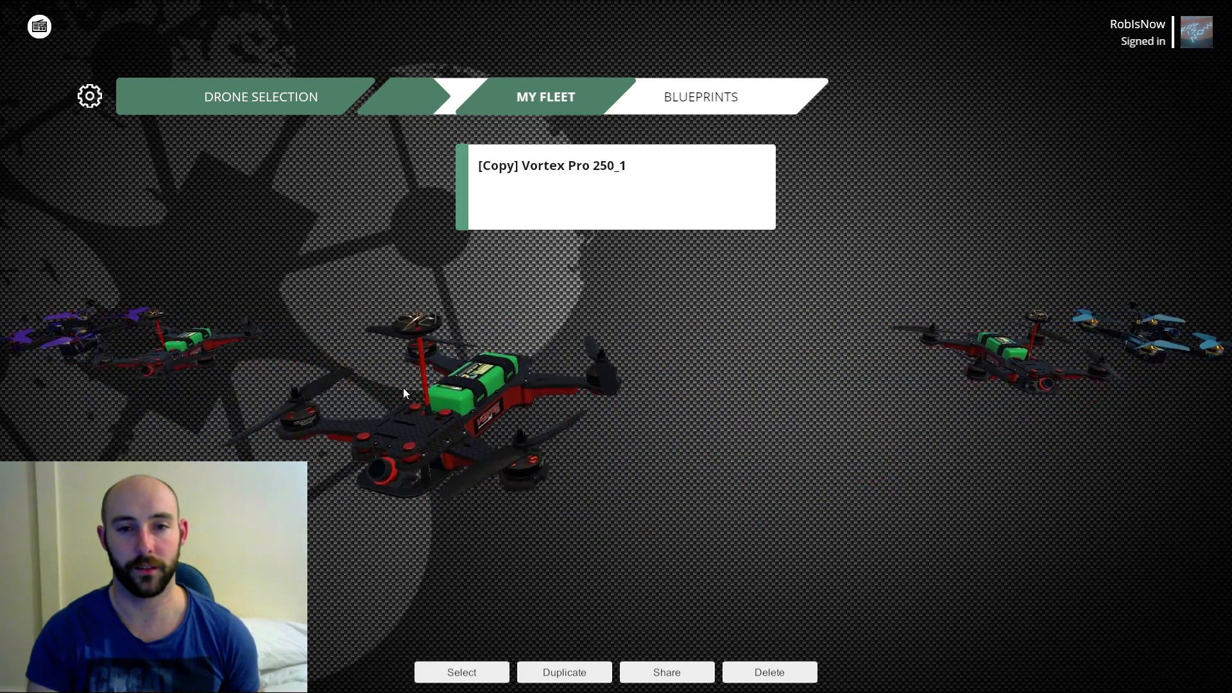
pyautogui.click(564, 672)
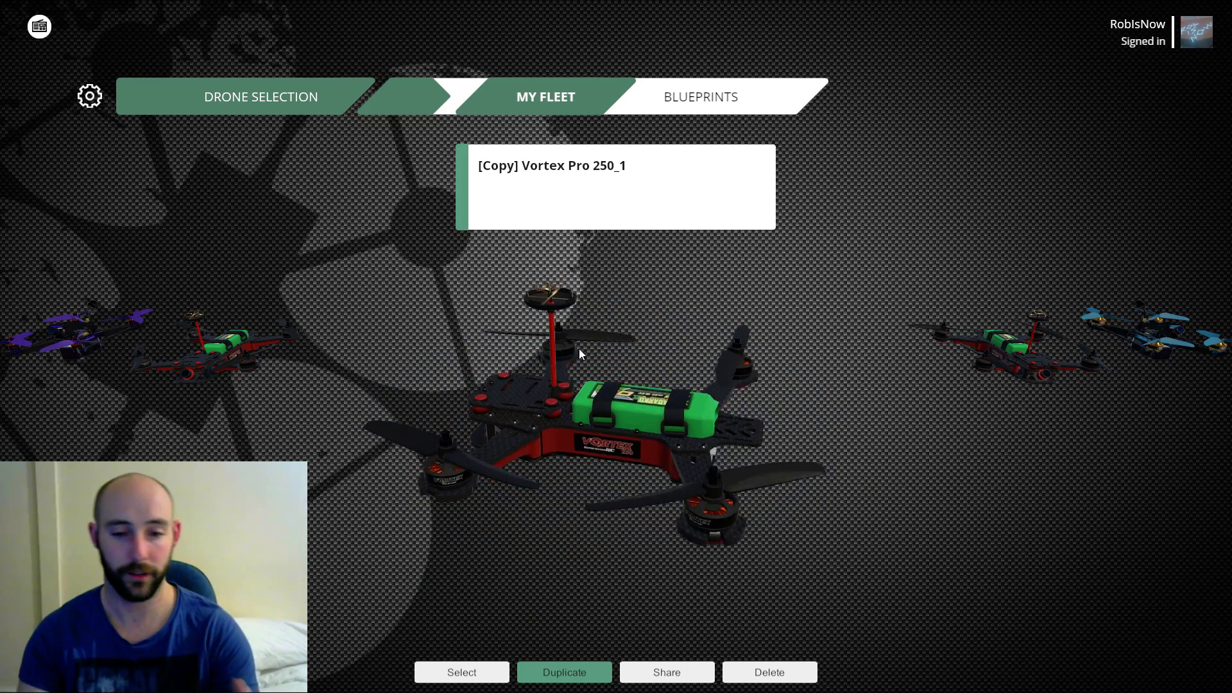
pyautogui.click(461, 672)
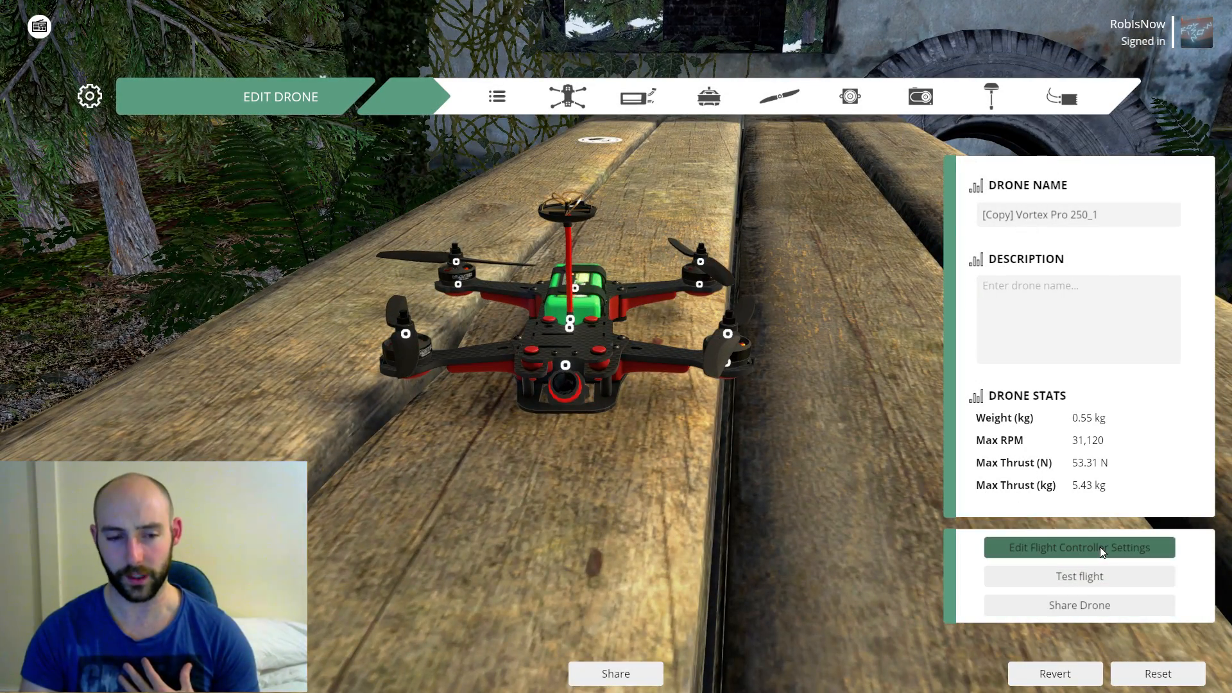
# - Check the copied drone's rates show 0.60 rate, 0.70 super, 400 max, leaving roll expo at 0.22
pyautogui.click(1078, 549)
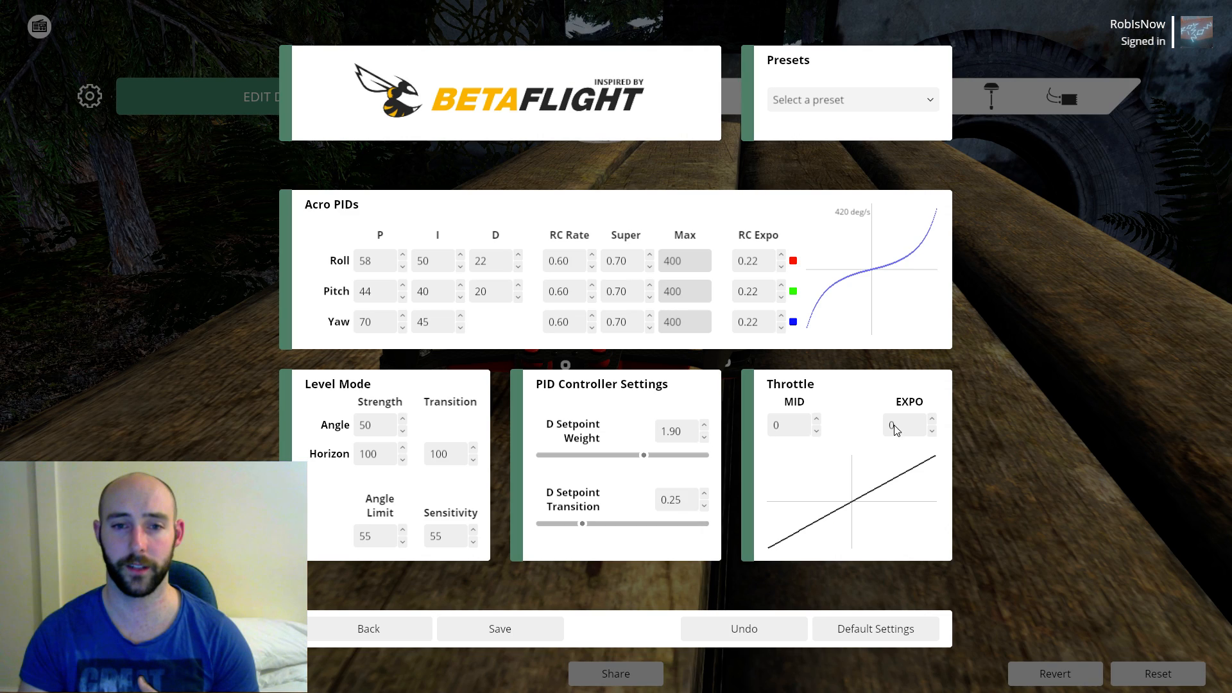
pyautogui.moveTo(714, 263)
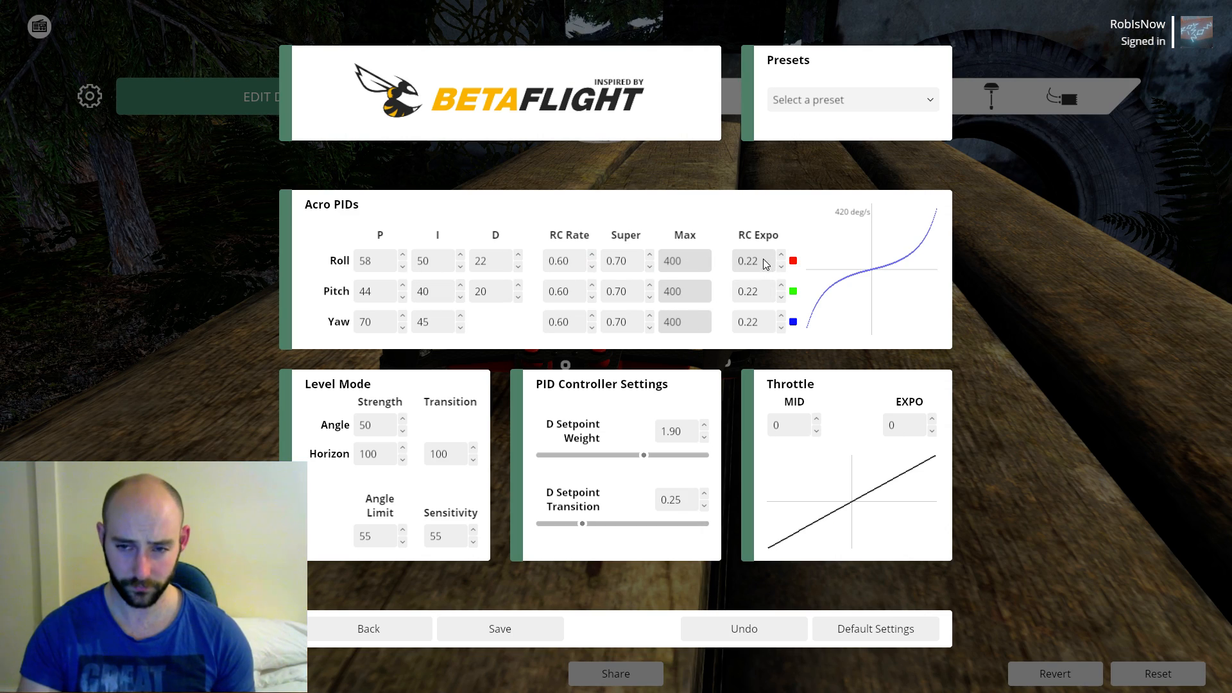
pyautogui.moveTo(668, 275)
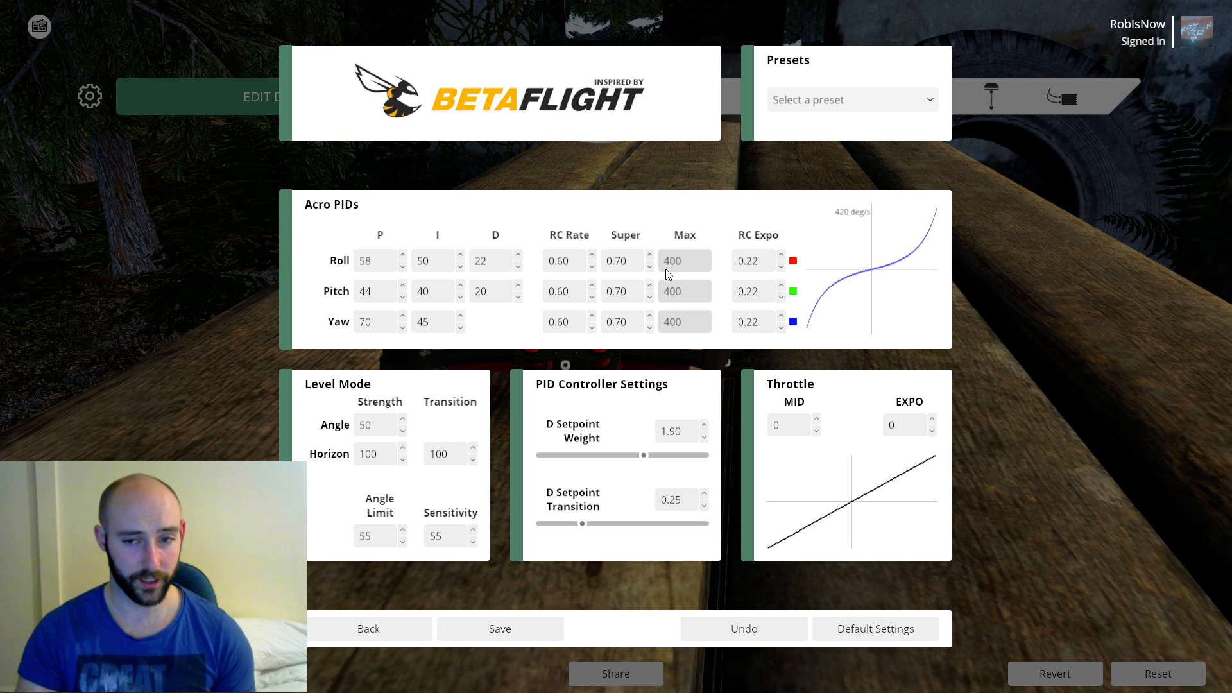
pyautogui.moveTo(810, 264)
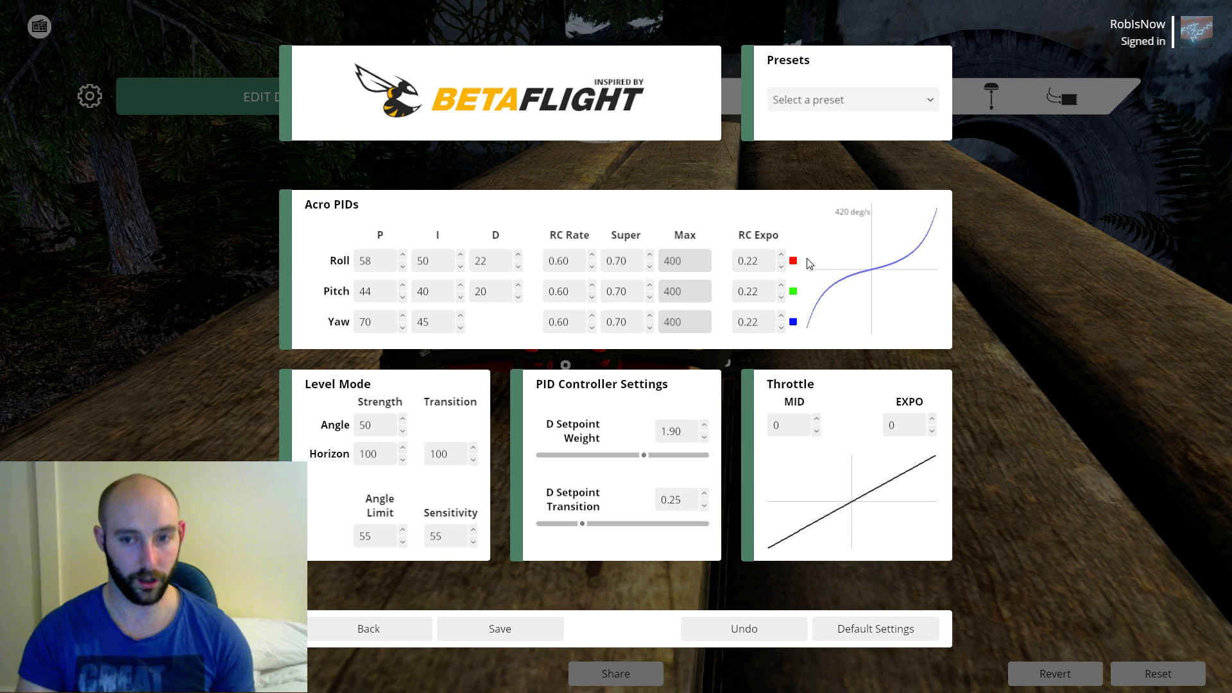
pyautogui.tripleClick(753, 261)
pyautogui.write('0.')
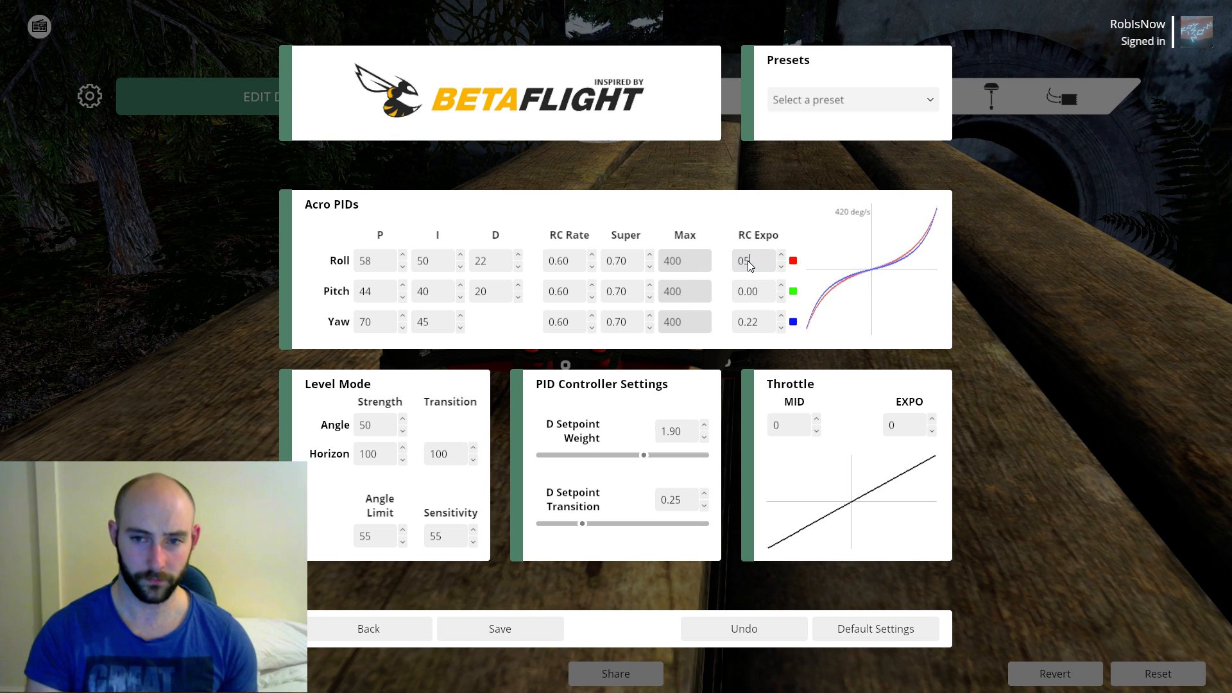
pyautogui.click(751, 261)
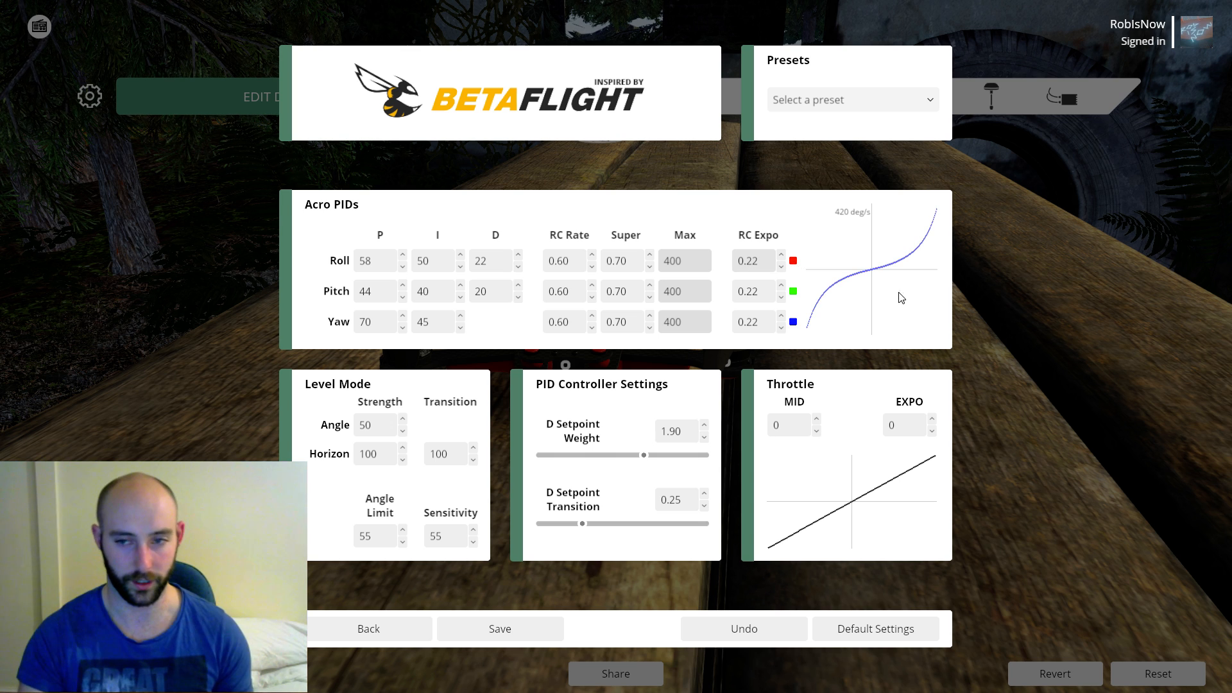
pyautogui.moveTo(723, 290)
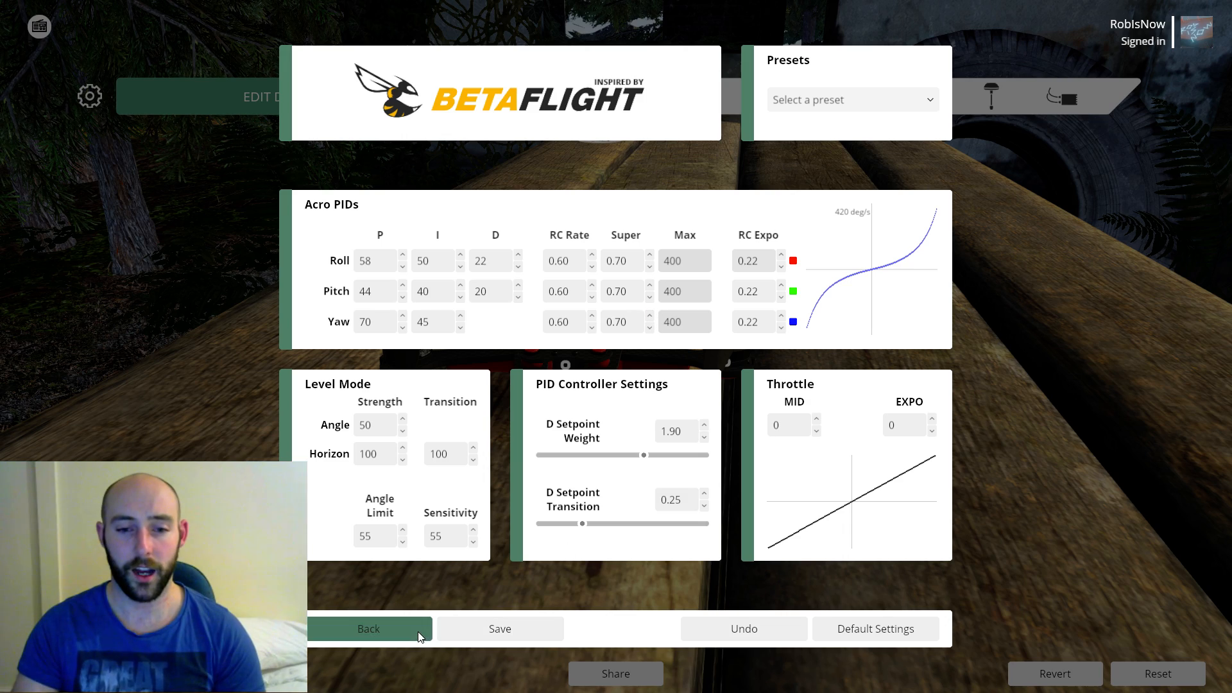
# - Back out with the drone setup saved, dismiss the Saved dialog and bring up the Options categories
pyautogui.click(368, 629)
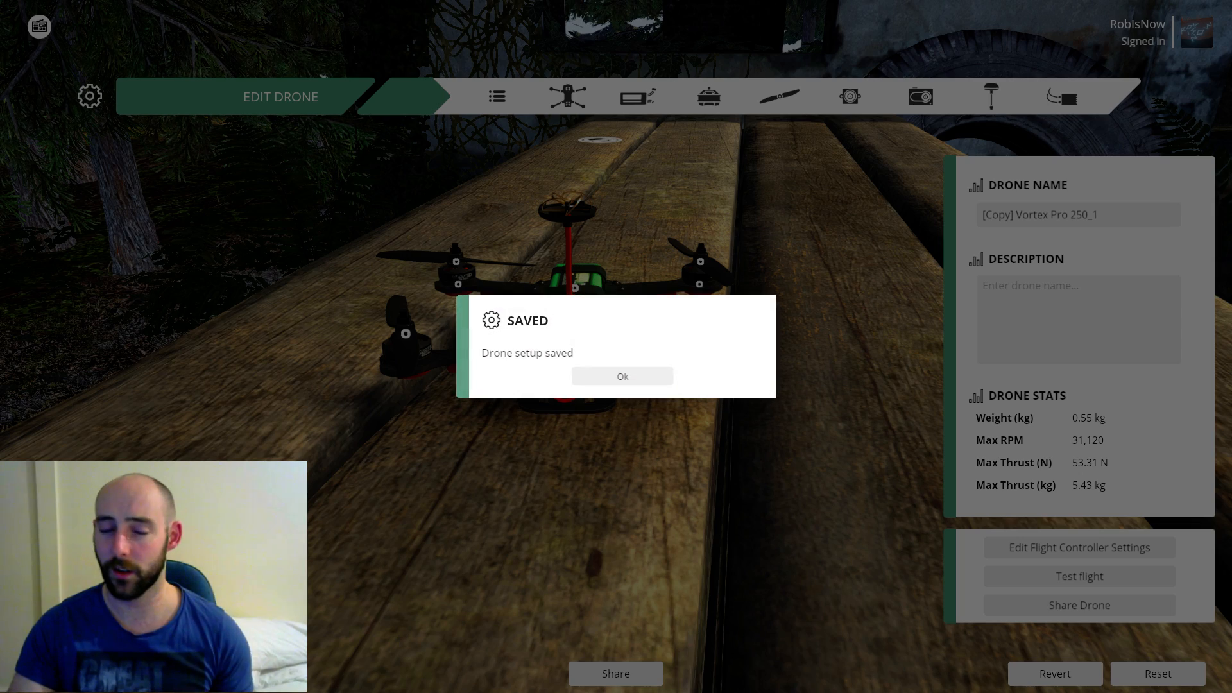
pyautogui.click(622, 376)
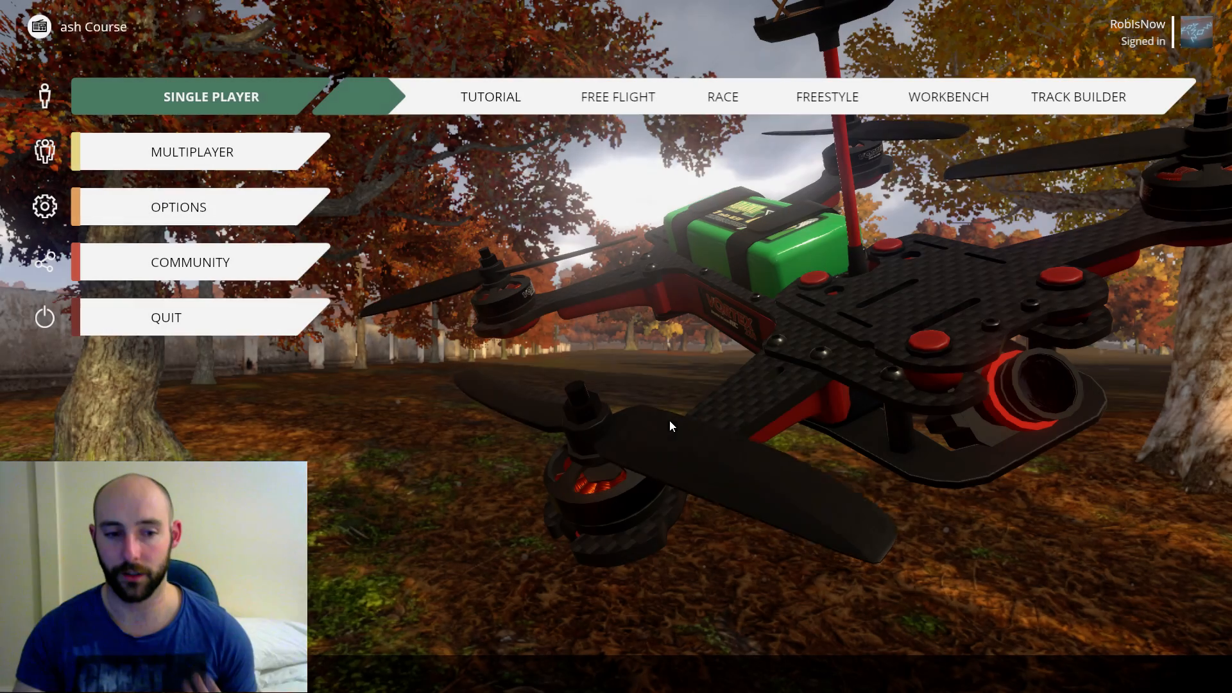
pyautogui.click(193, 207)
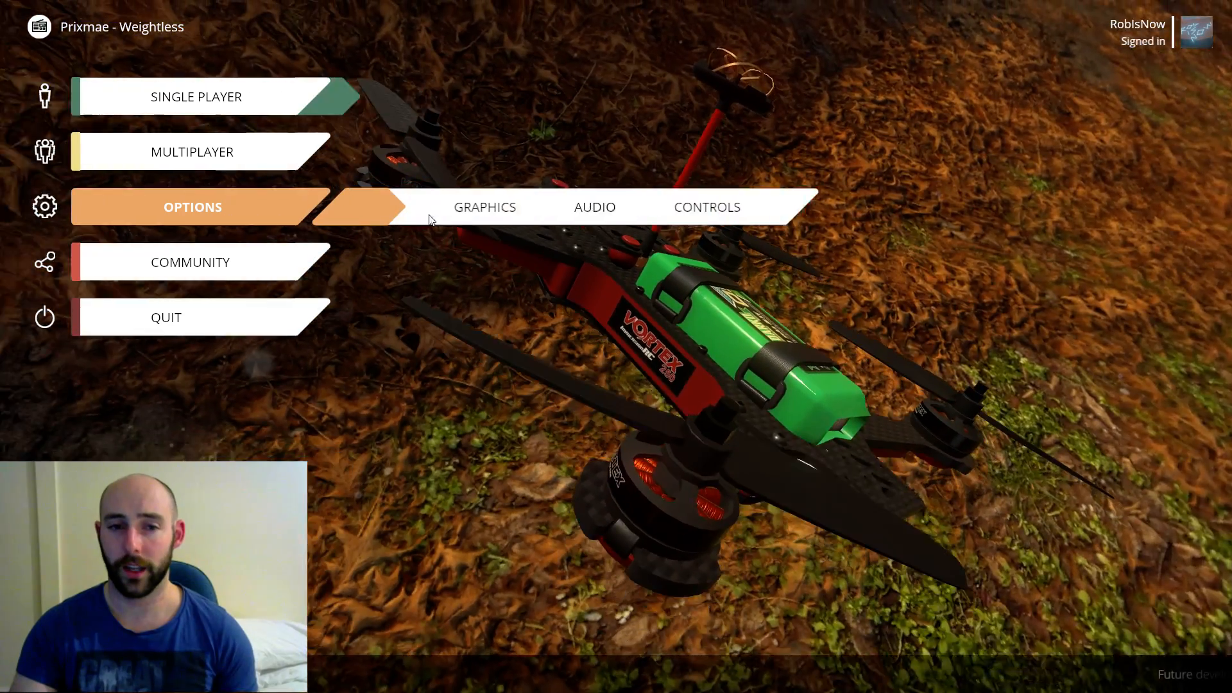